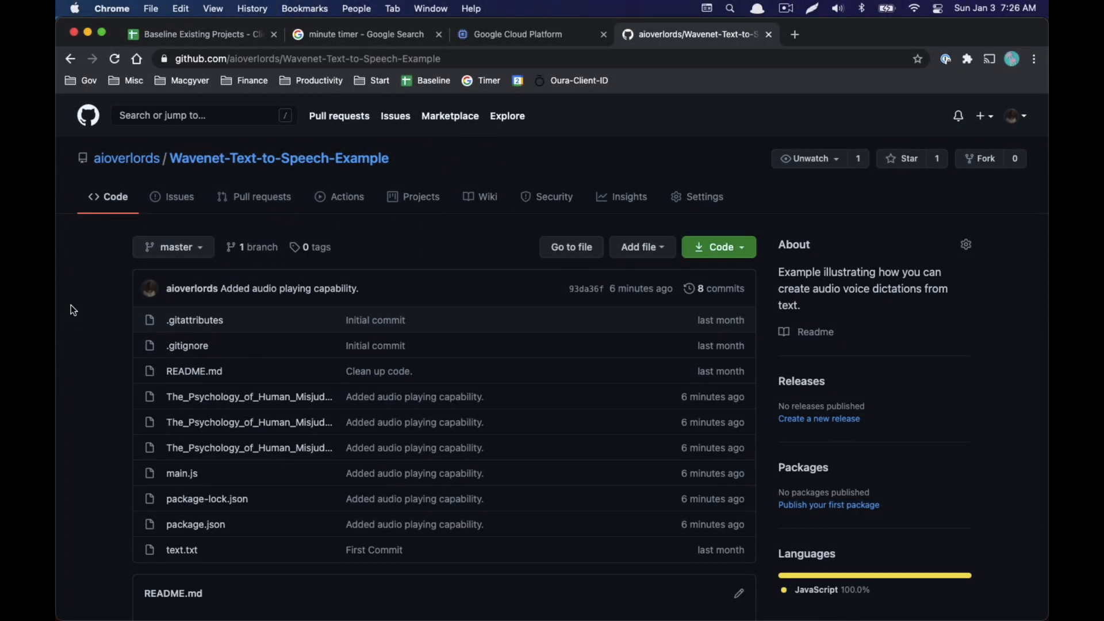
mouse_move(224, 183)
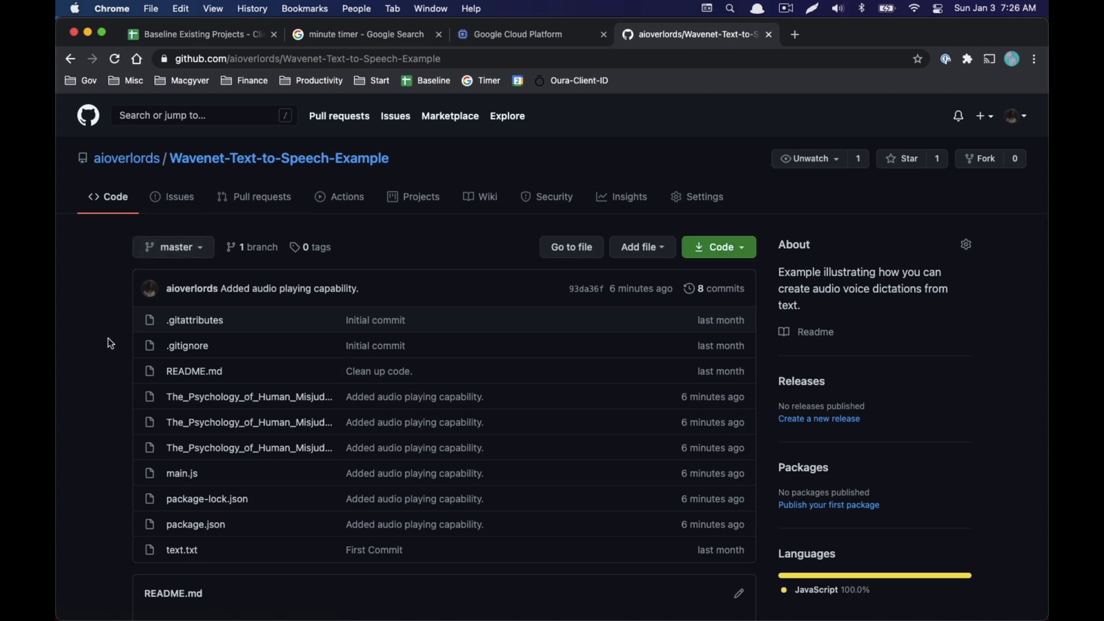
Reveal the repository's HTTPS clone URL from the green Code button.
scroll("down", 3)
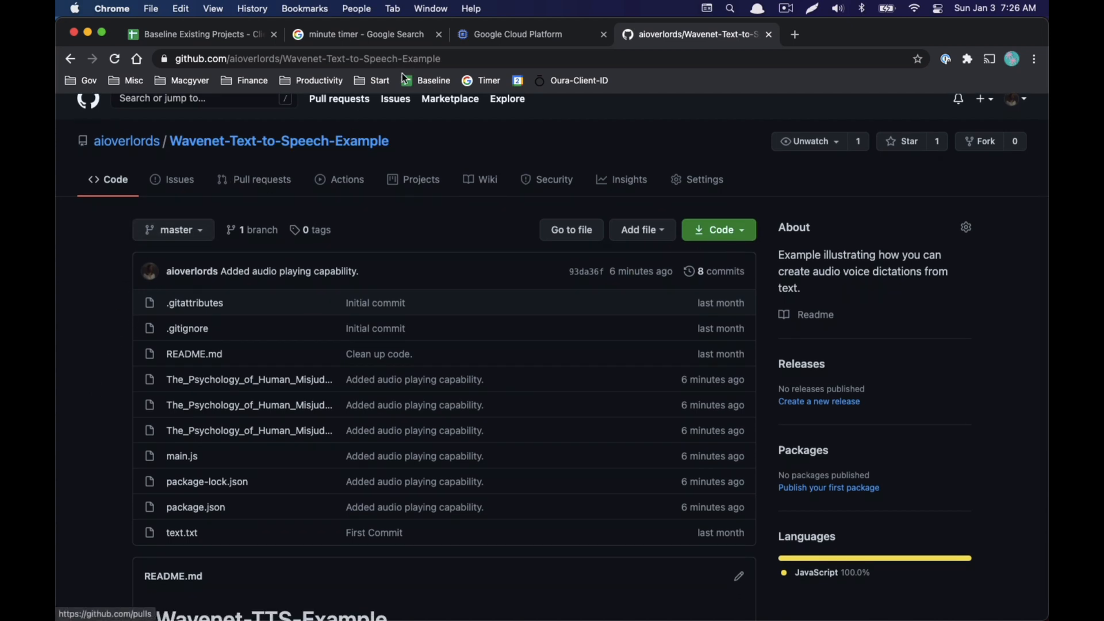
left_click(718, 230)
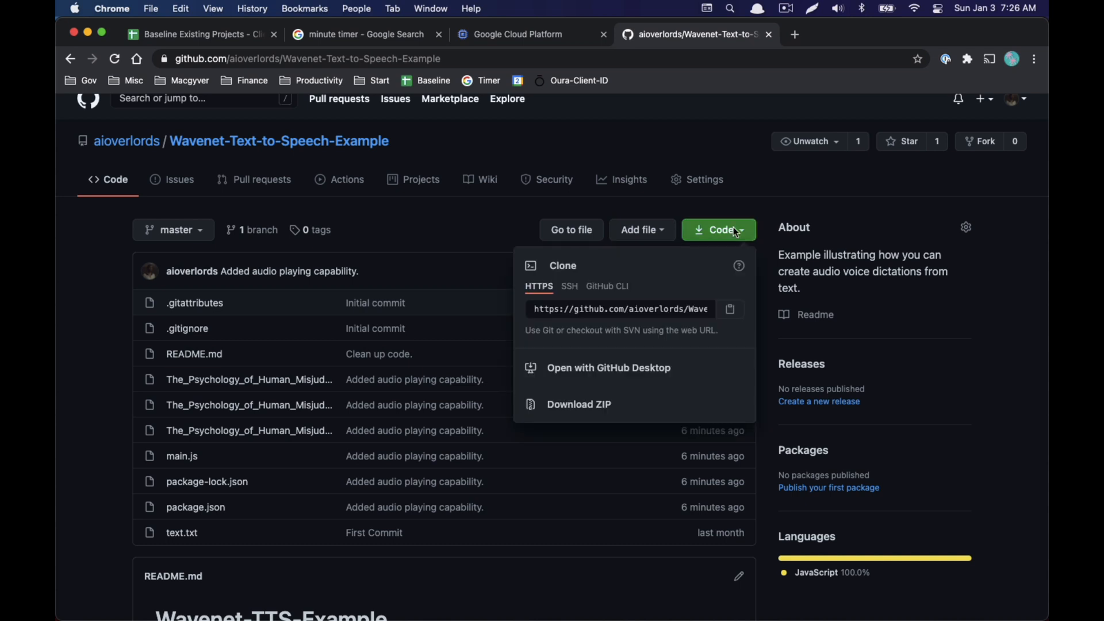
mouse_move(671, 308)
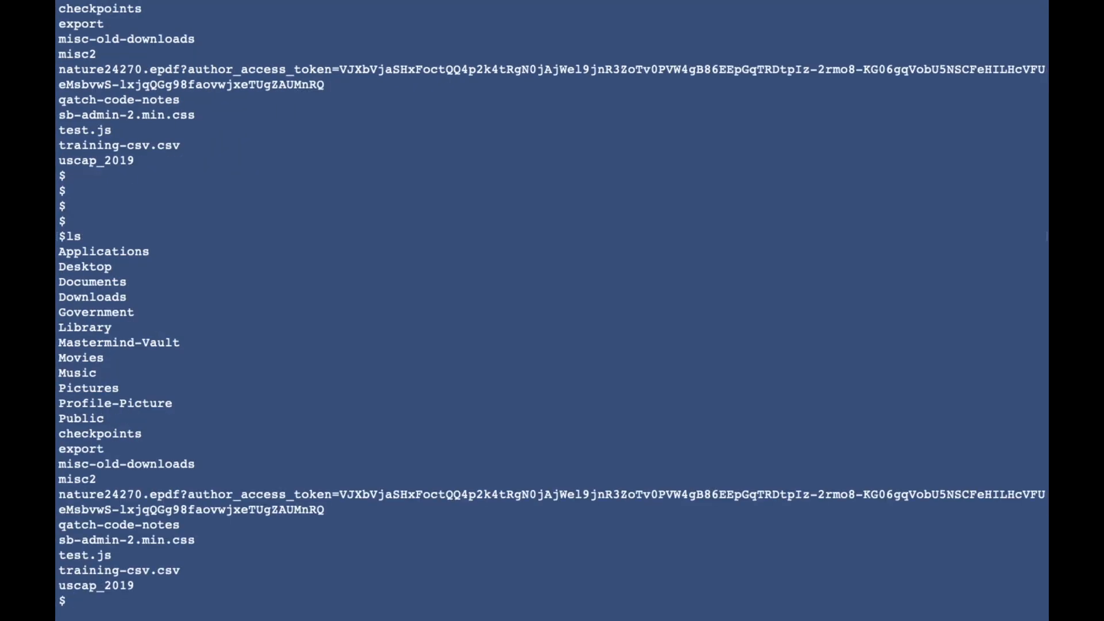
Clone Wavenet-Text-to-Speech-Example, enter its folder and launch it in the editor with 'code .'.
type("git clone")
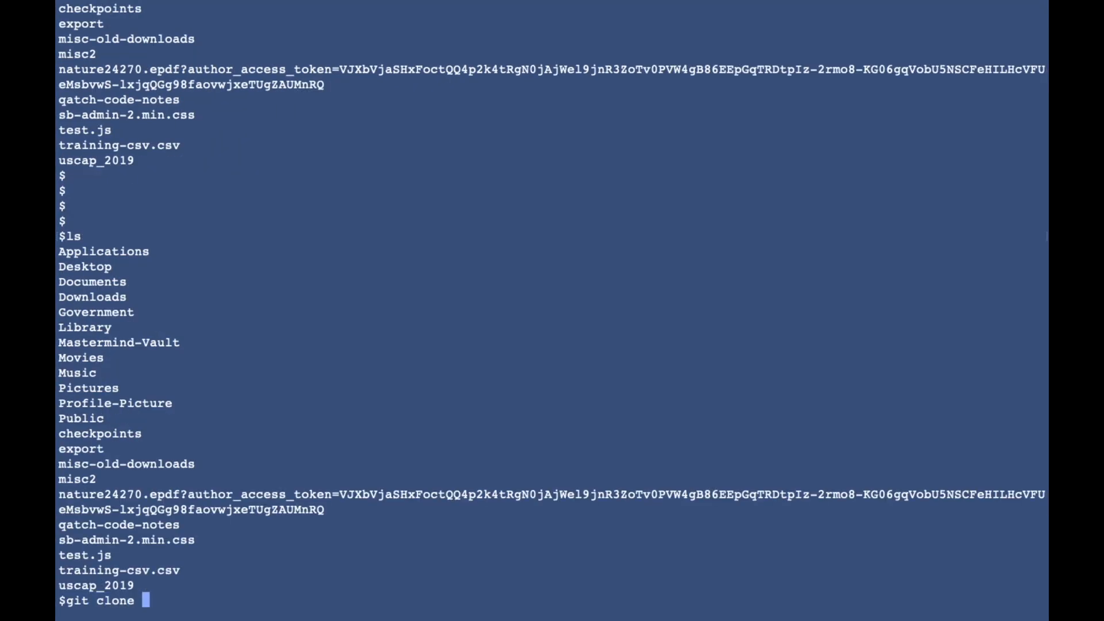
type("https://github.com/aioverlords/Wavenet-Text-to-Speech-Example.git")
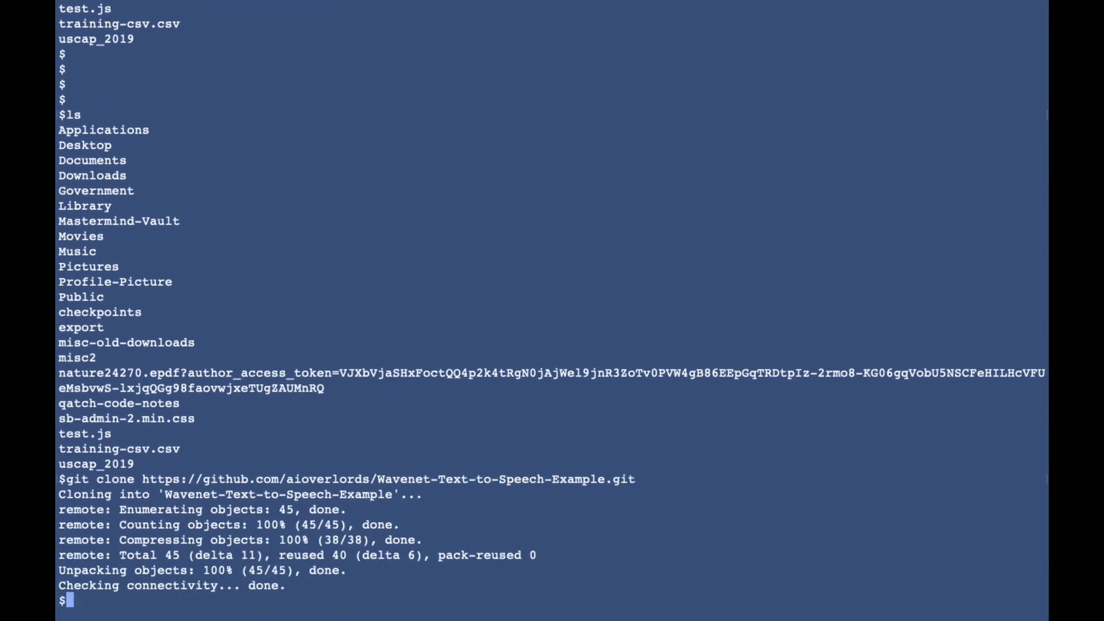
type("cd Wavenet-Text-to-Speech-Example/")
type("ls")
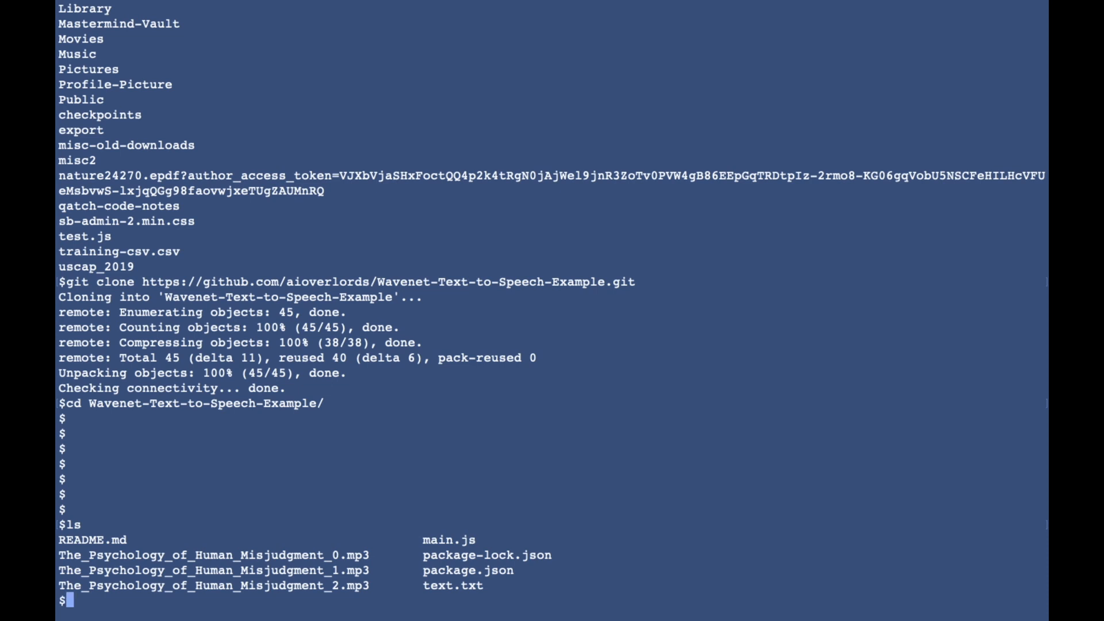
type("code")
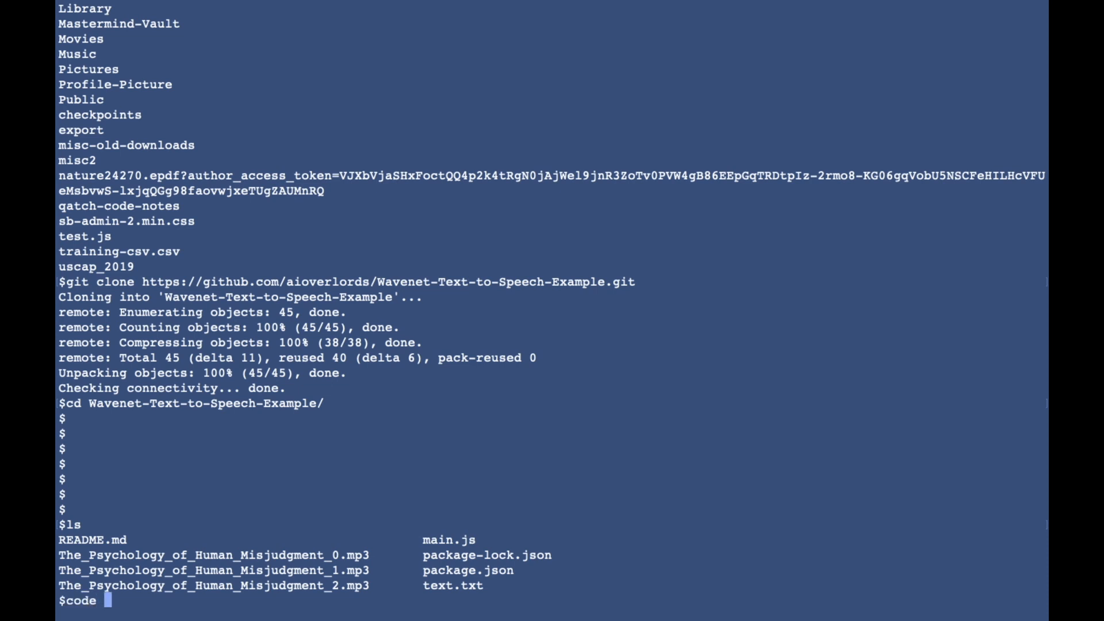
type(".")
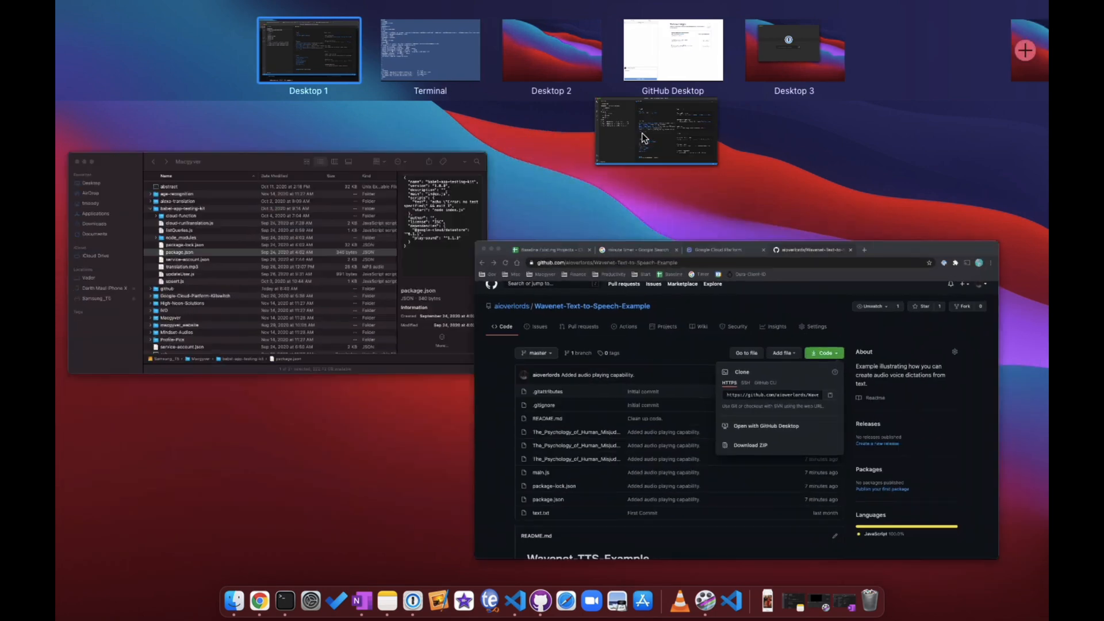
Maximize the VS Code window and review main.js, highlighting the playInRealTime flag.
left_click(656, 130)
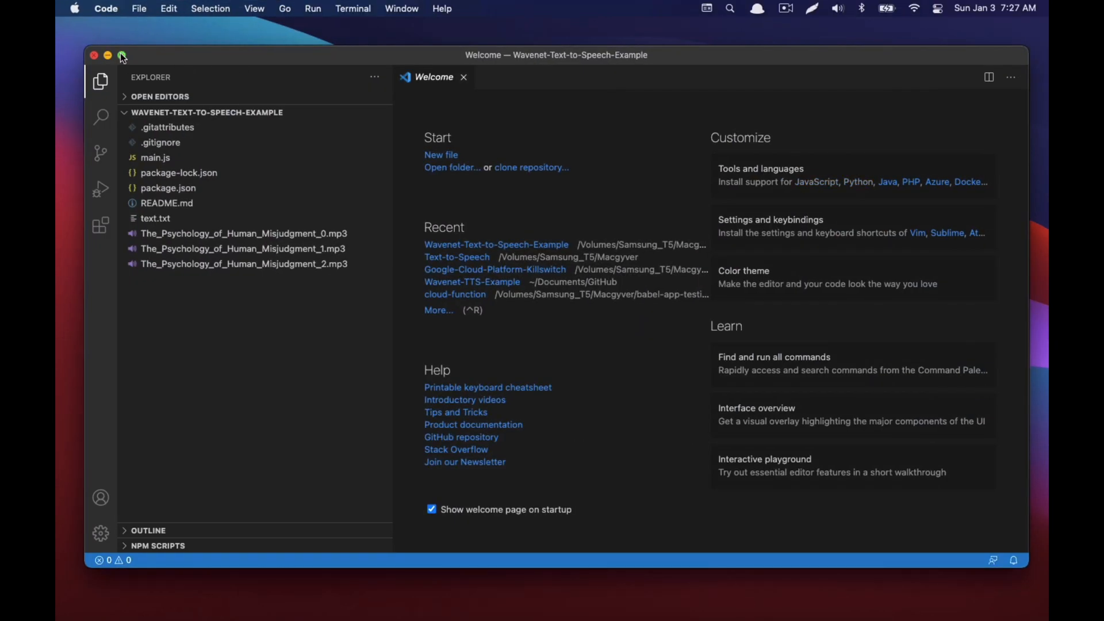
left_click(121, 56)
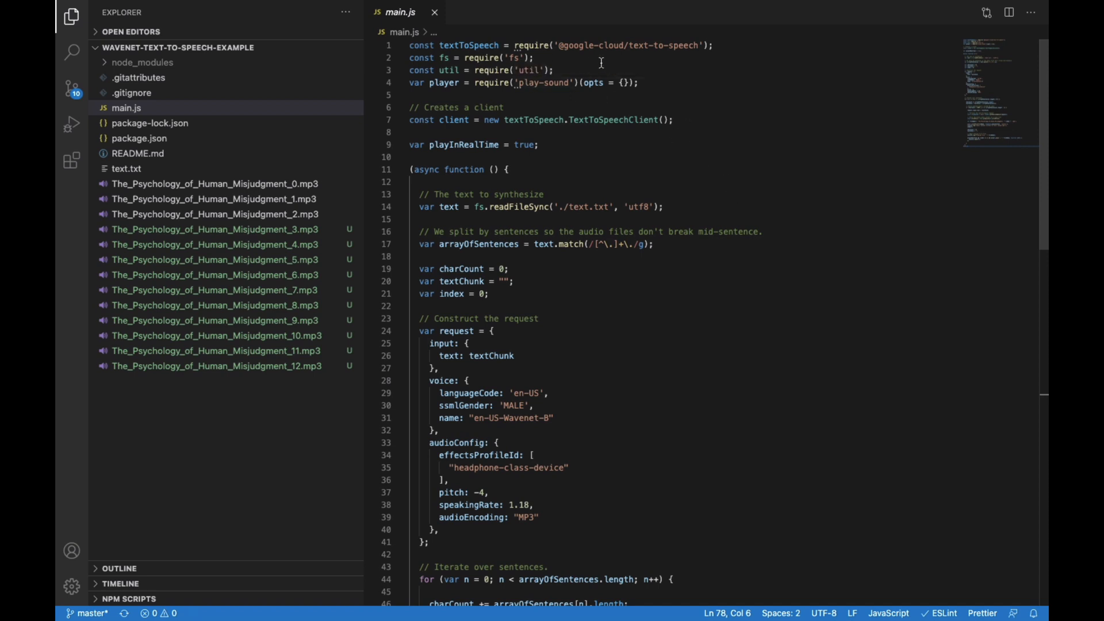
mouse_move(731, 52)
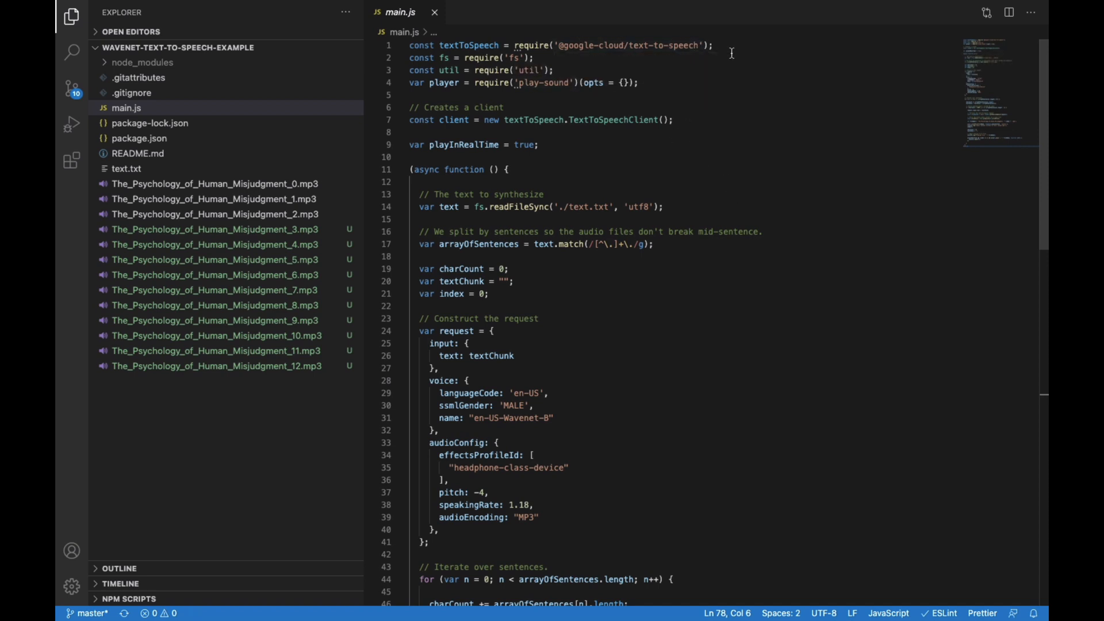
mouse_move(589, 66)
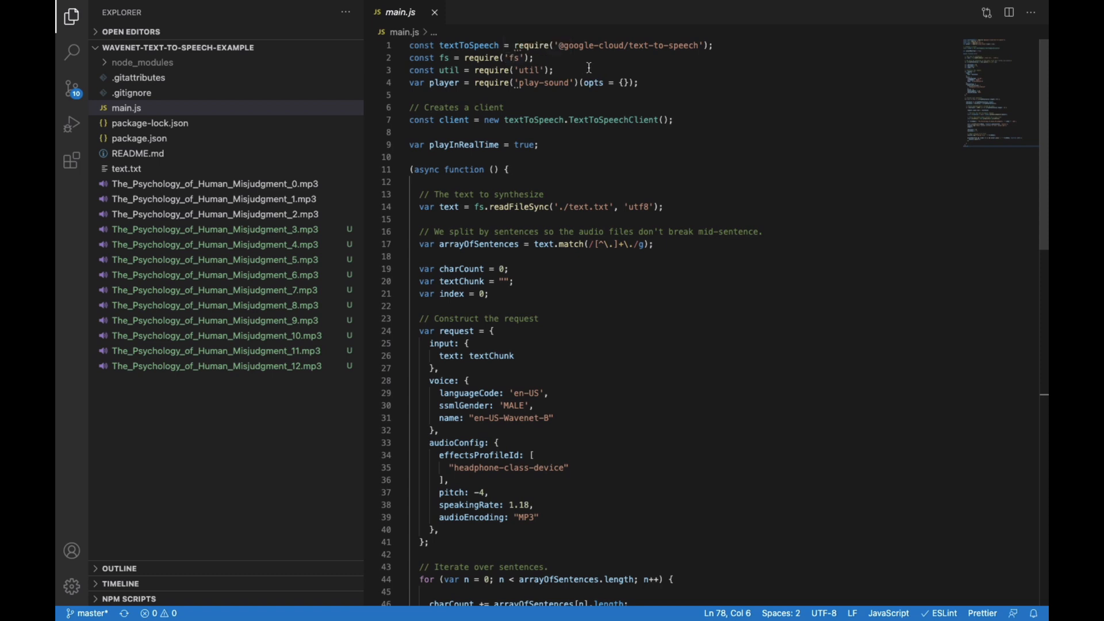
mouse_move(528, 70)
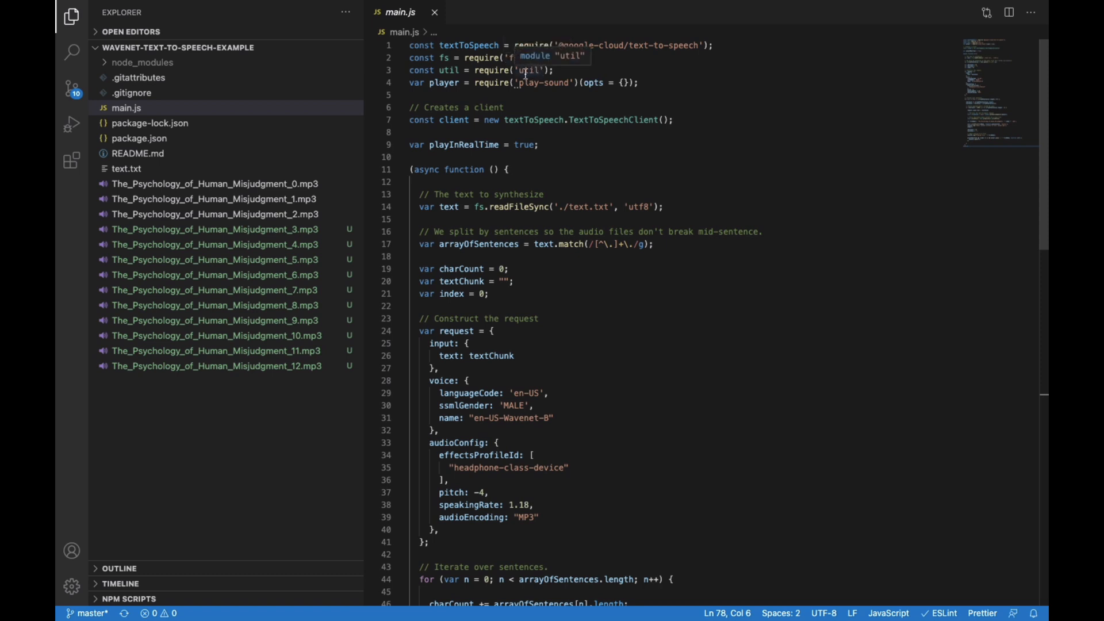
mouse_move(429, 82)
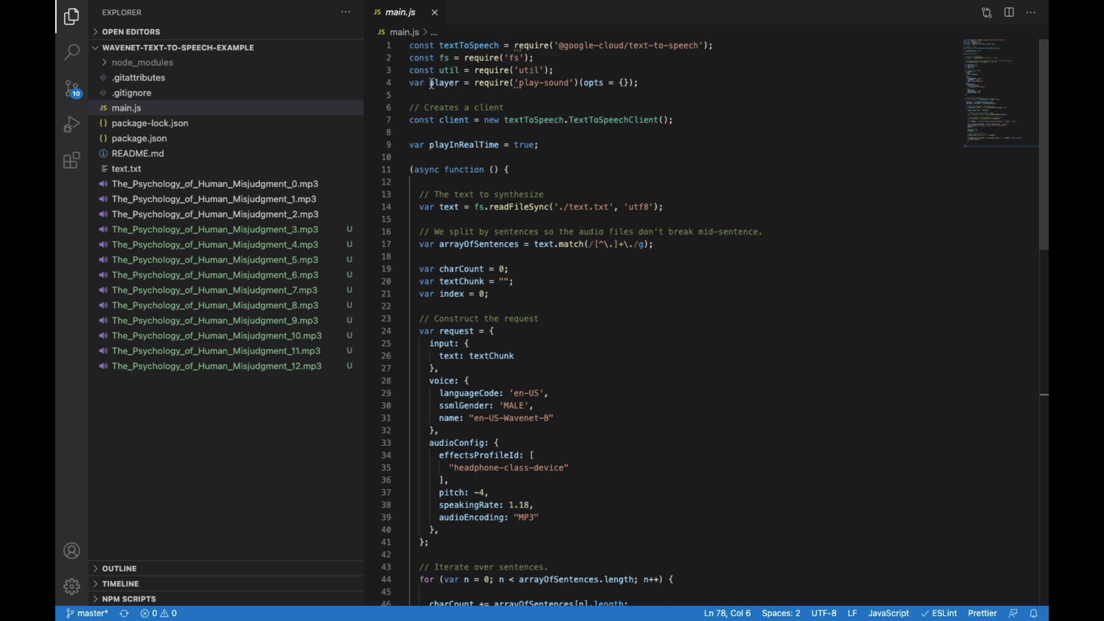
mouse_move(641, 84)
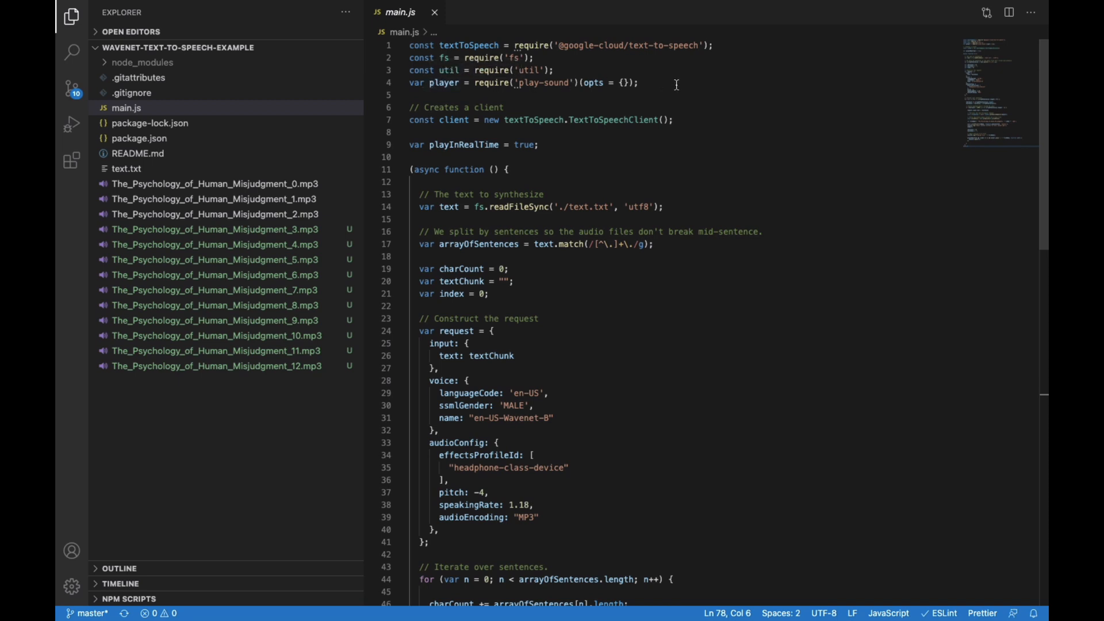
mouse_move(688, 158)
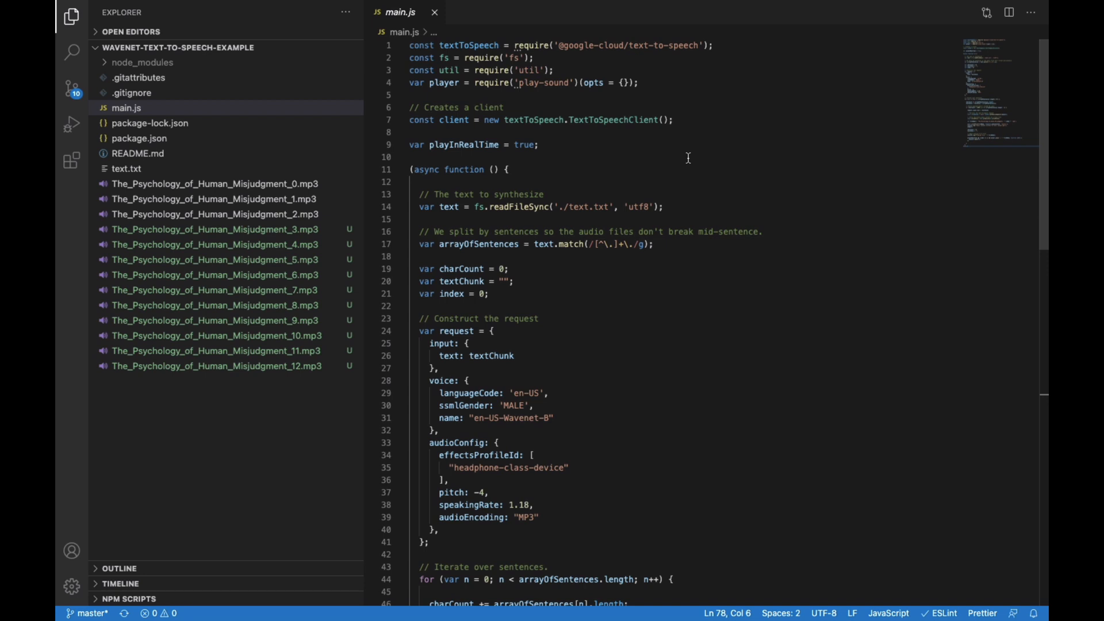
mouse_move(682, 174)
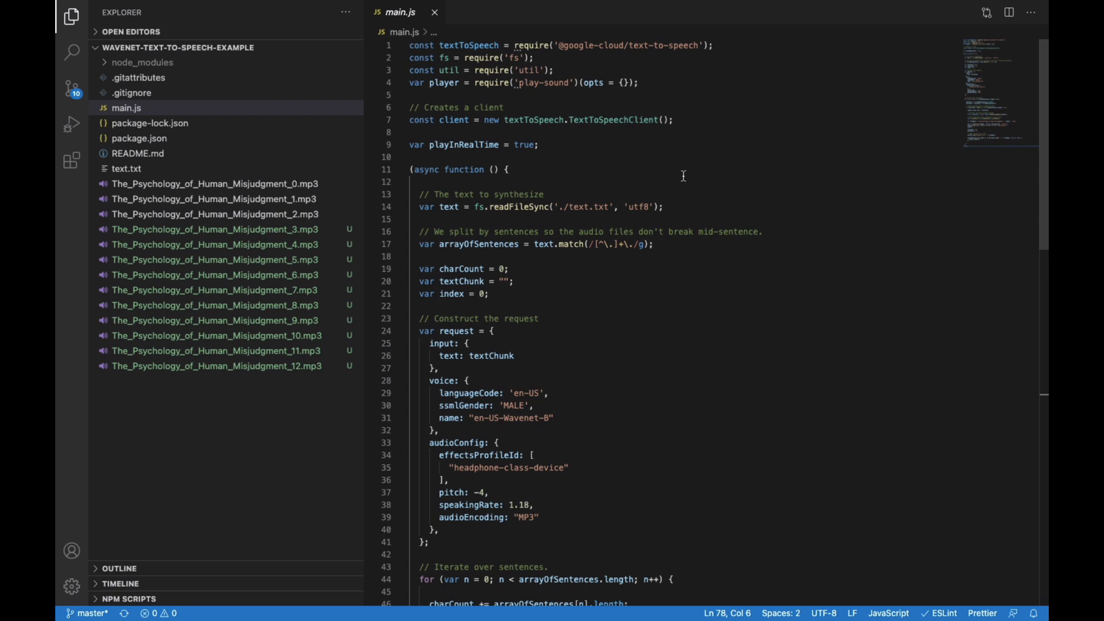
mouse_move(433, 117)
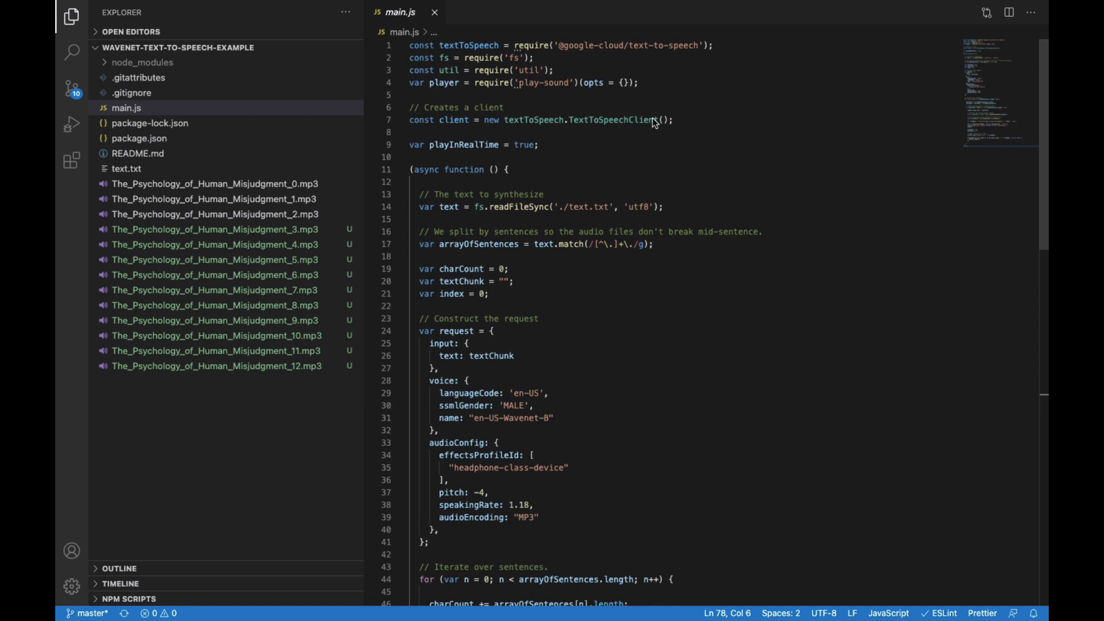
scroll("down", 3)
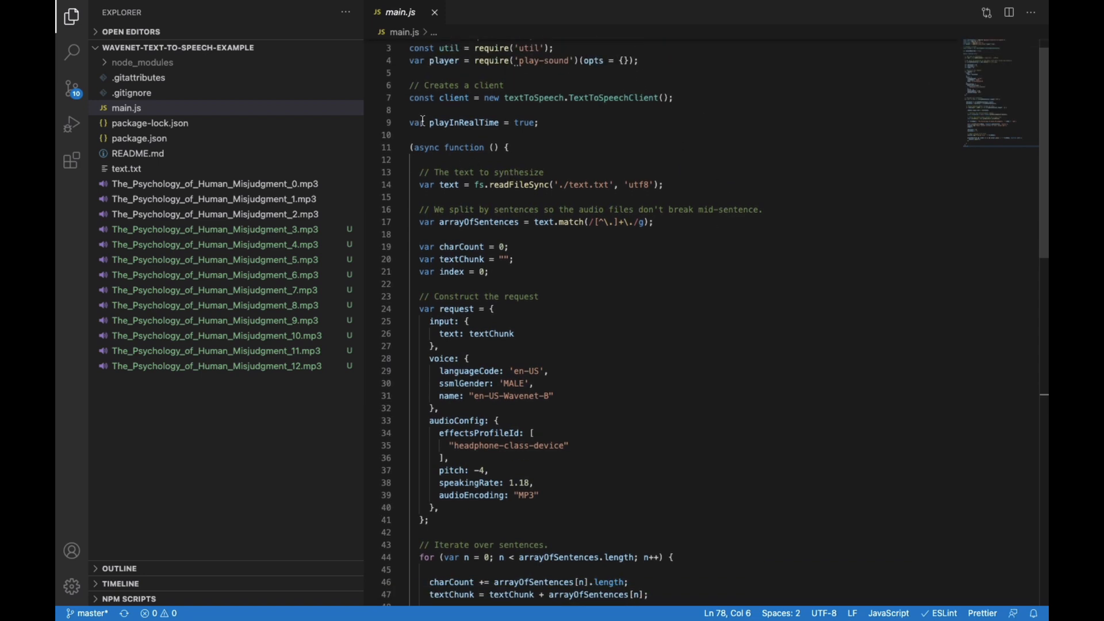
double_click(463, 123)
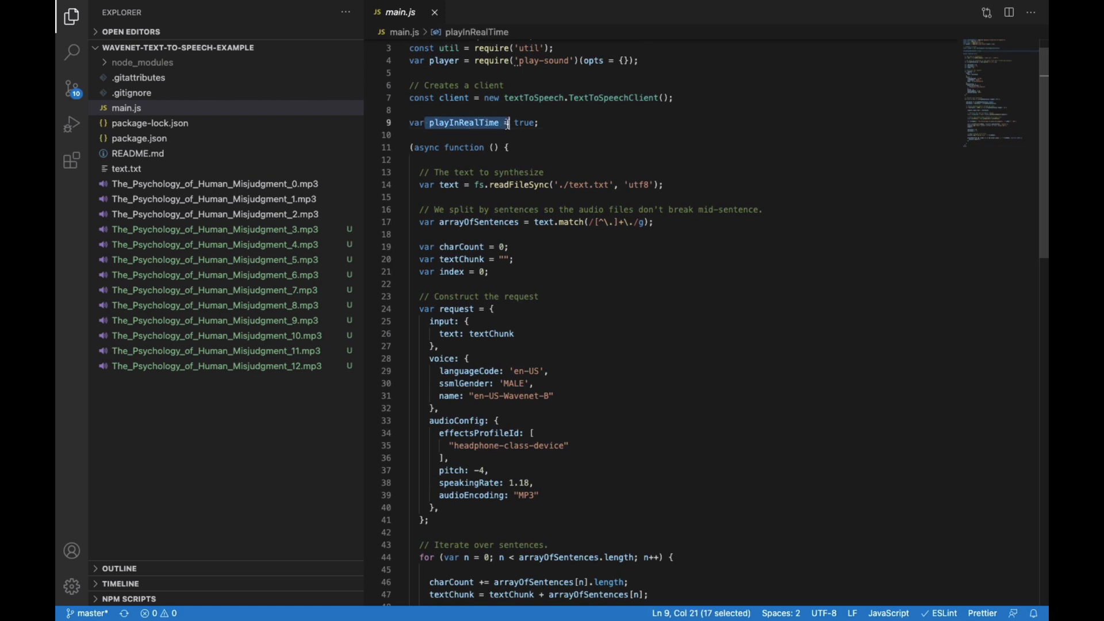
mouse_move(465, 123)
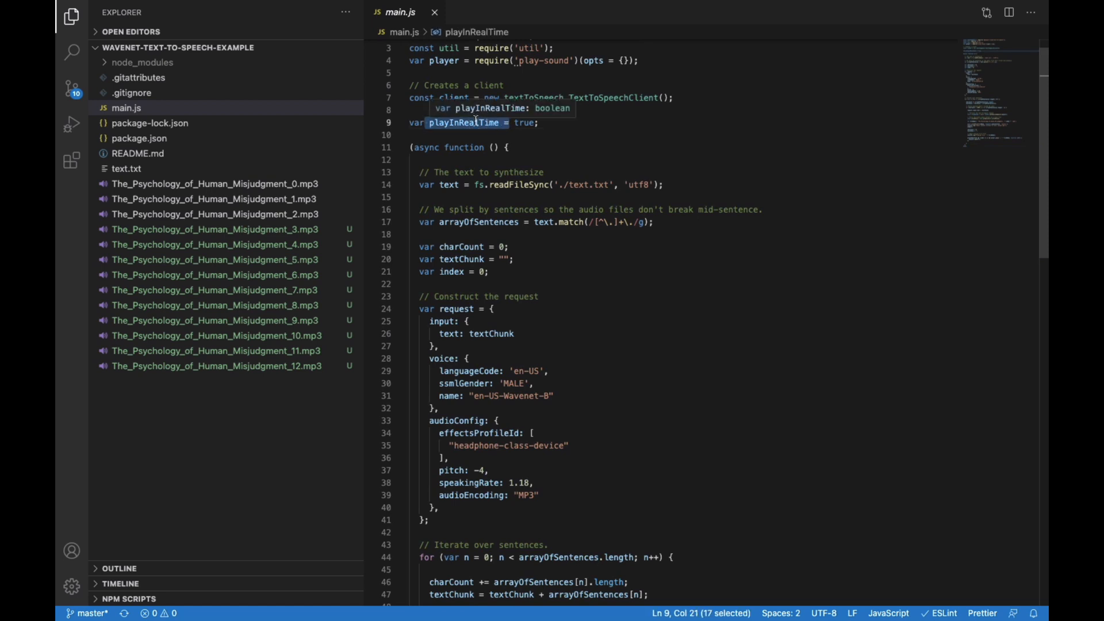
mouse_move(570, 557)
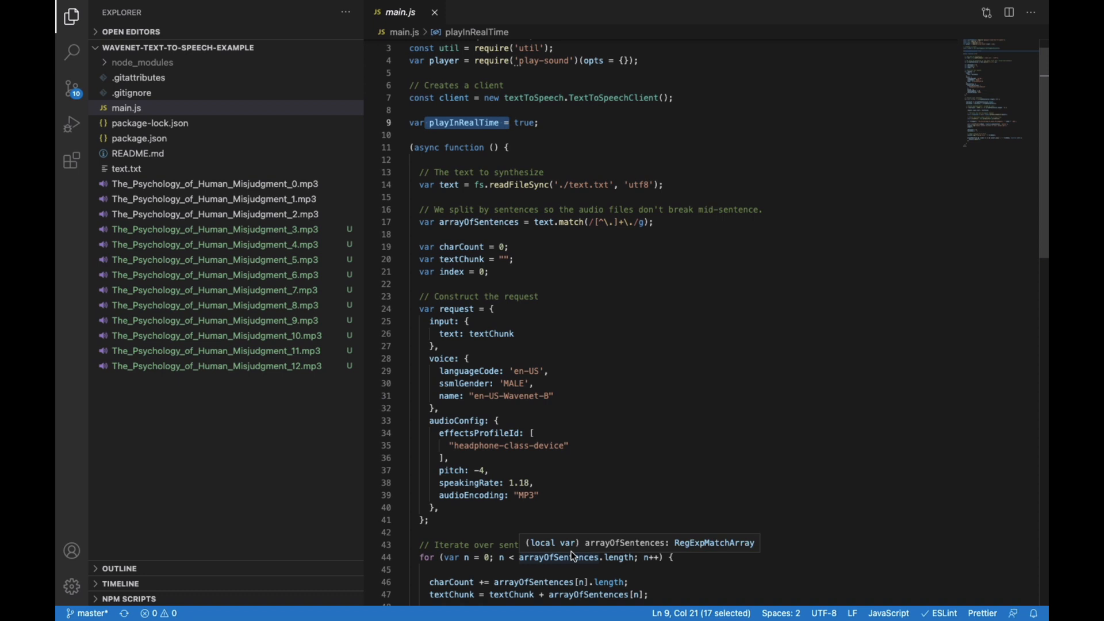
mouse_move(528, 166)
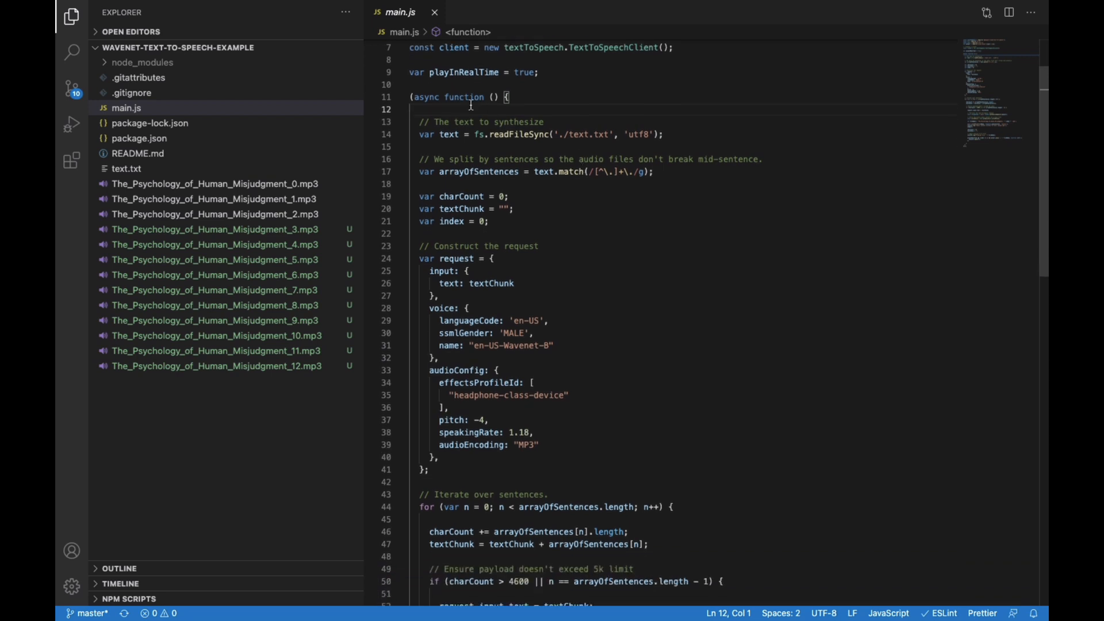
scroll("down", 3)
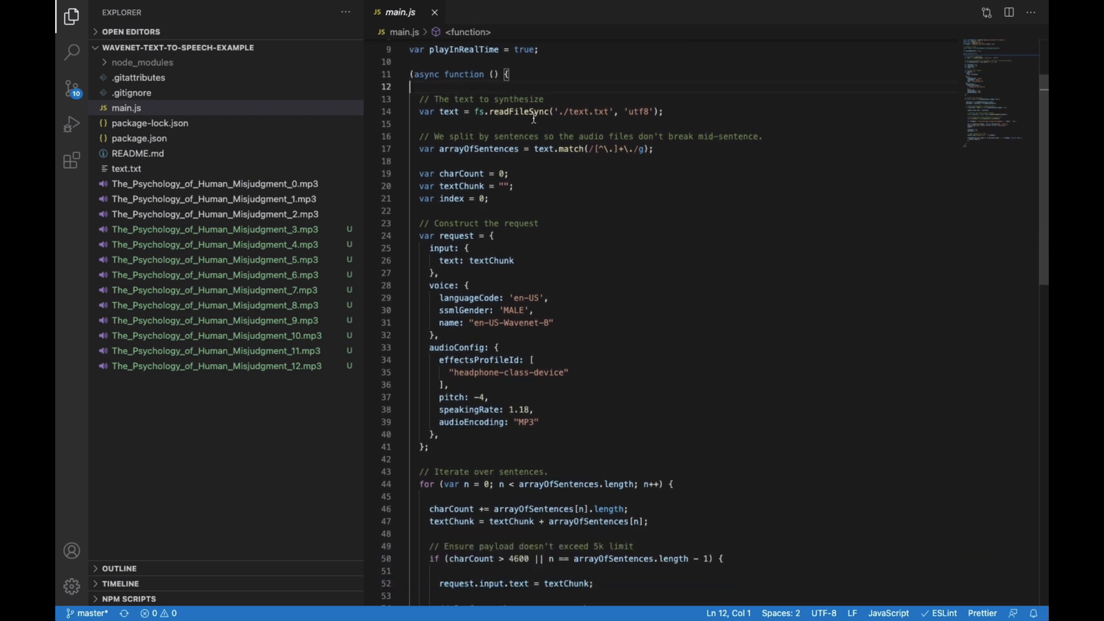
mouse_move(585, 106)
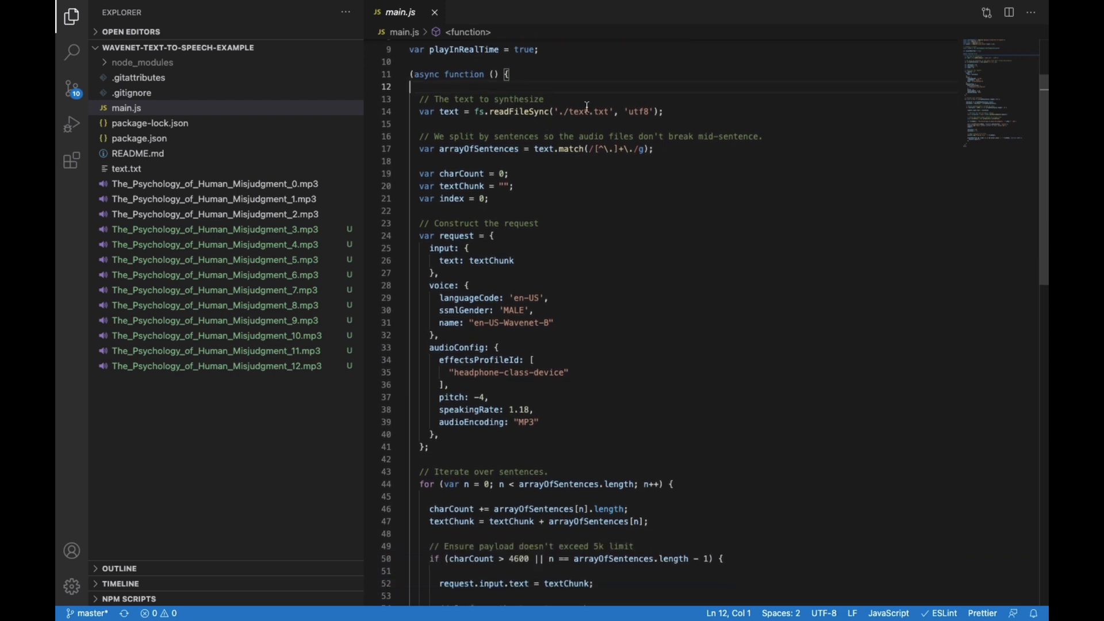
double_click(590, 111)
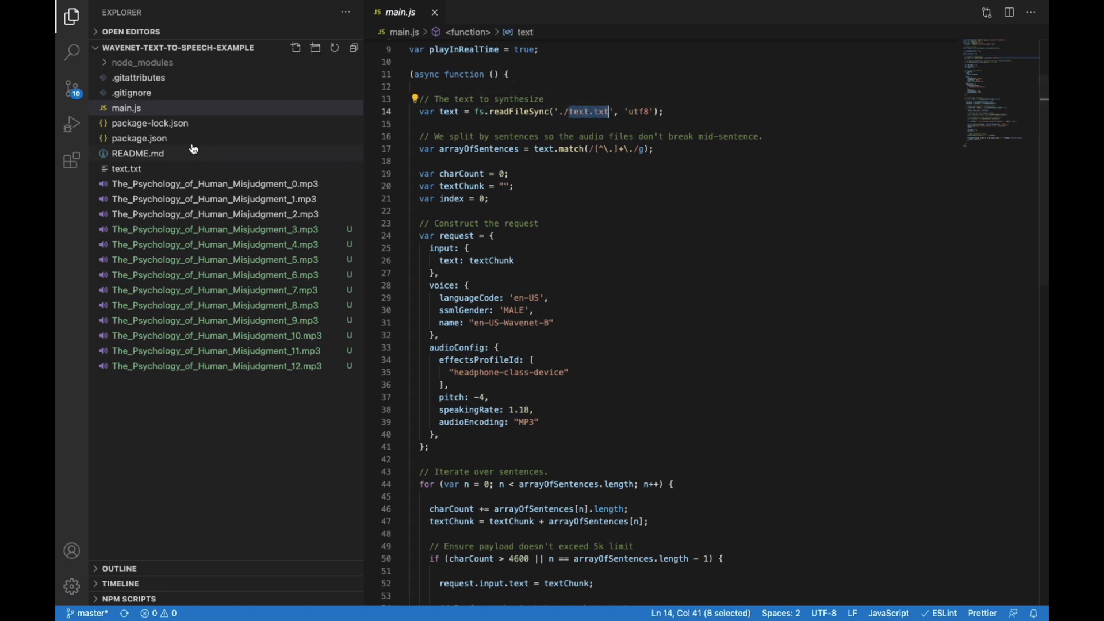
left_click(126, 168)
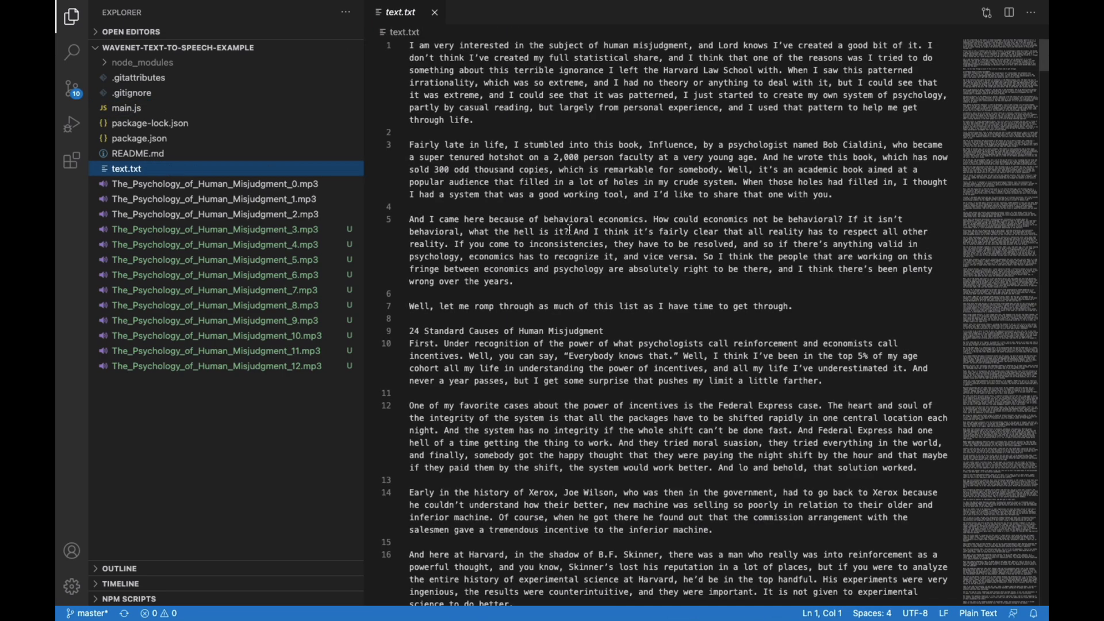
mouse_move(513, 64)
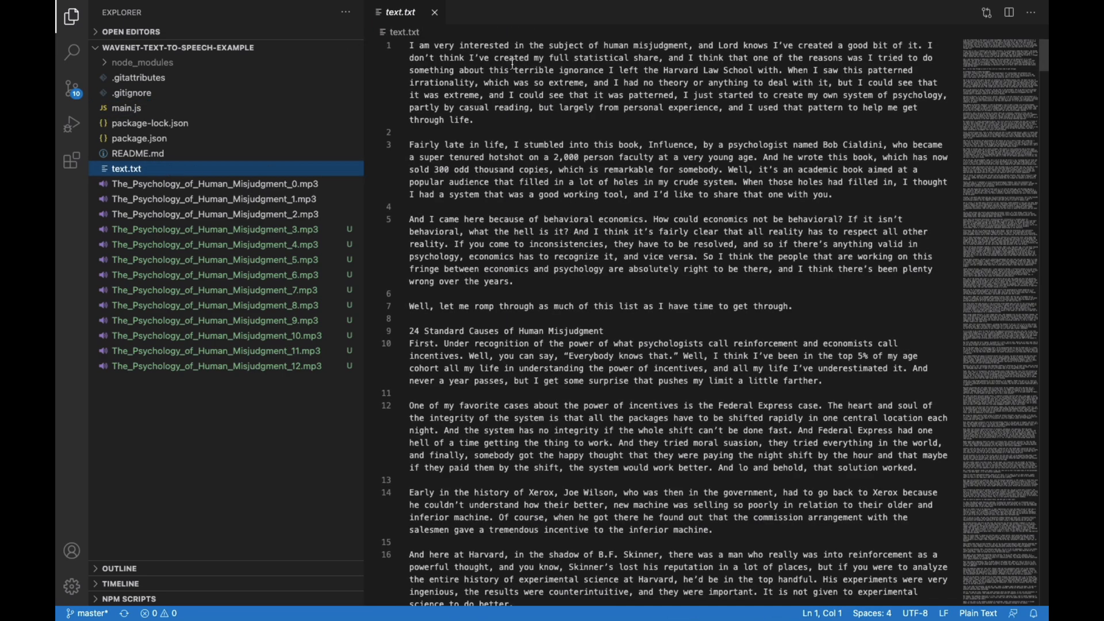
scroll("down", 3)
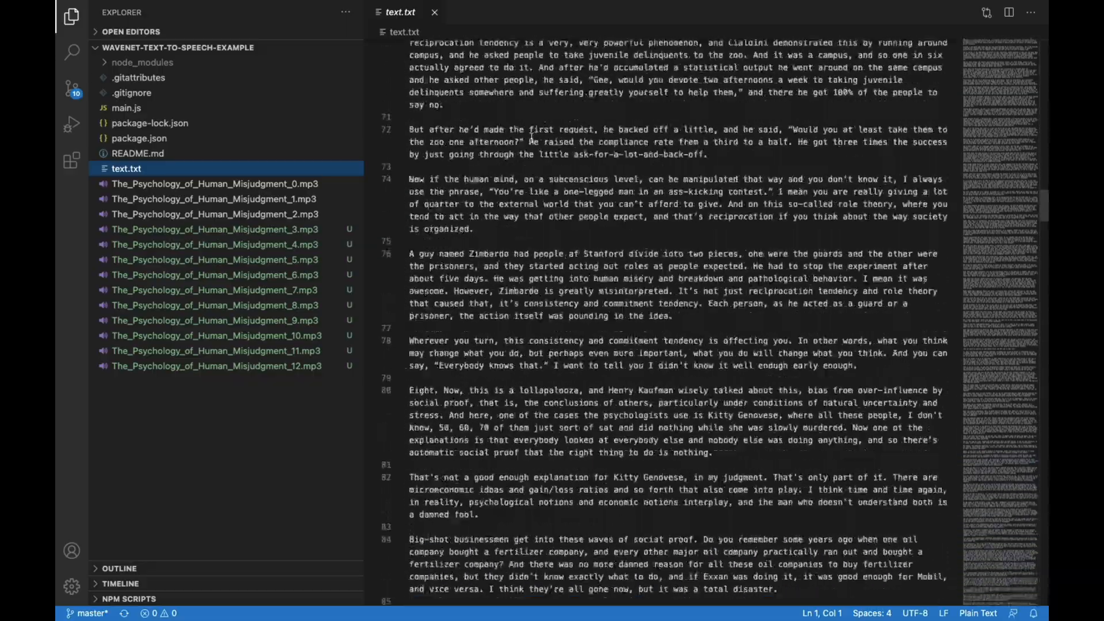
scroll("down", 3)
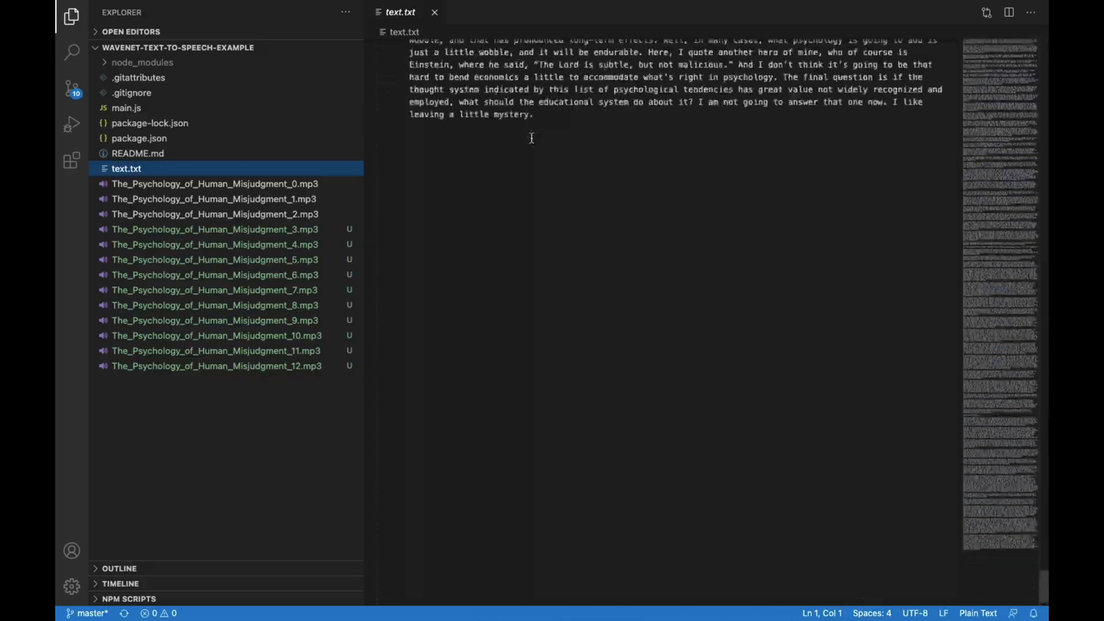
scroll("up", 3)
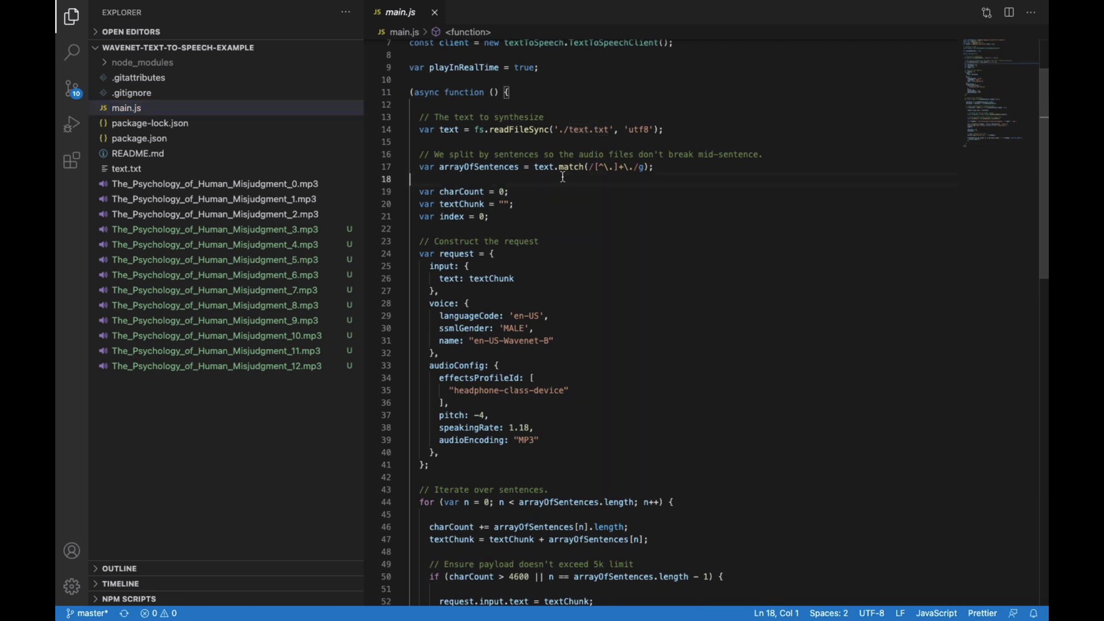
mouse_move(518, 214)
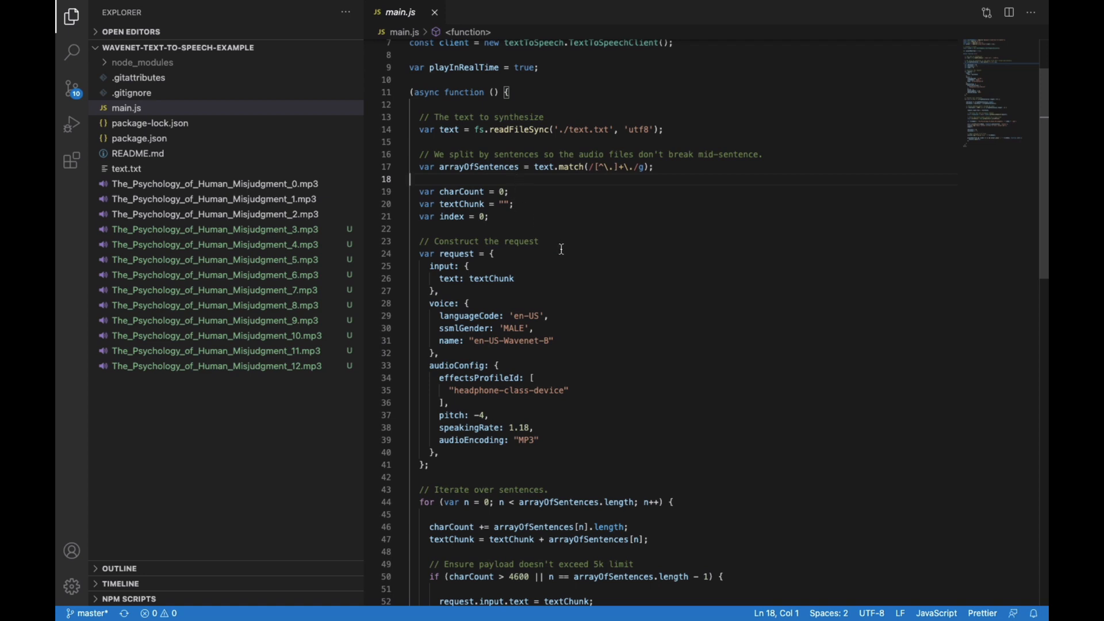
scroll("down", 3)
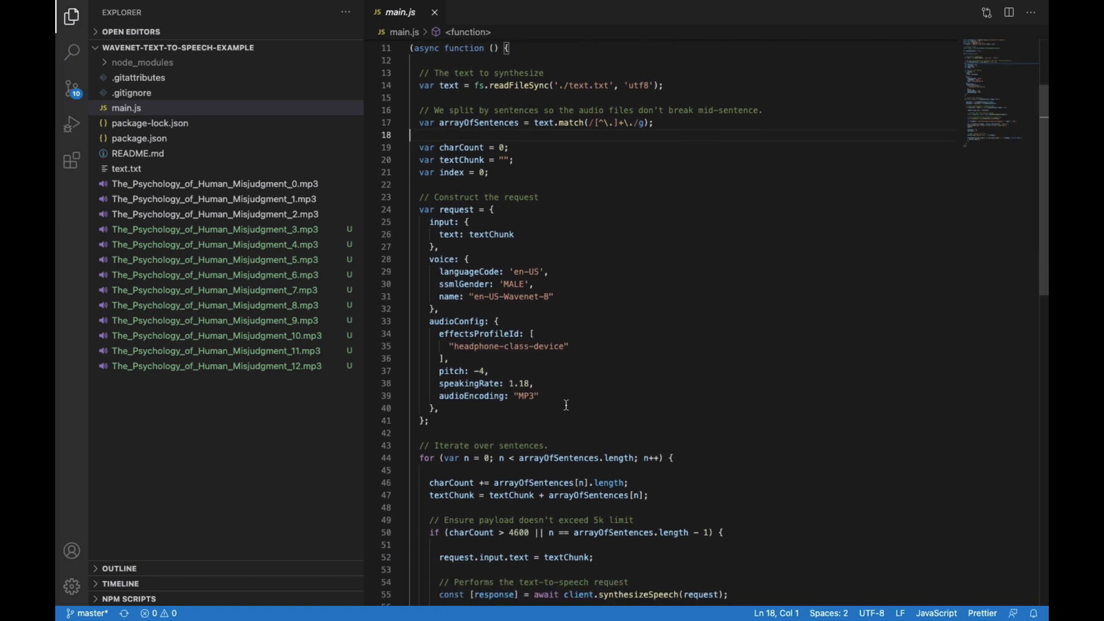
scroll("down", 3)
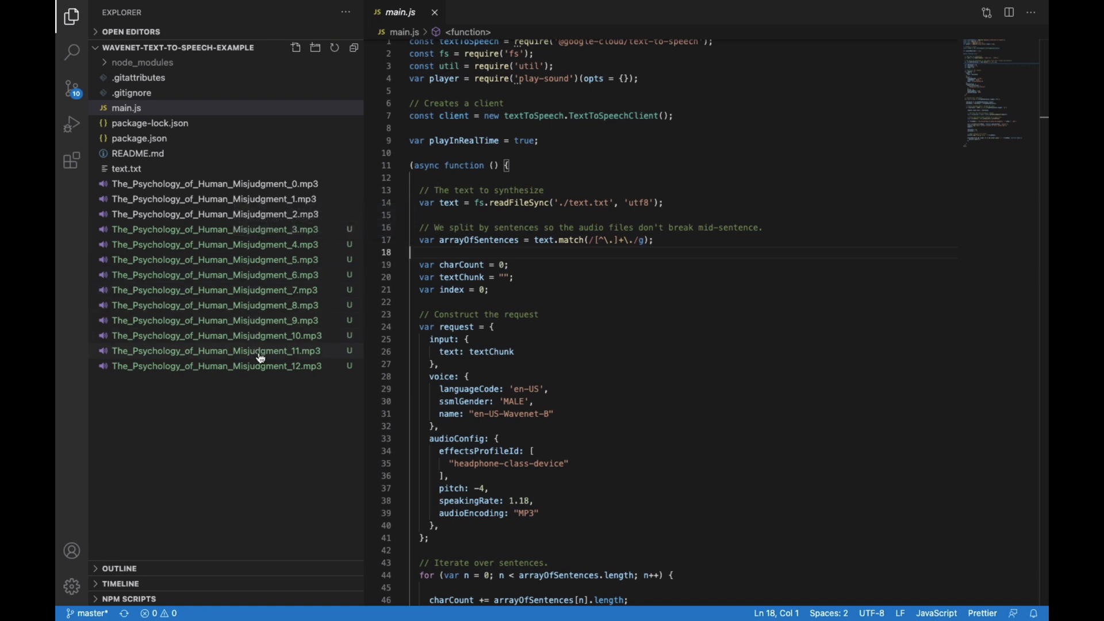
scroll("down", 3)
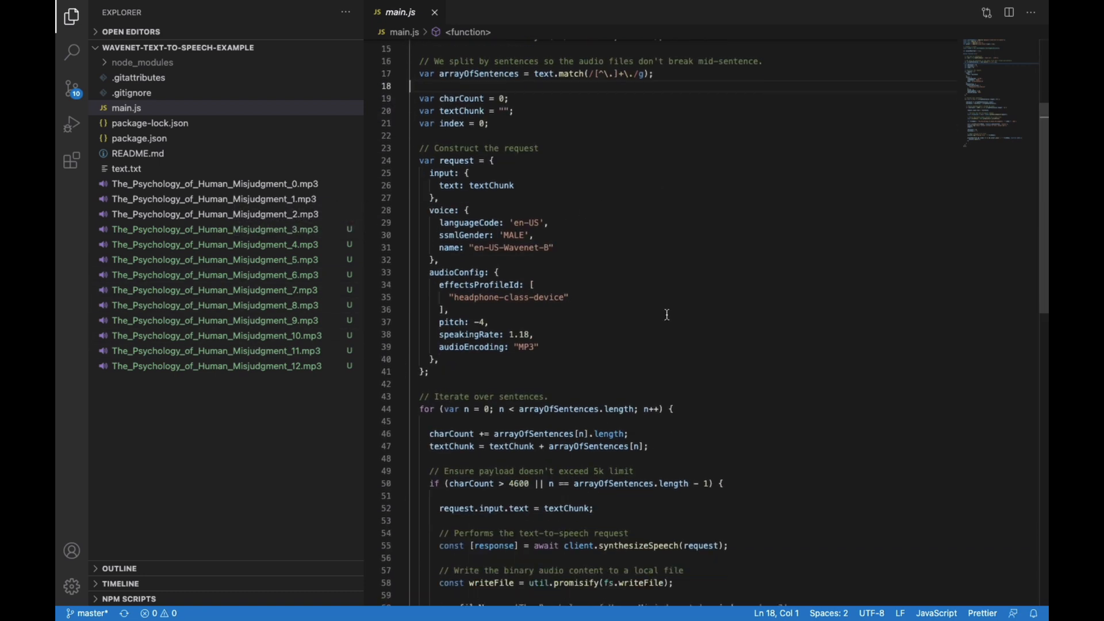
left_click_drag(418, 127, 503, 313)
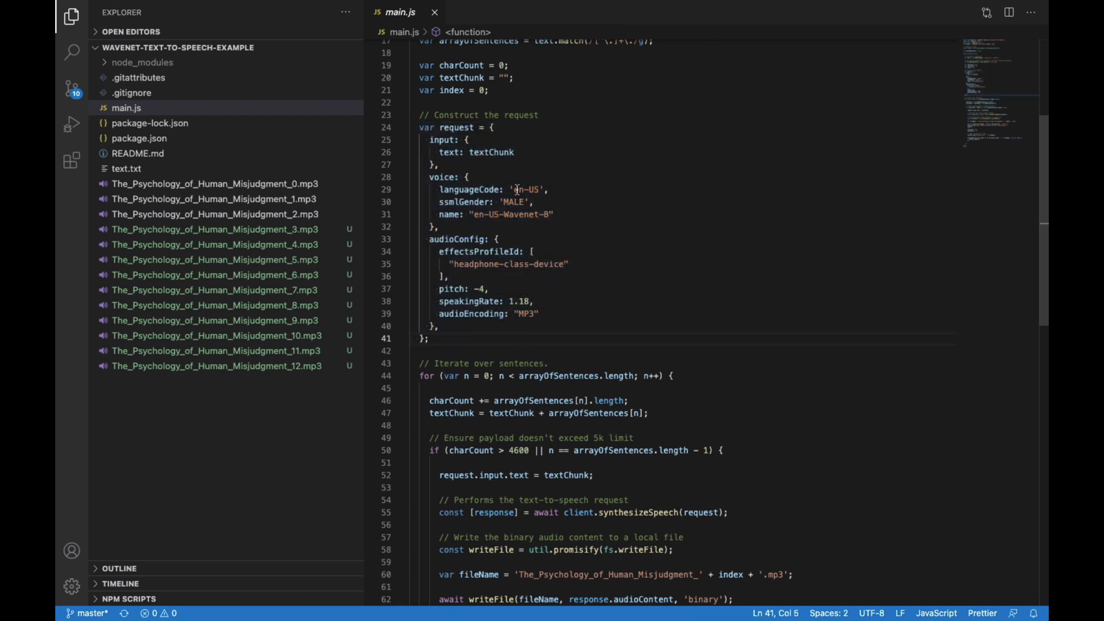
double_click(518, 202)
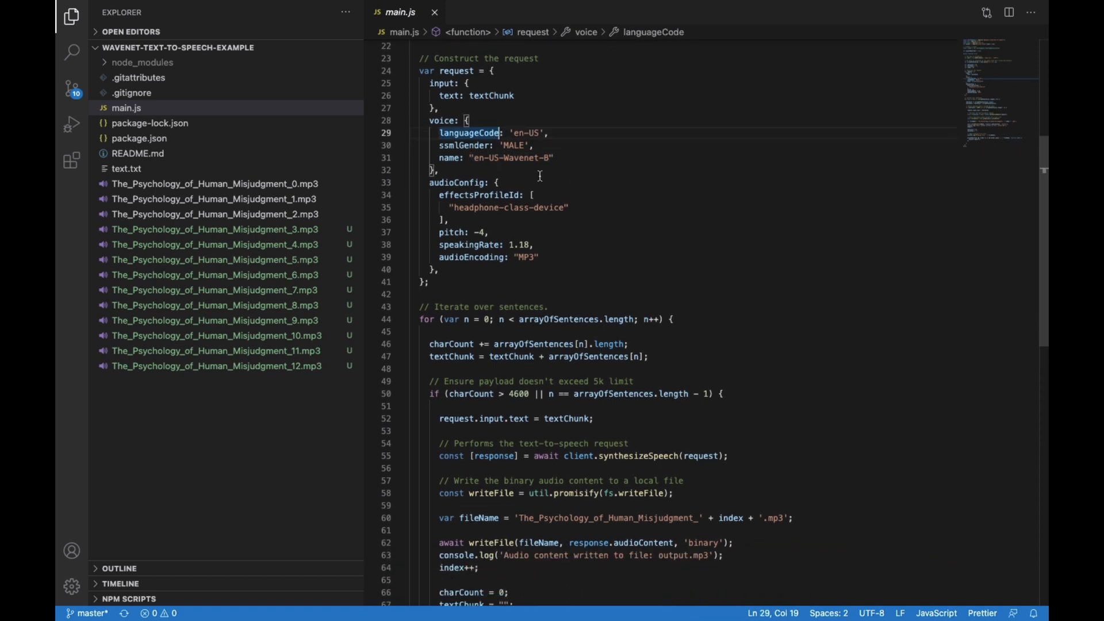
scroll("down", 3)
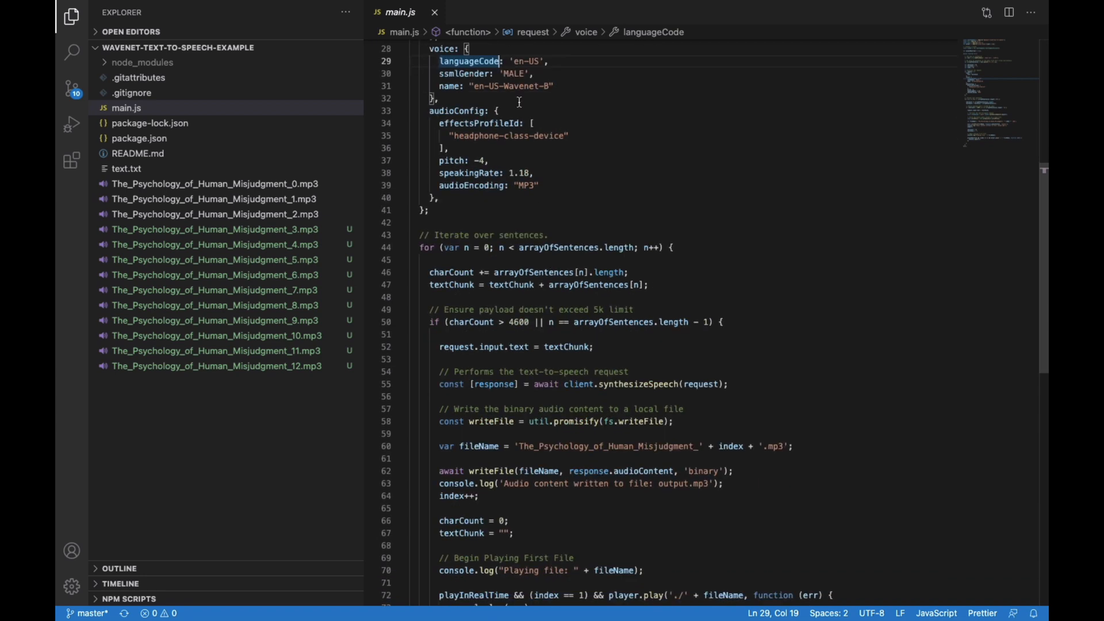
scroll("down", 3)
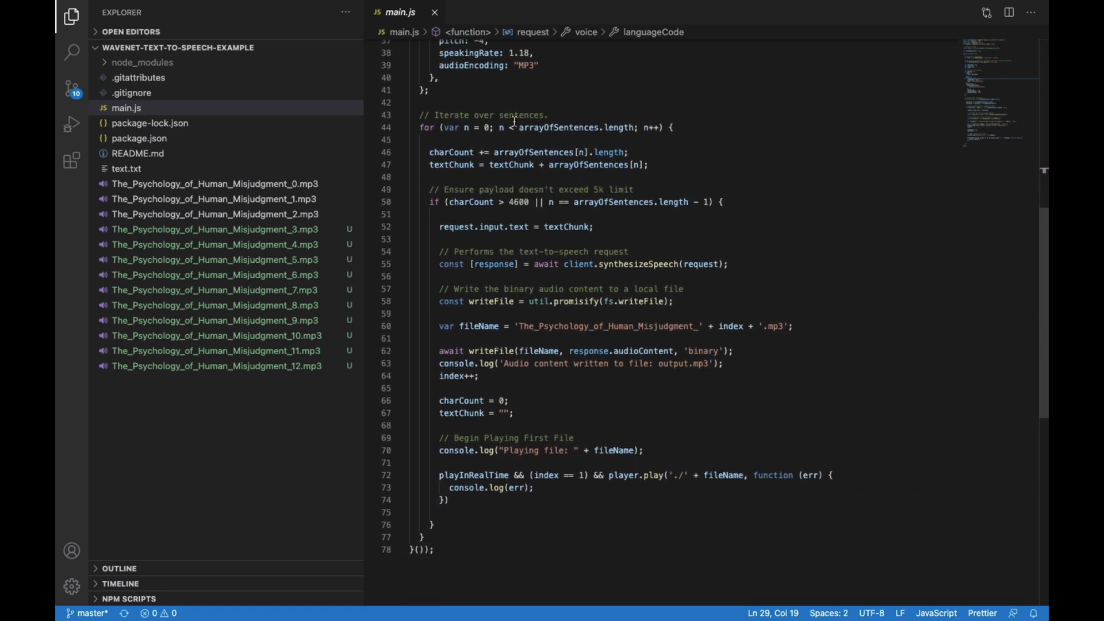
mouse_move(462, 236)
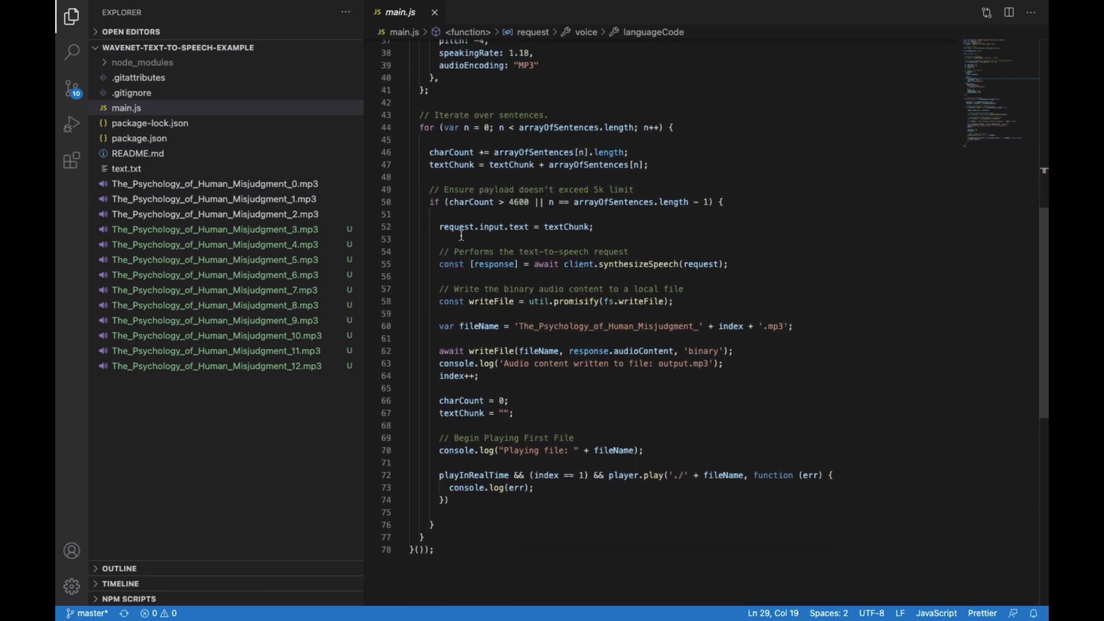
left_click(632, 252)
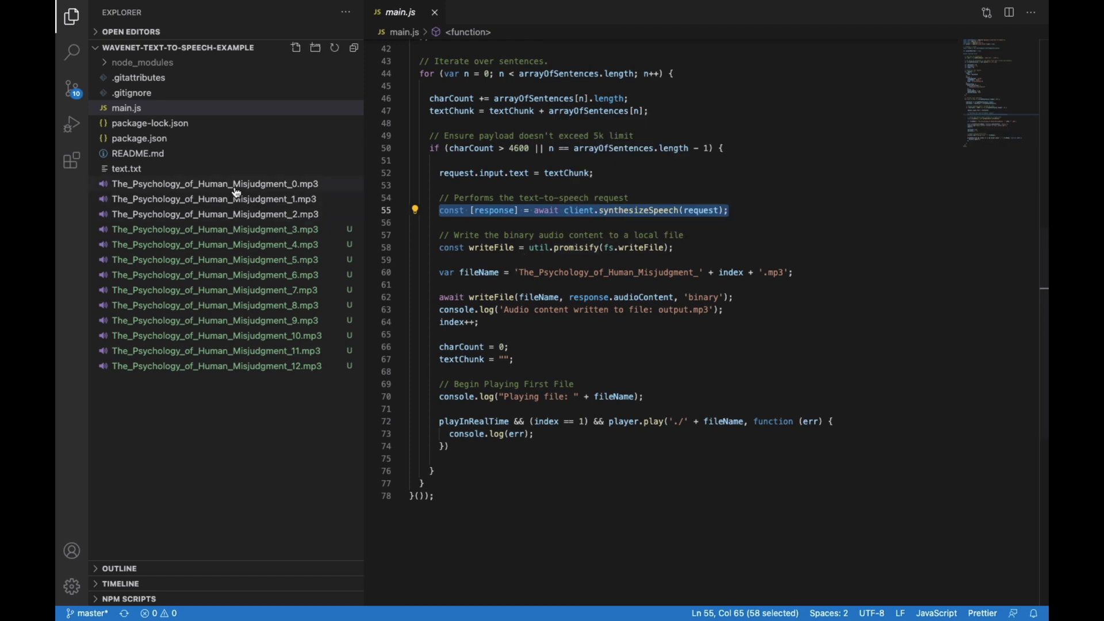
left_click(755, 273)
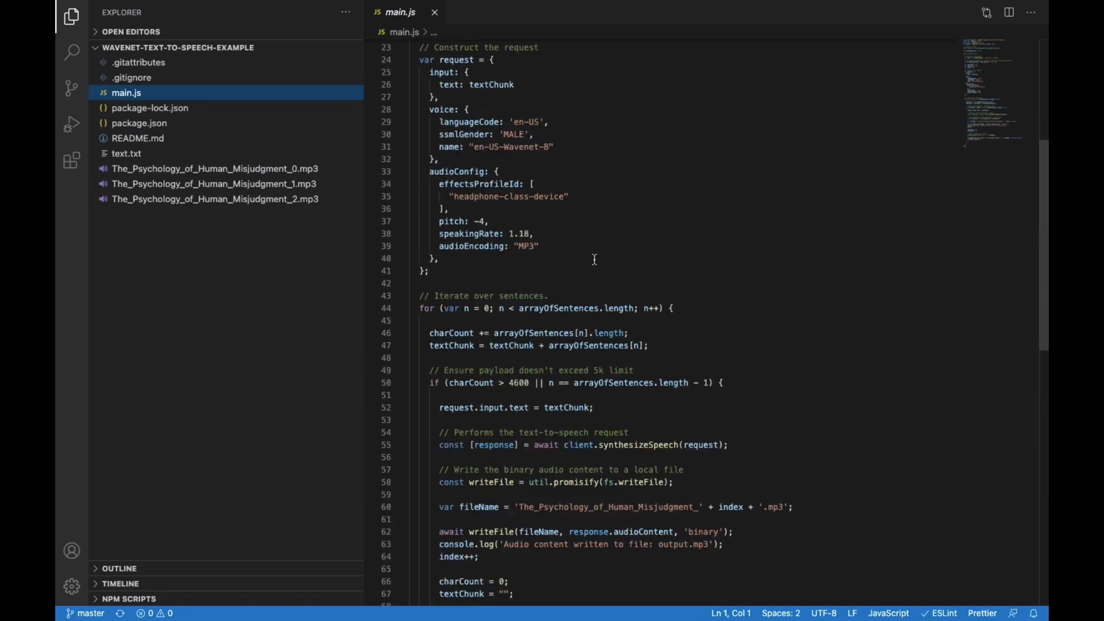
scroll("down", 3)
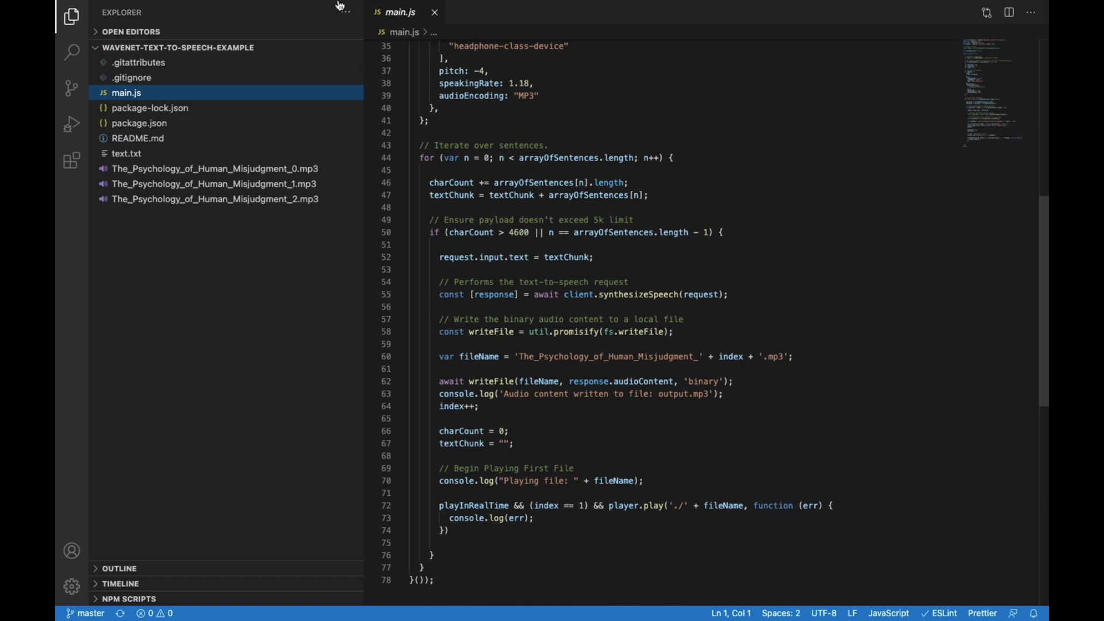
Start the app with 'npm start' in a new integrated terminal, hitting the missing Project Id error.
left_click(353, 8)
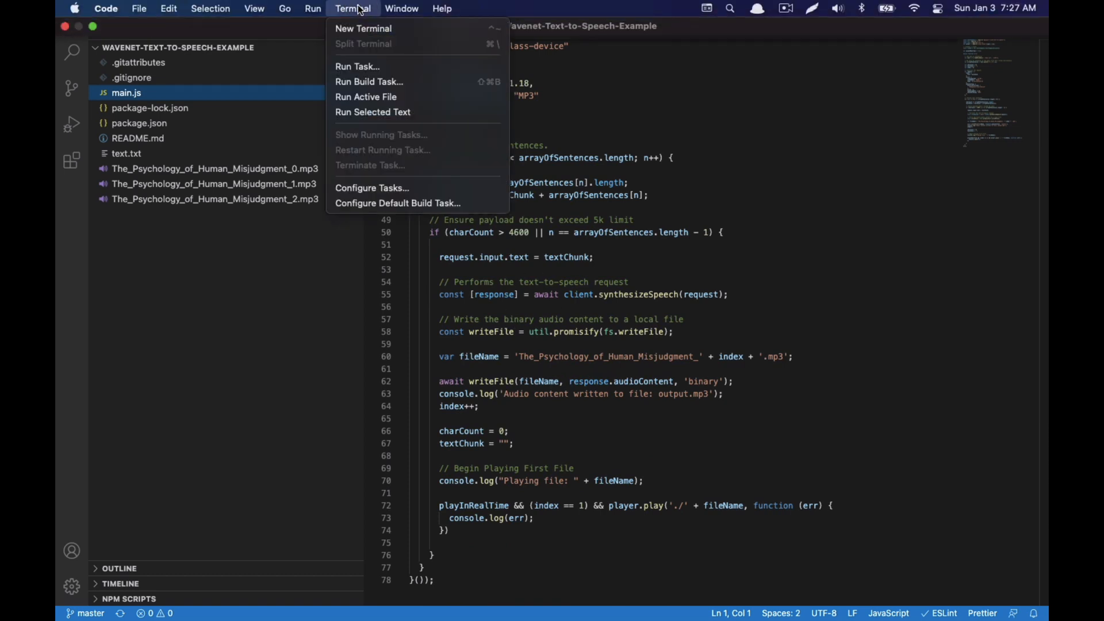
left_click(363, 28)
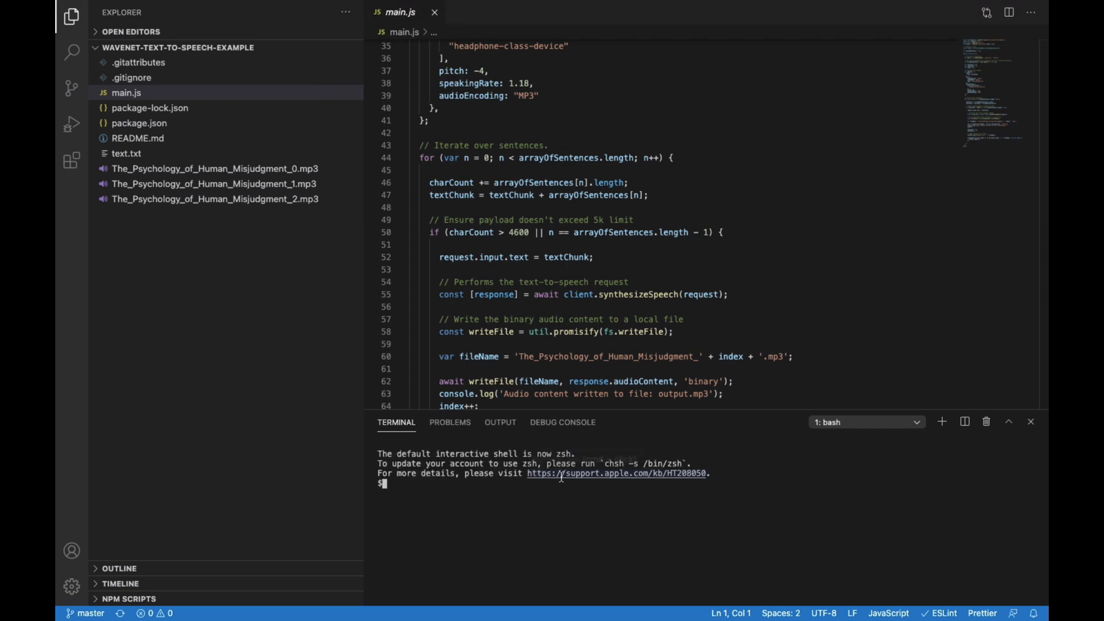
type("ls")
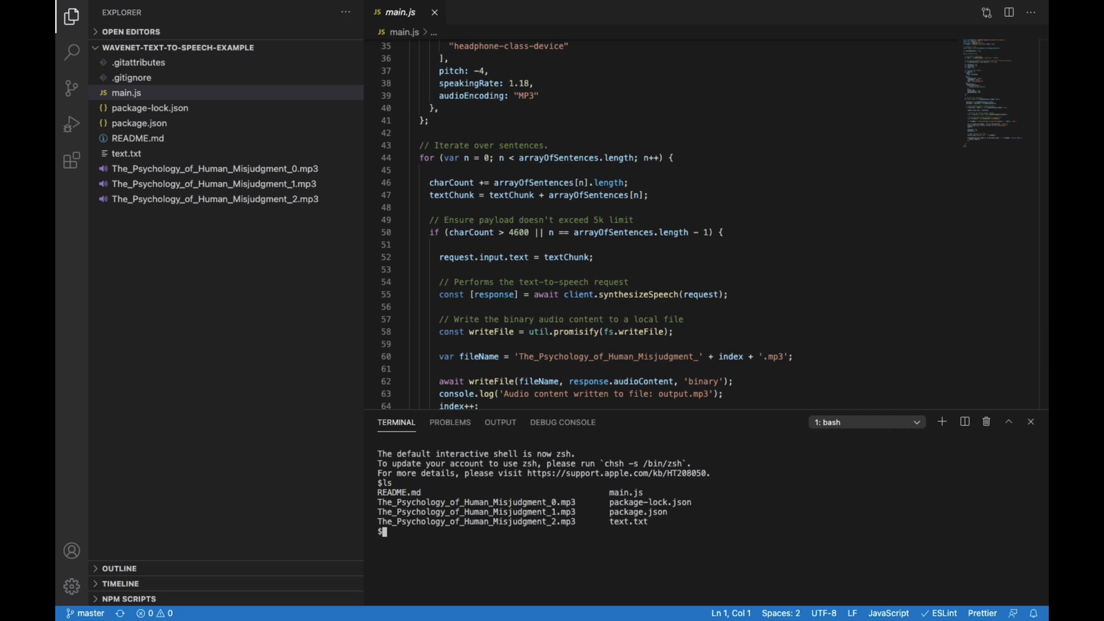
type("npm install")
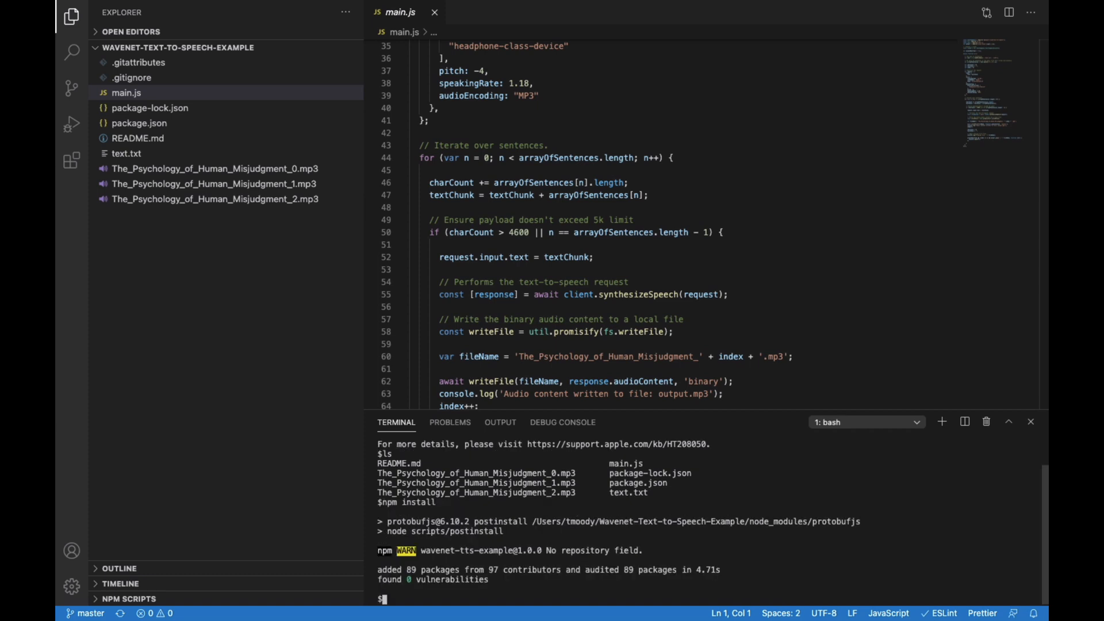
type("np")
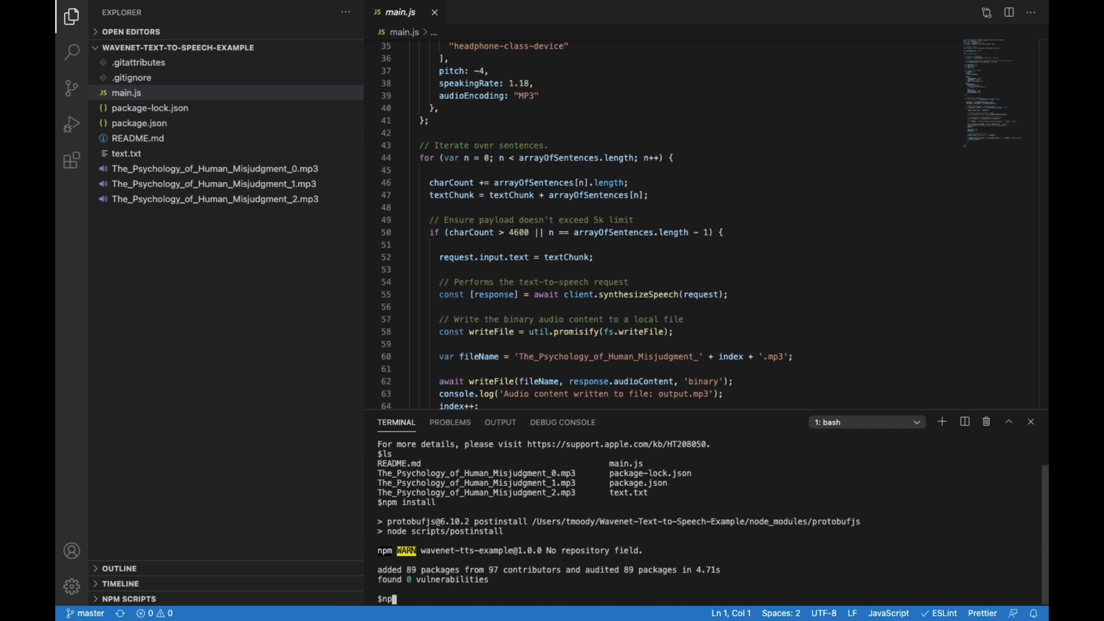
type("npm start")
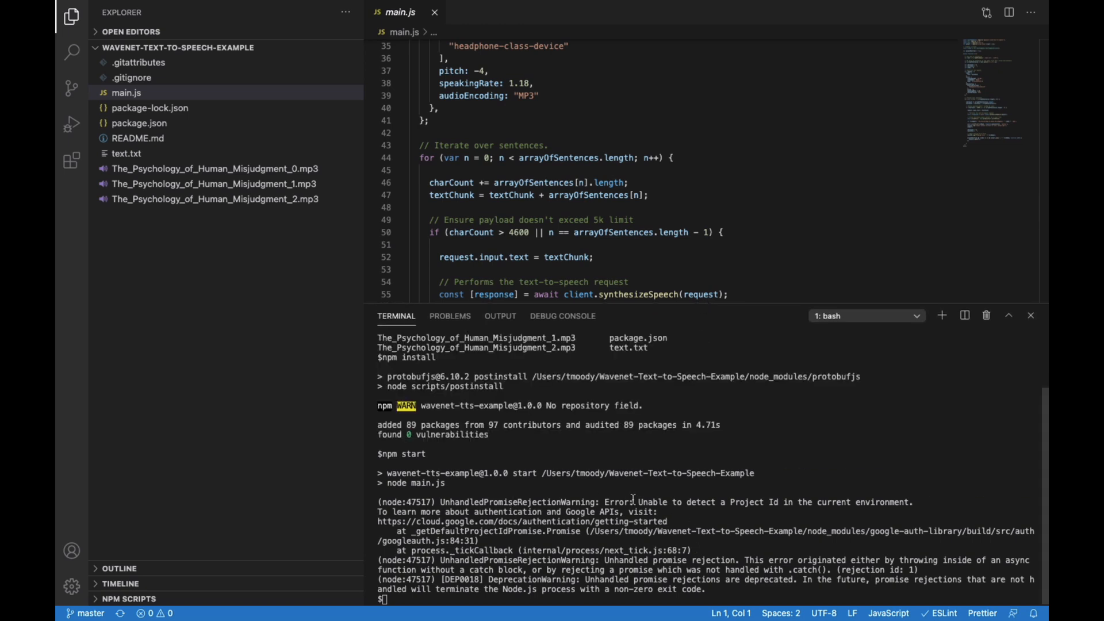
mouse_move(677, 516)
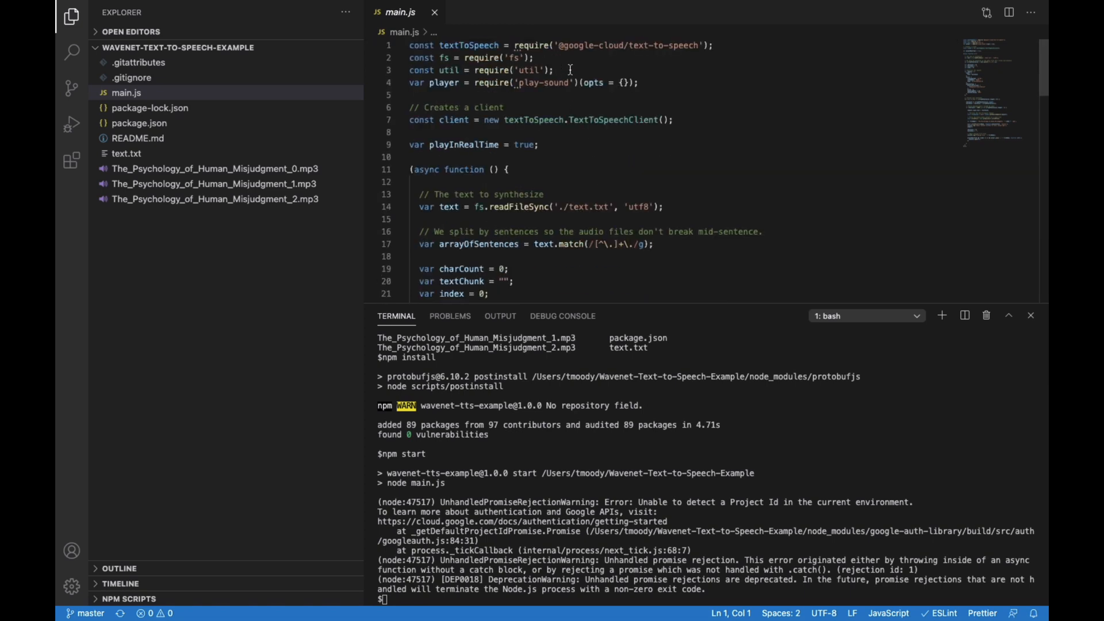
Select the text-to-speech require line in main.js while reading the error.
triple_click(465, 44)
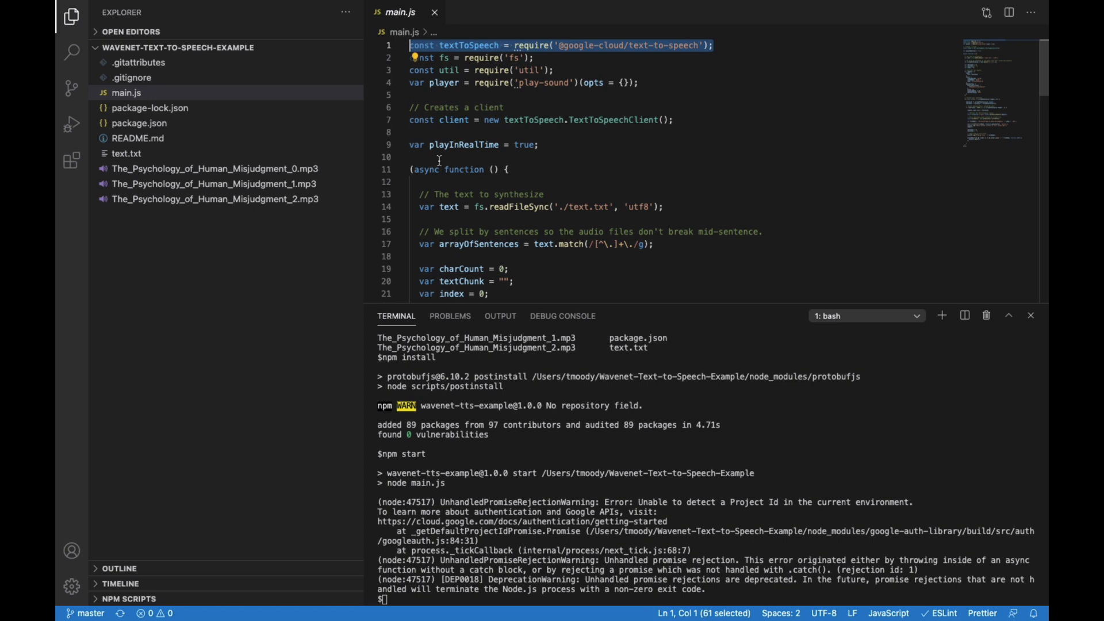
mouse_move(577, 163)
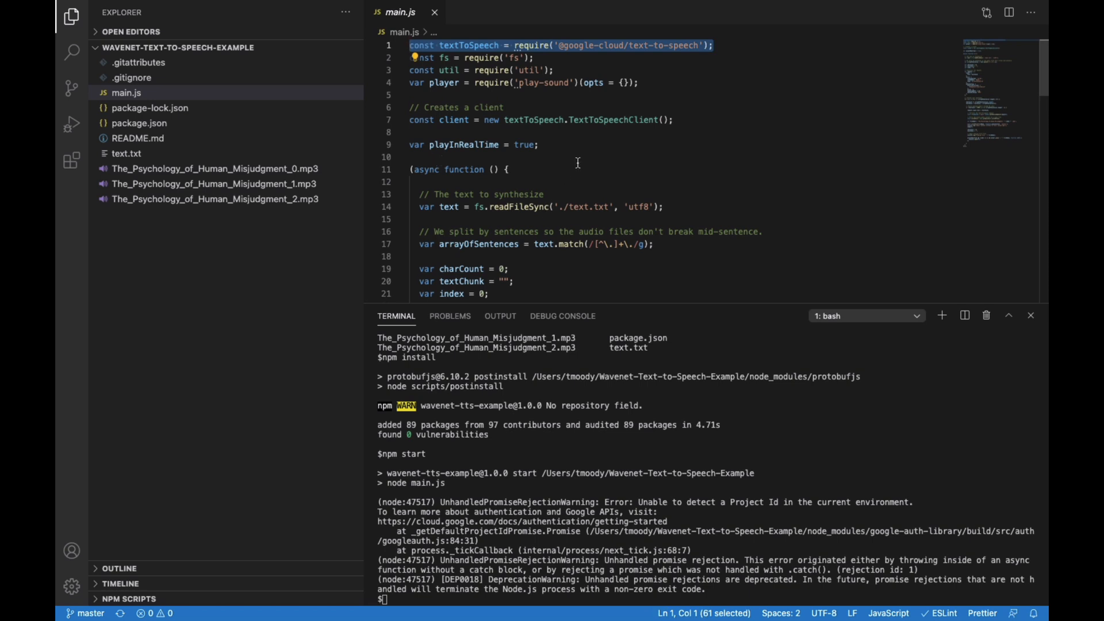
left_click(505, 169)
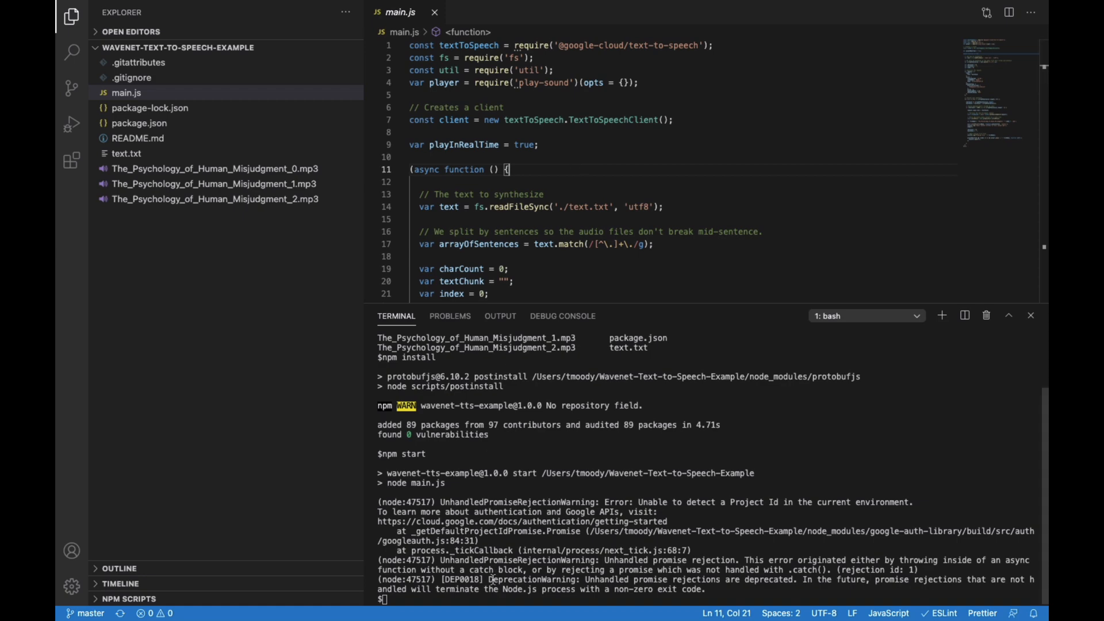
mouse_move(567, 463)
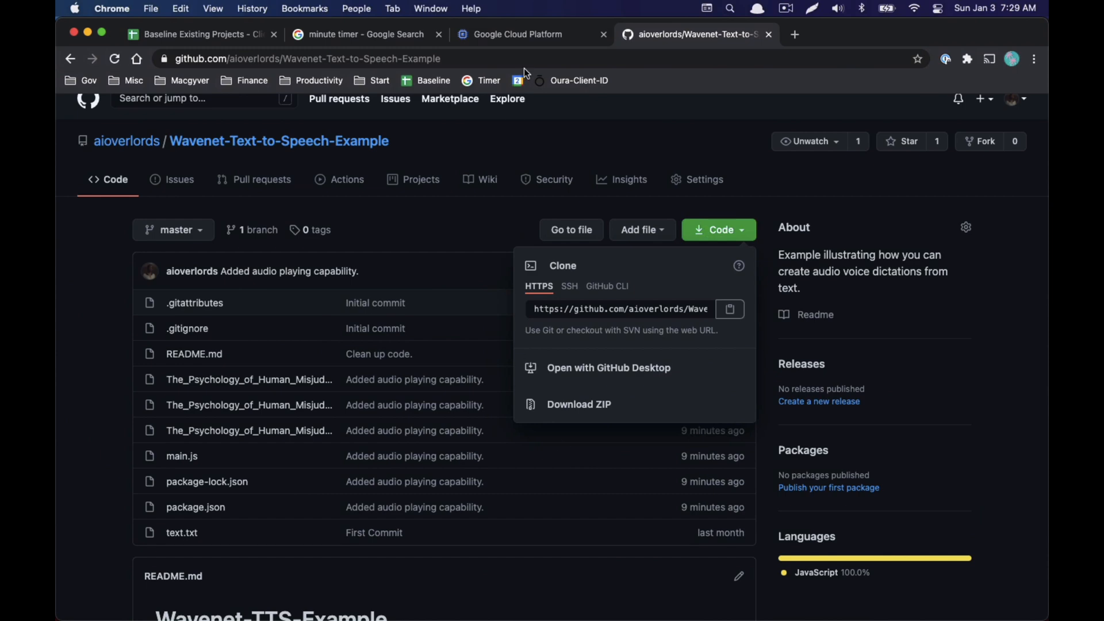
In the GCP console, go to IAM & Admin > Service Accounts and begin Create Service Account.
left_click(522, 33)
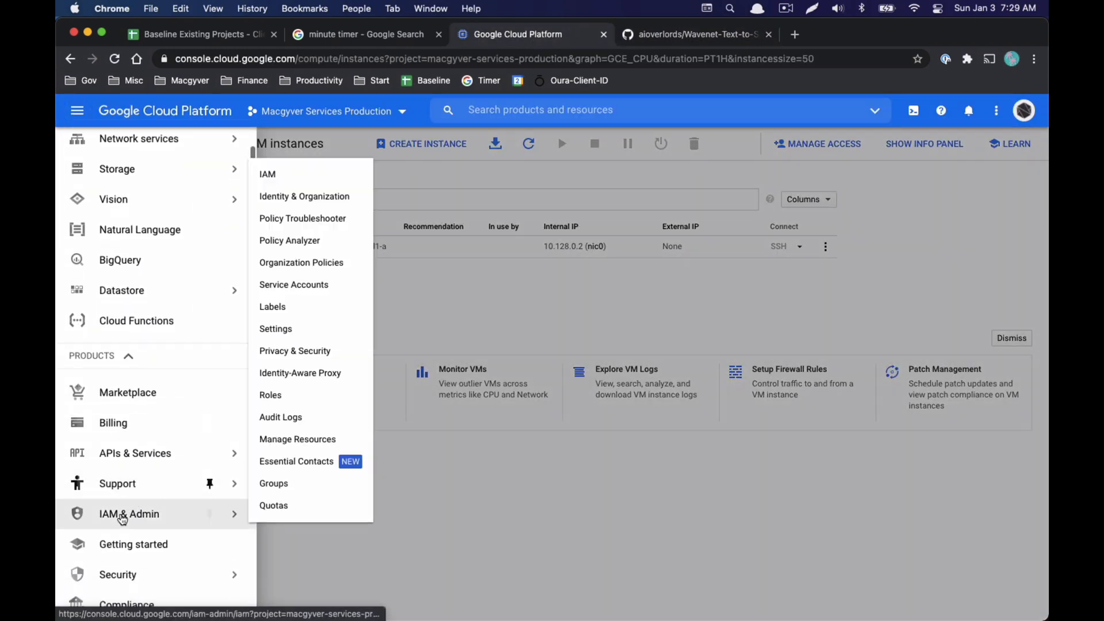
left_click(129, 513)
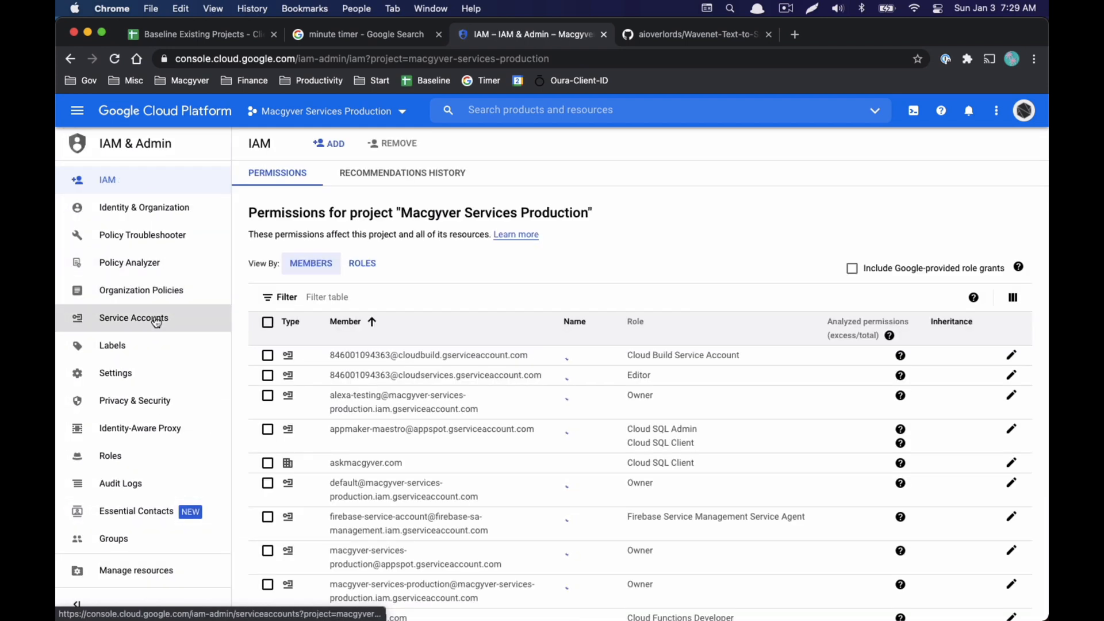
left_click(133, 317)
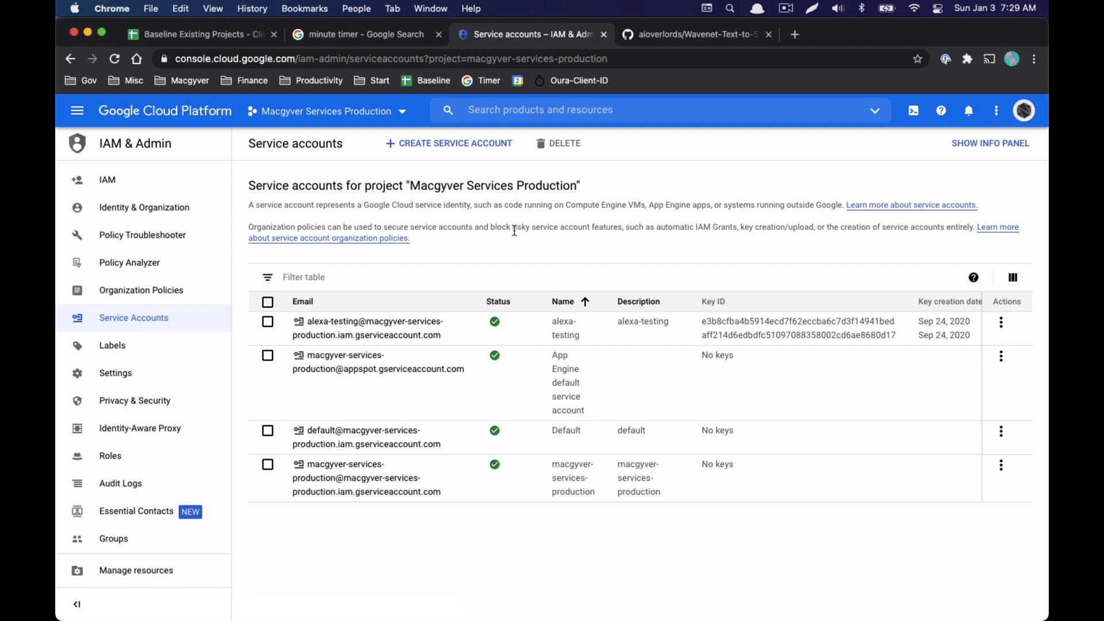
left_click(449, 142)
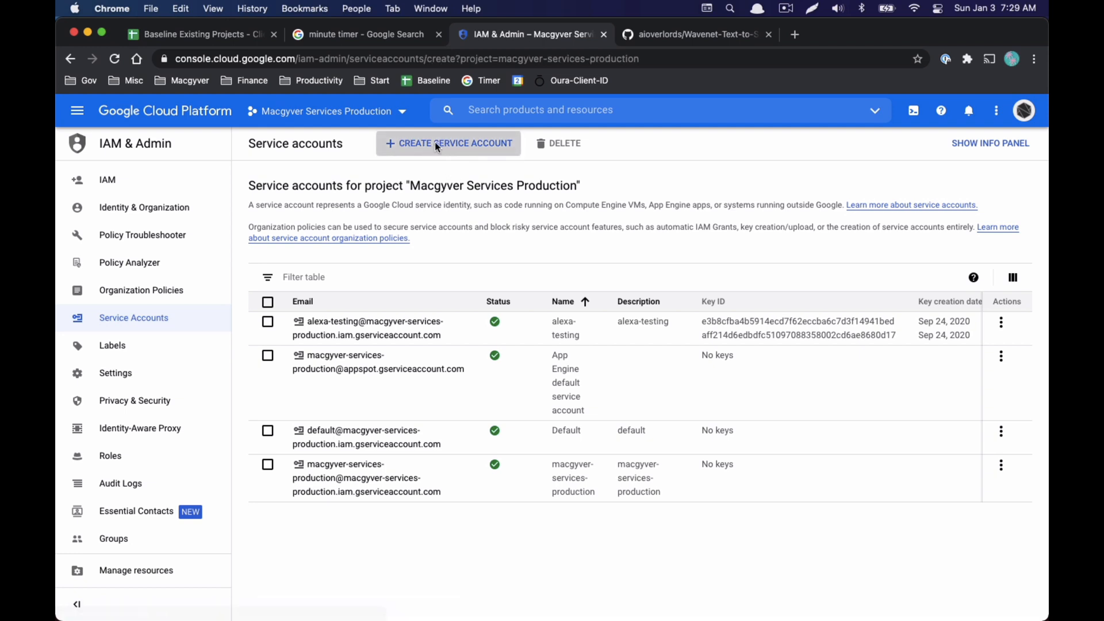
left_click(448, 142)
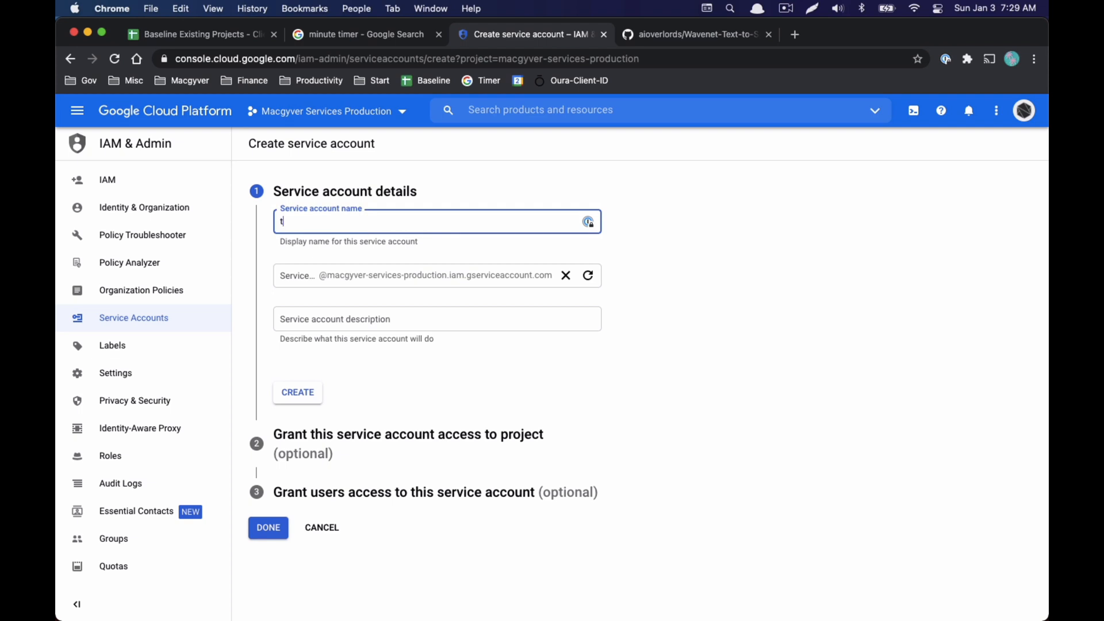
Create a service account named text-to-speech-demo with the Owner role on the project.
type("text-to-speech-demo")
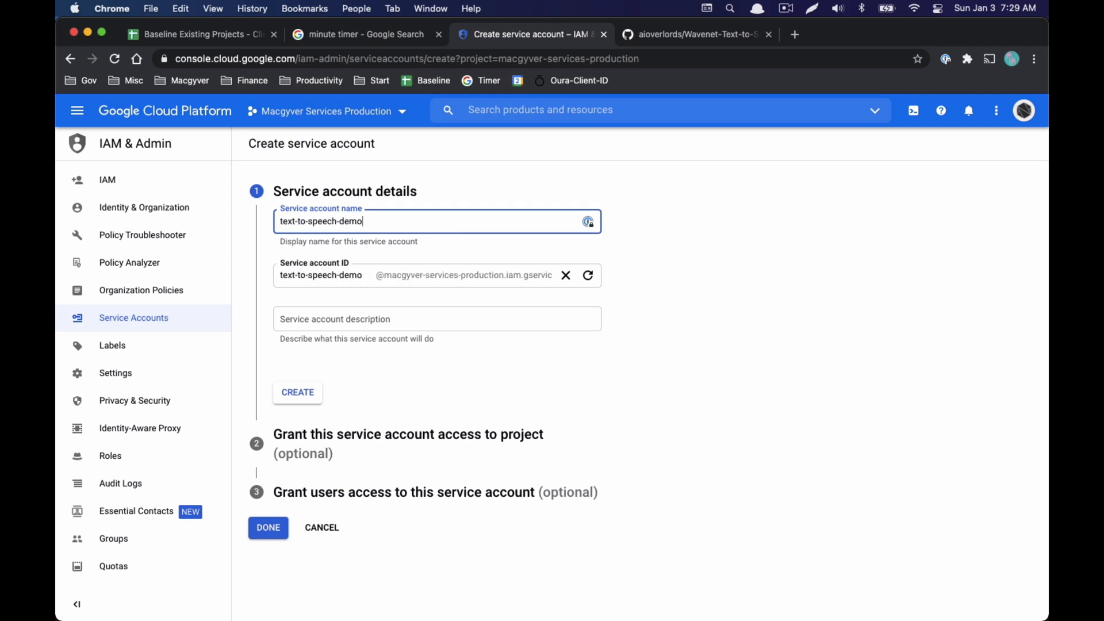
left_click(297, 392)
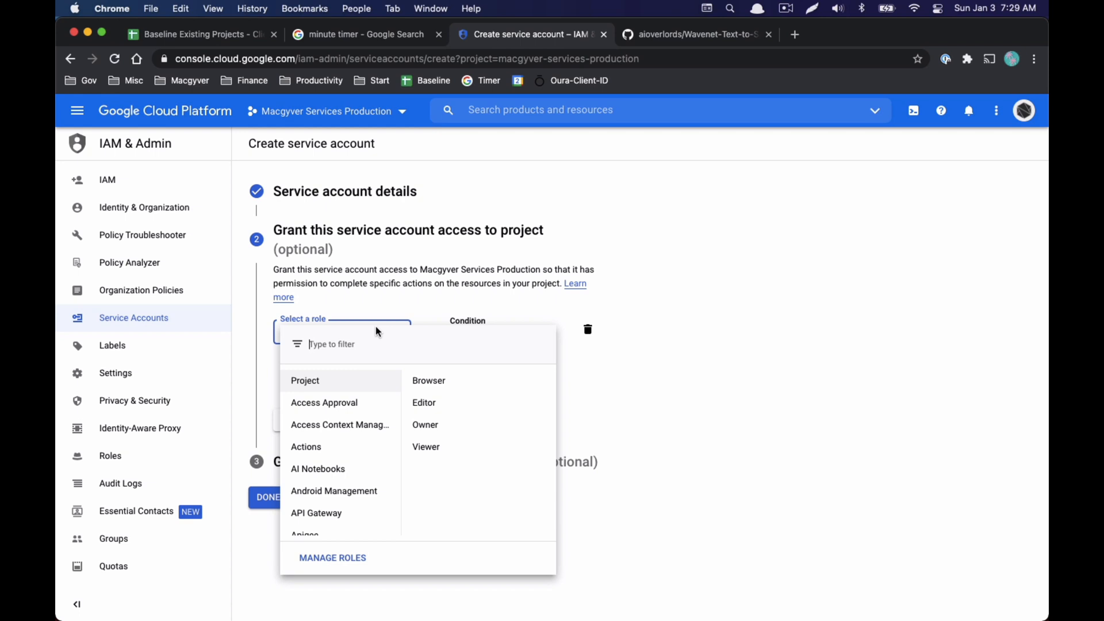
type("owner")
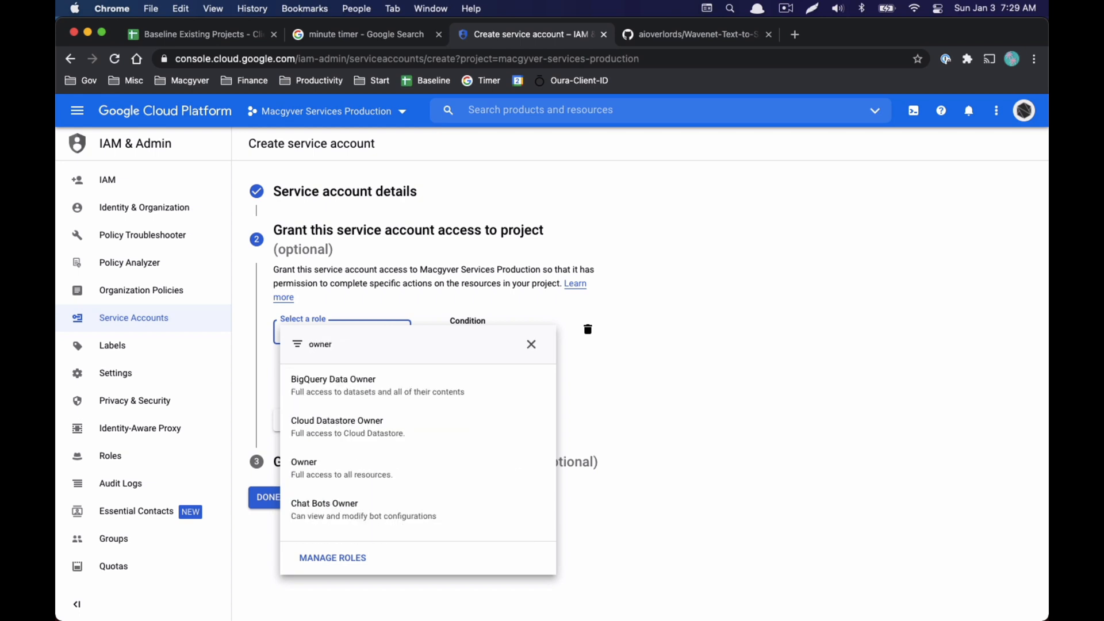
mouse_move(351, 469)
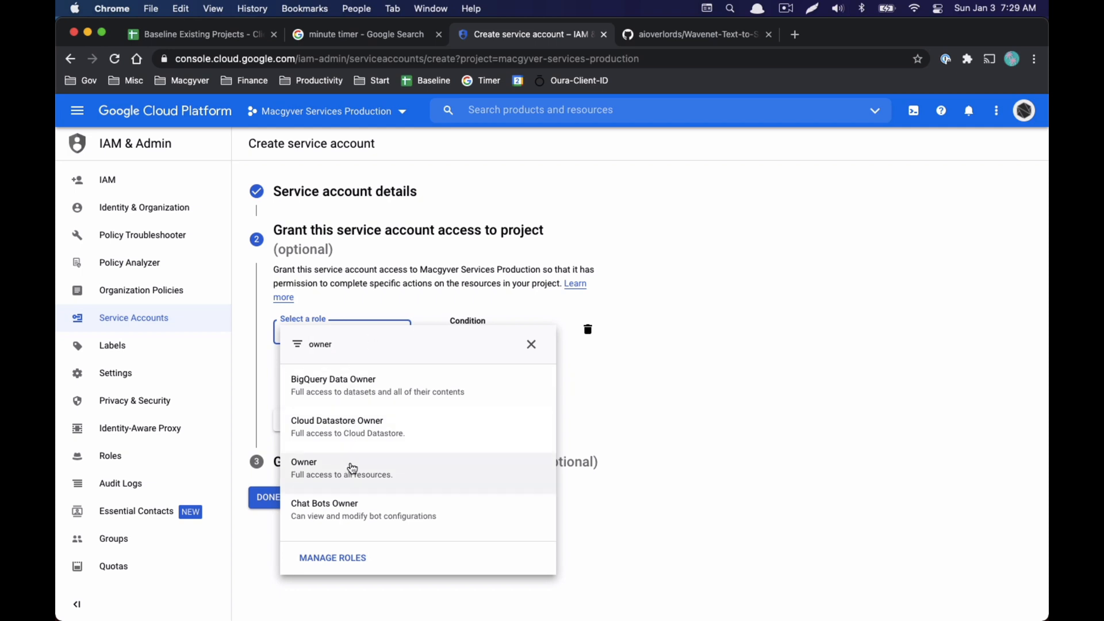
left_click(304, 467)
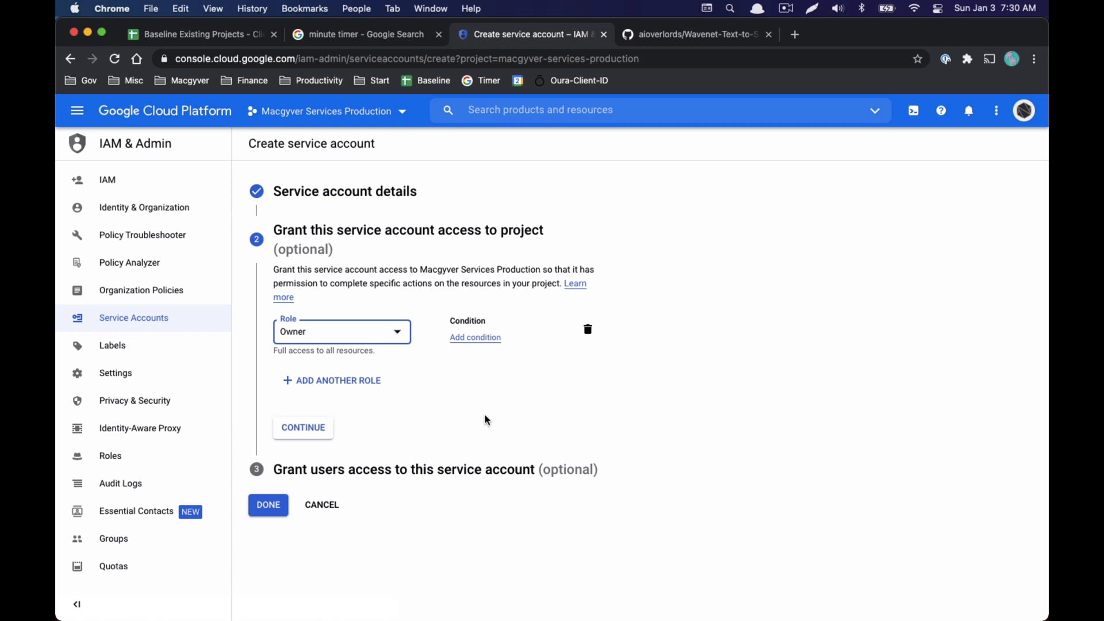
mouse_move(425, 417)
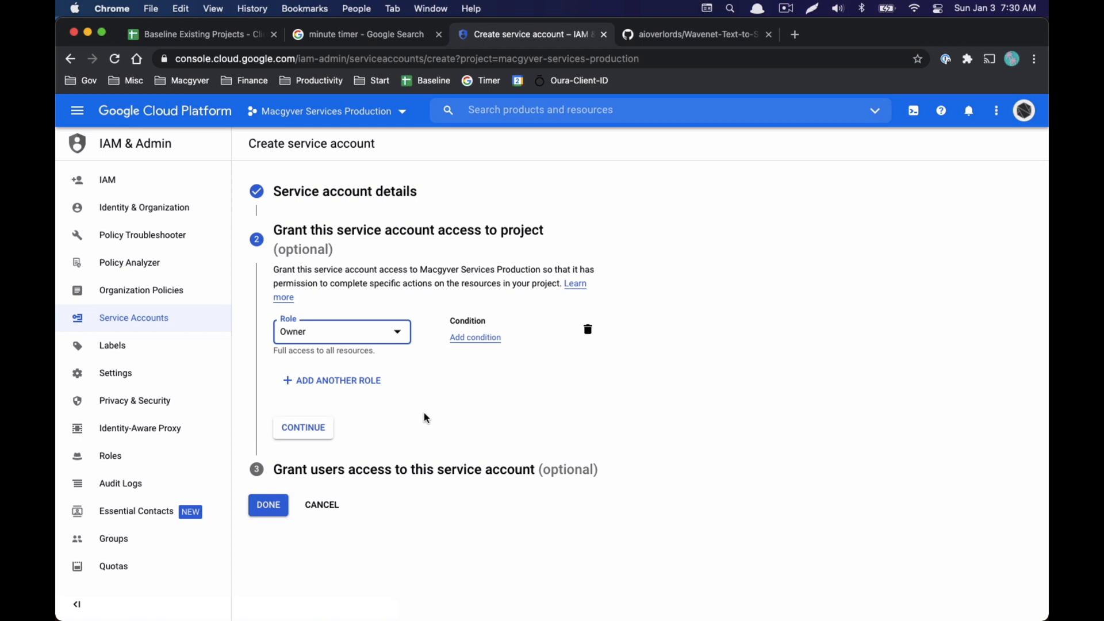
left_click(302, 428)
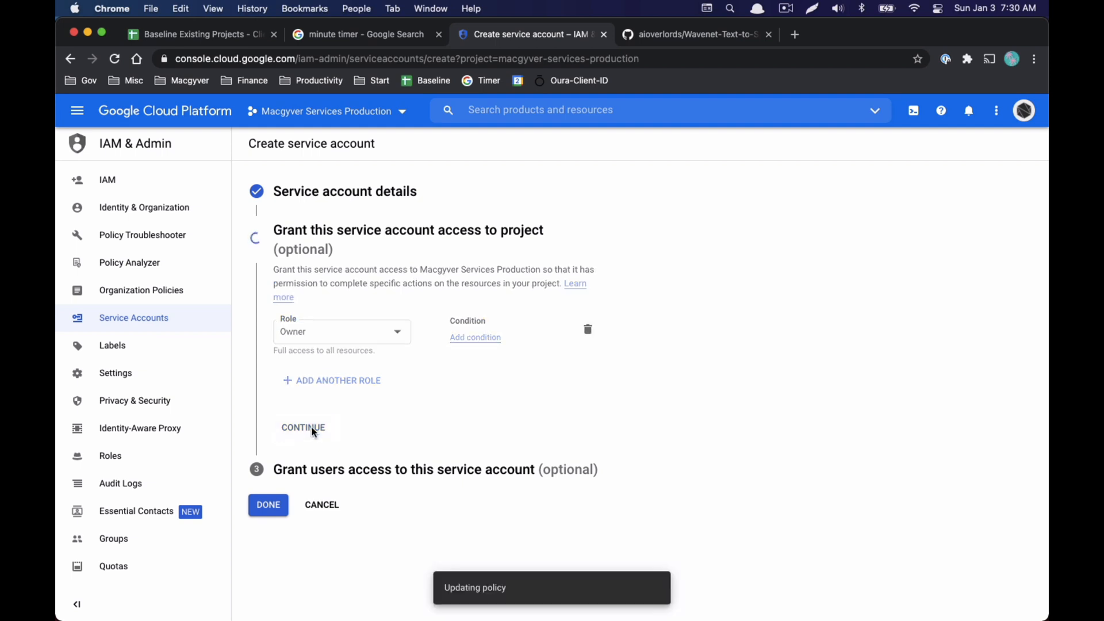
left_click(303, 428)
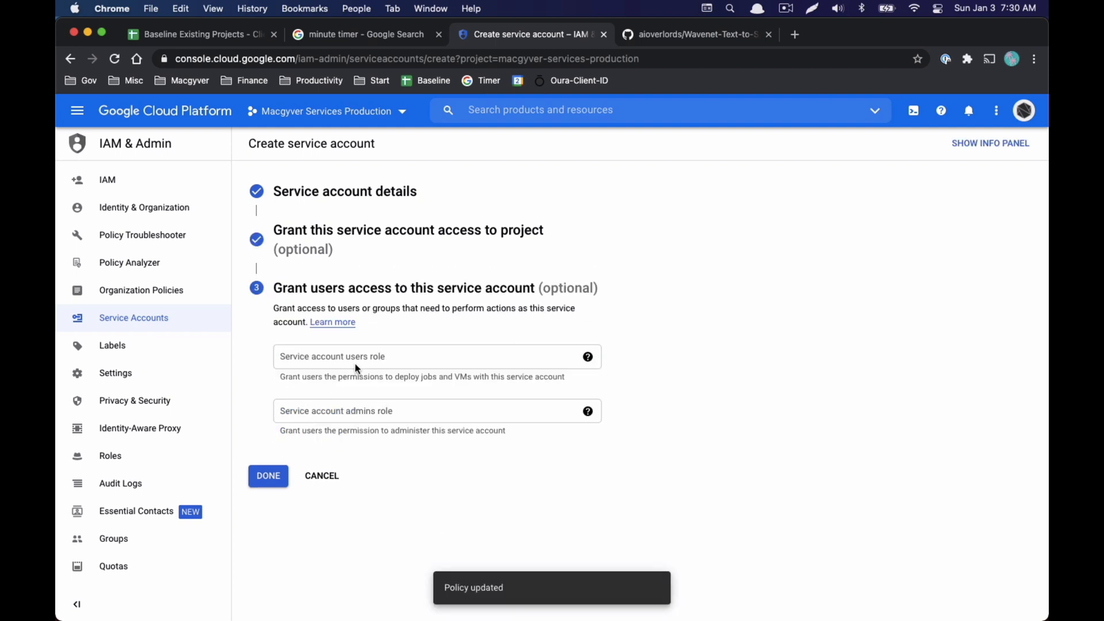
left_click(268, 476)
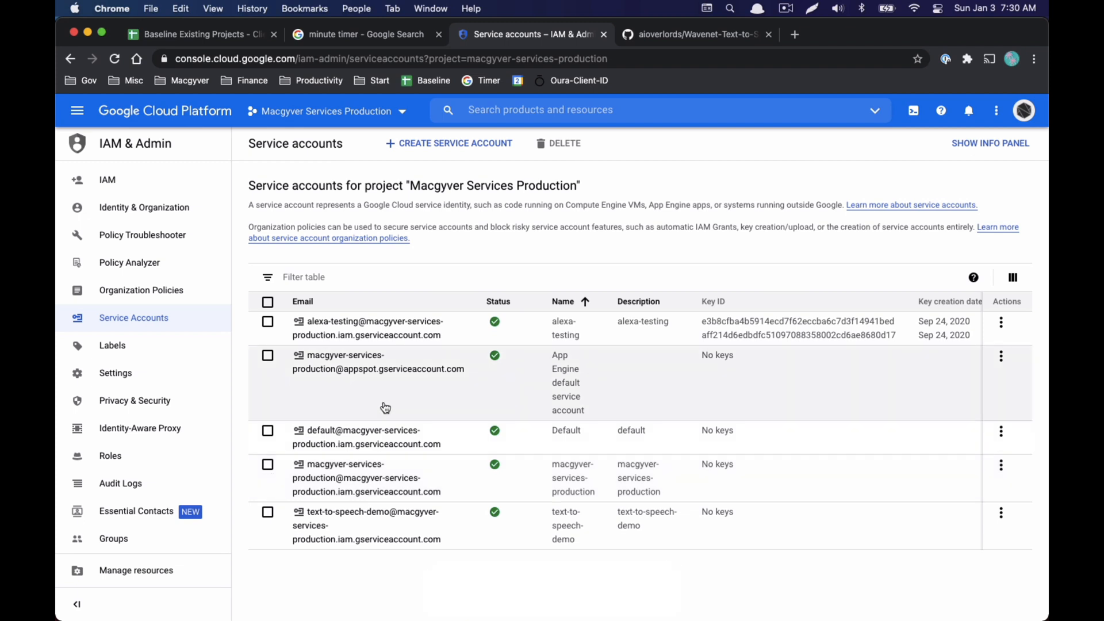
mouse_move(366, 524)
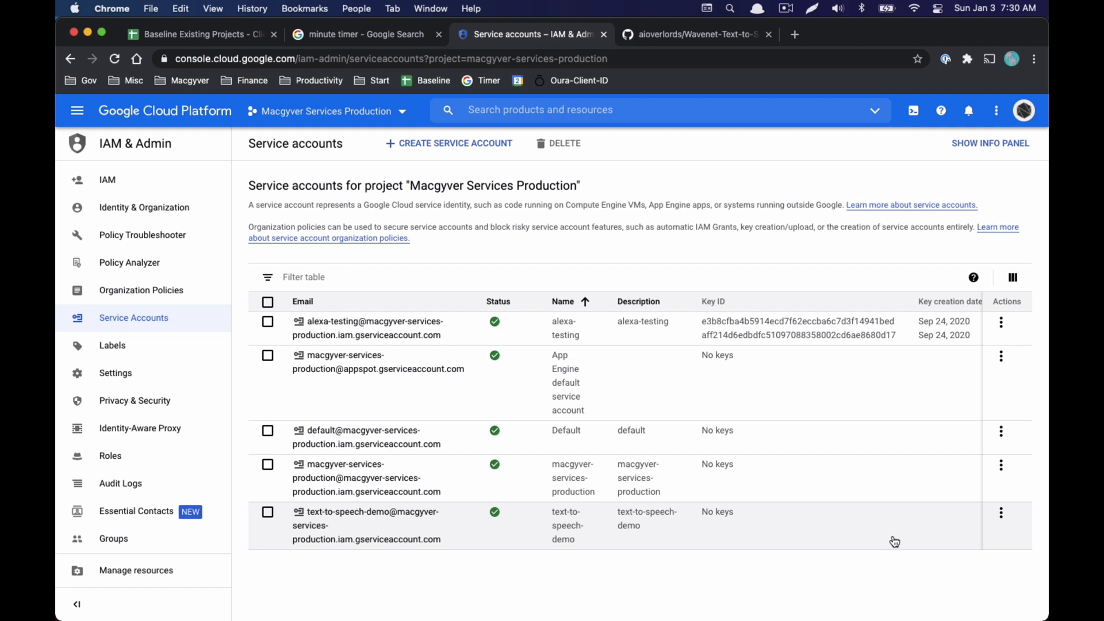
Create a JSON private key for text-to-speech-demo from its Actions menu.
left_click(1001, 513)
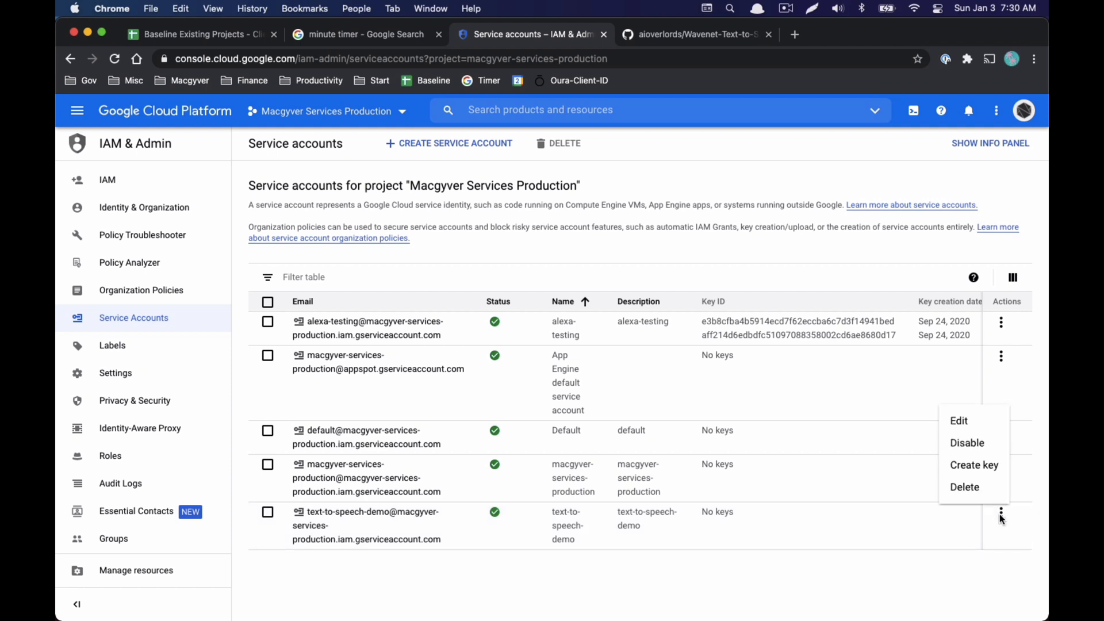
mouse_move(974, 465)
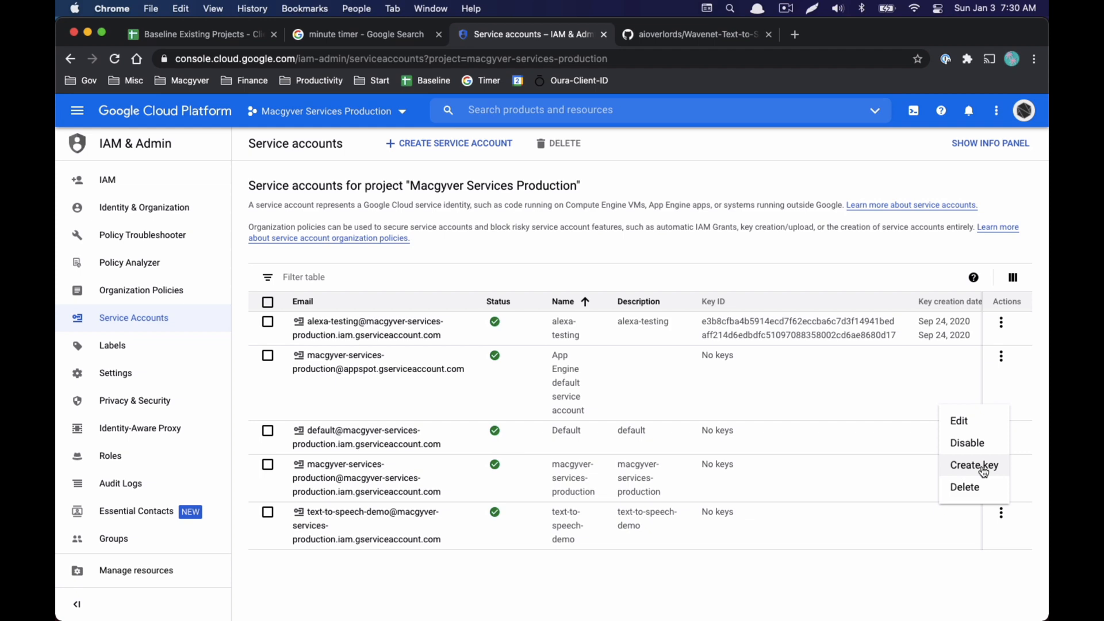
left_click(975, 465)
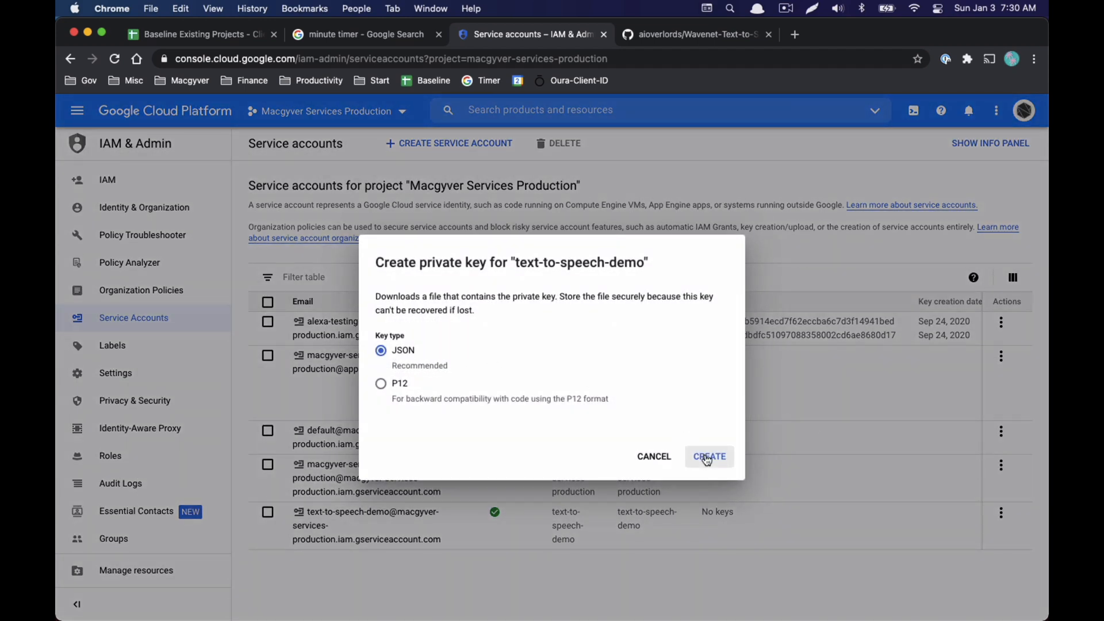
left_click(709, 457)
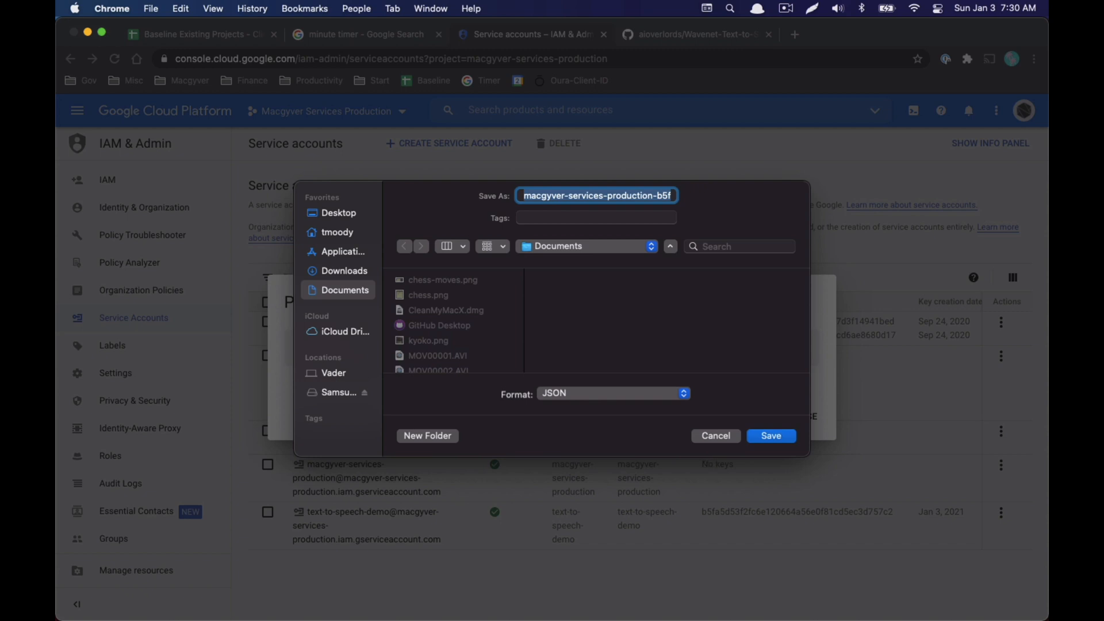
Save the key to the Desktop as text-to-speech-demo-credentials and dismiss the notice.
type("text-to-speech-")
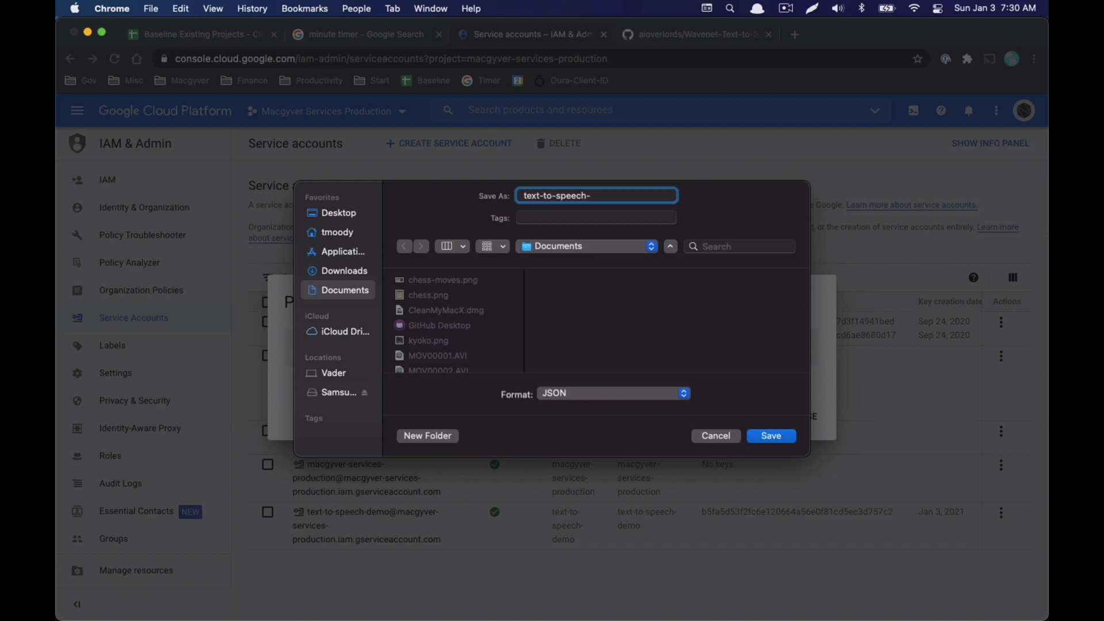
type("demo-")
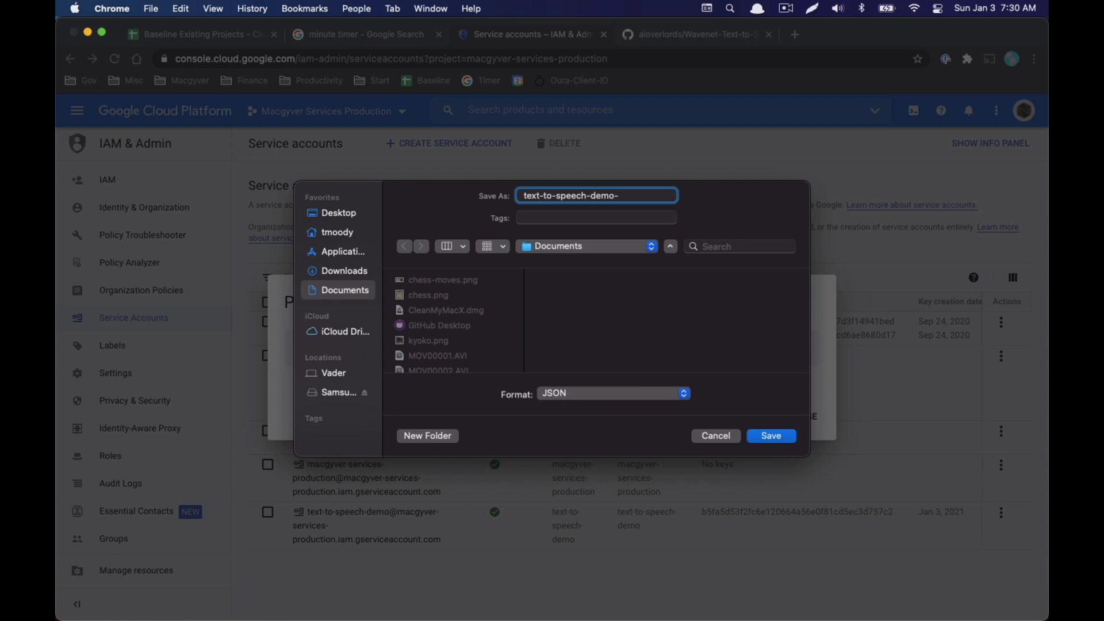
type("credentials")
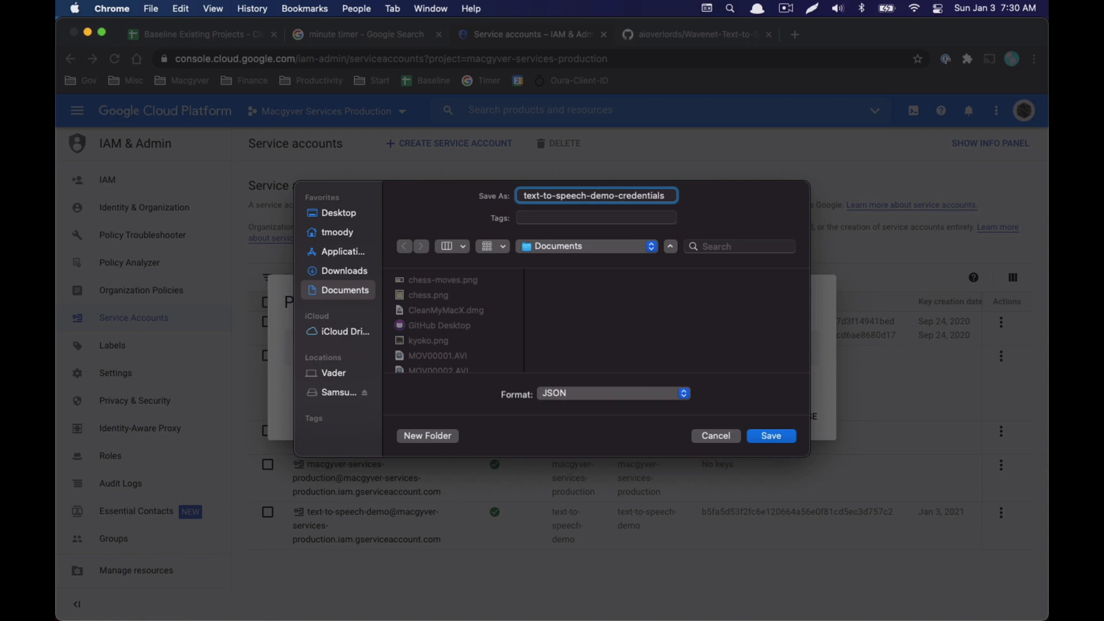
left_click(338, 213)
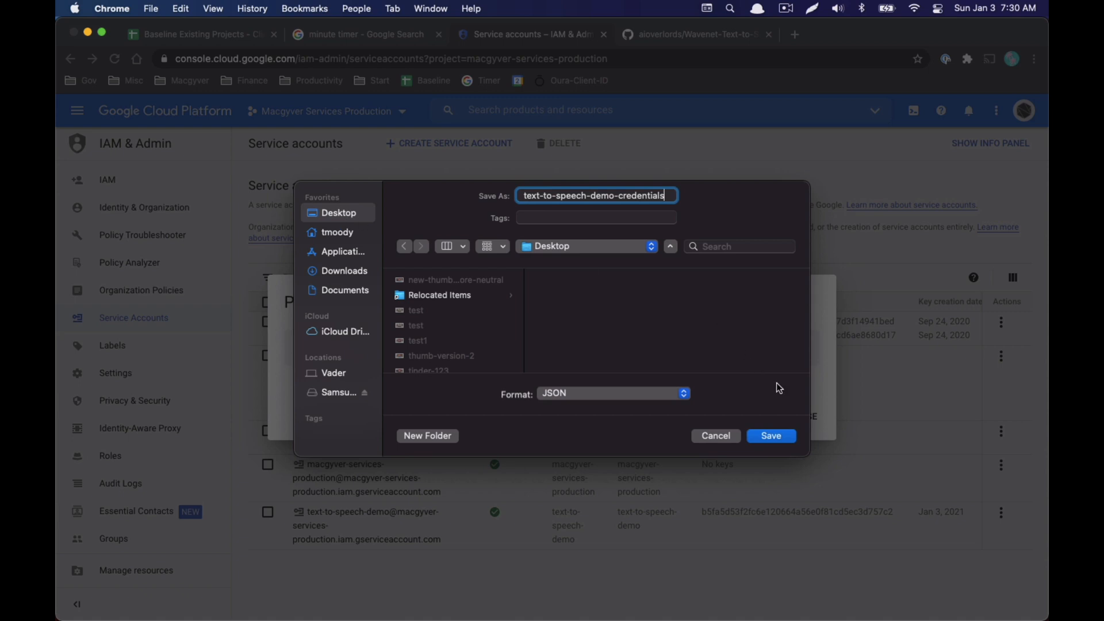
left_click(770, 435)
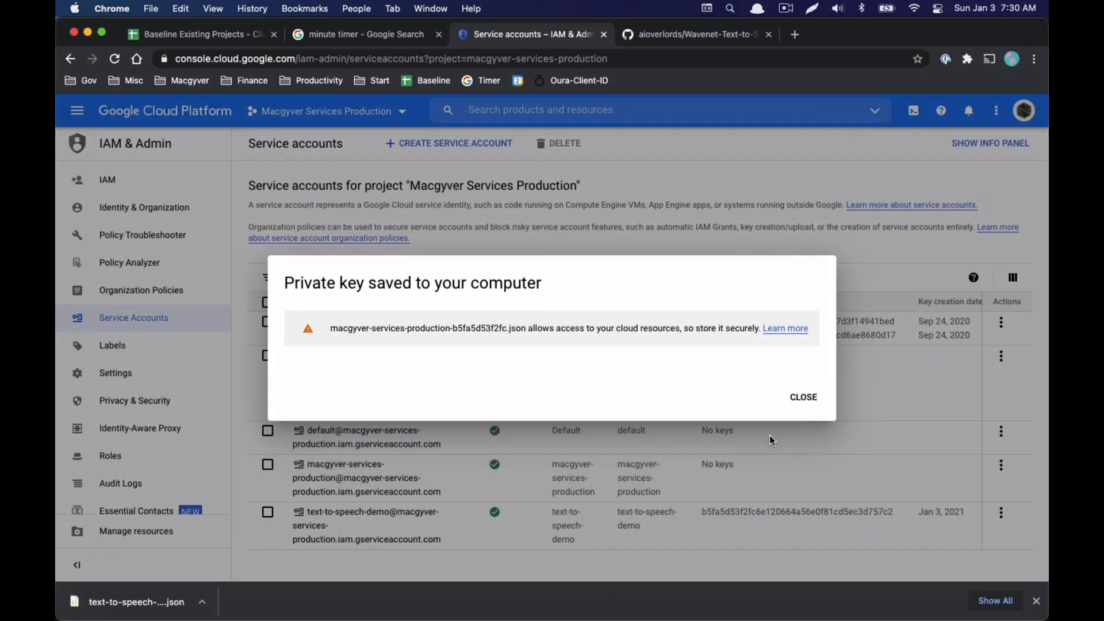
left_click(803, 397)
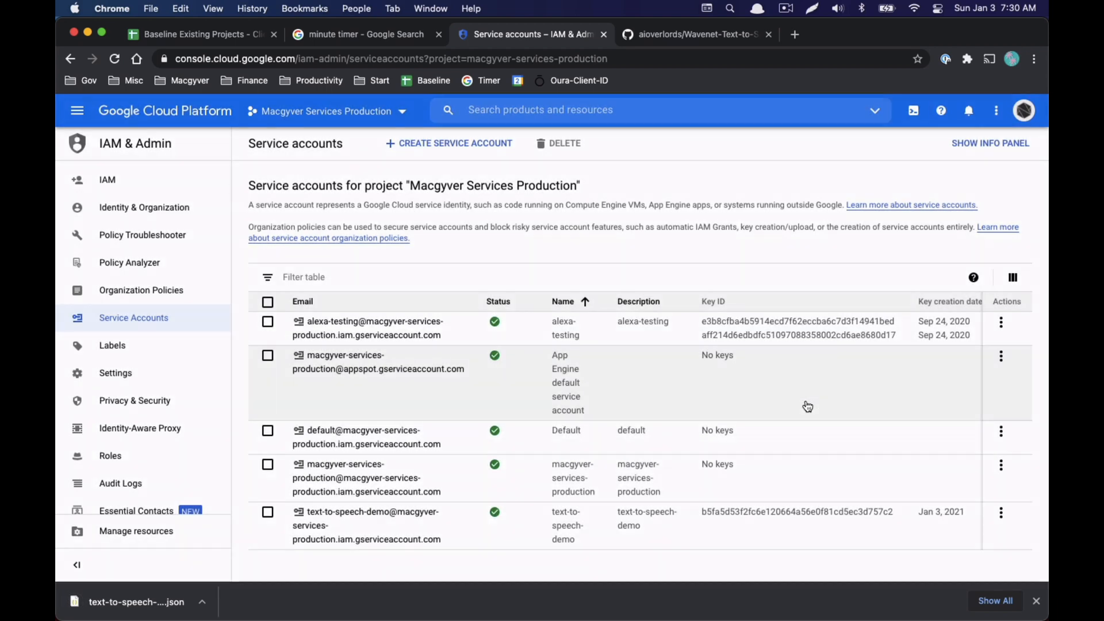
mouse_move(436, 381)
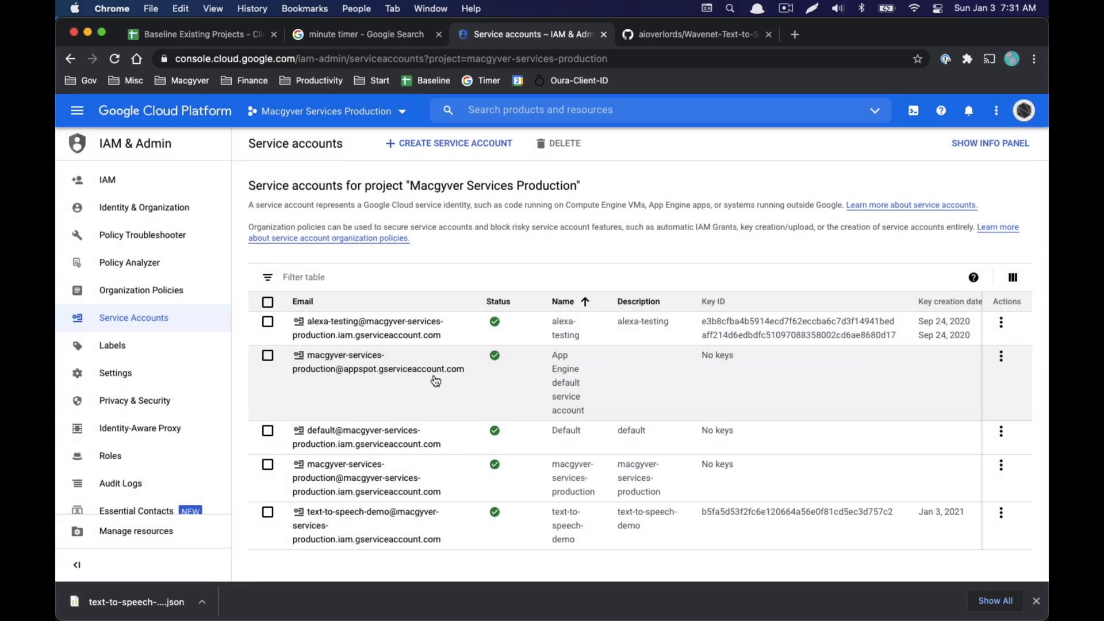
mouse_move(402, 465)
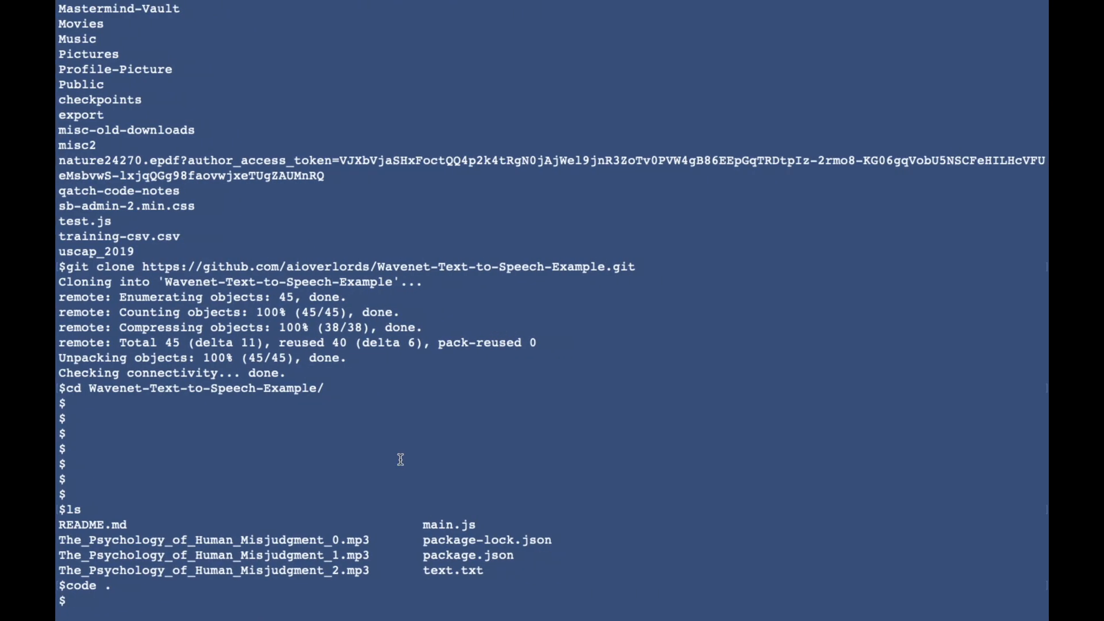
mouse_move(348, 445)
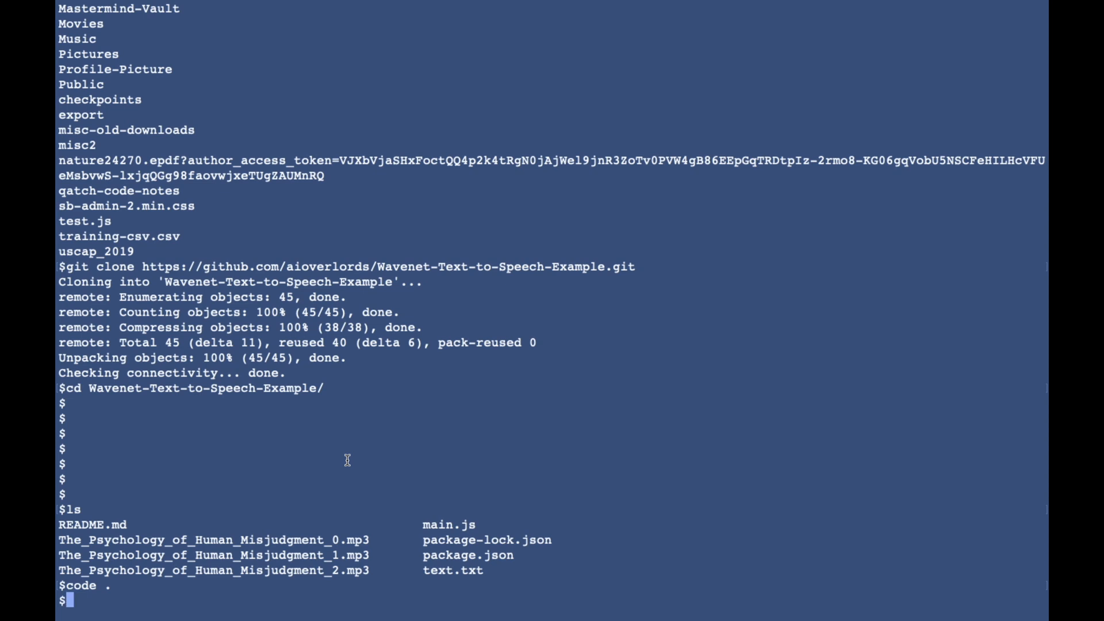
View ~/.bash_profile in vim, inspect the GOOGLE_APPLICATION_CREDENTIALS export and quit with ':q!'.
type("git clone https://github.com/aioverlords/Wavenet-Text-to-Speech-Example.git")
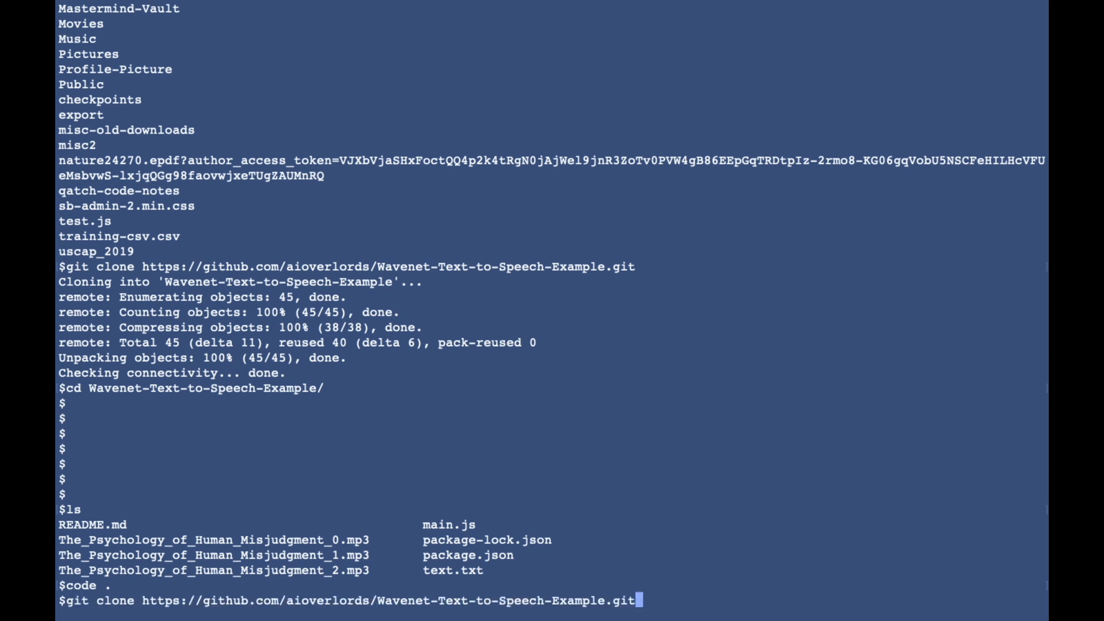
type("vim ~/.bash_profile")
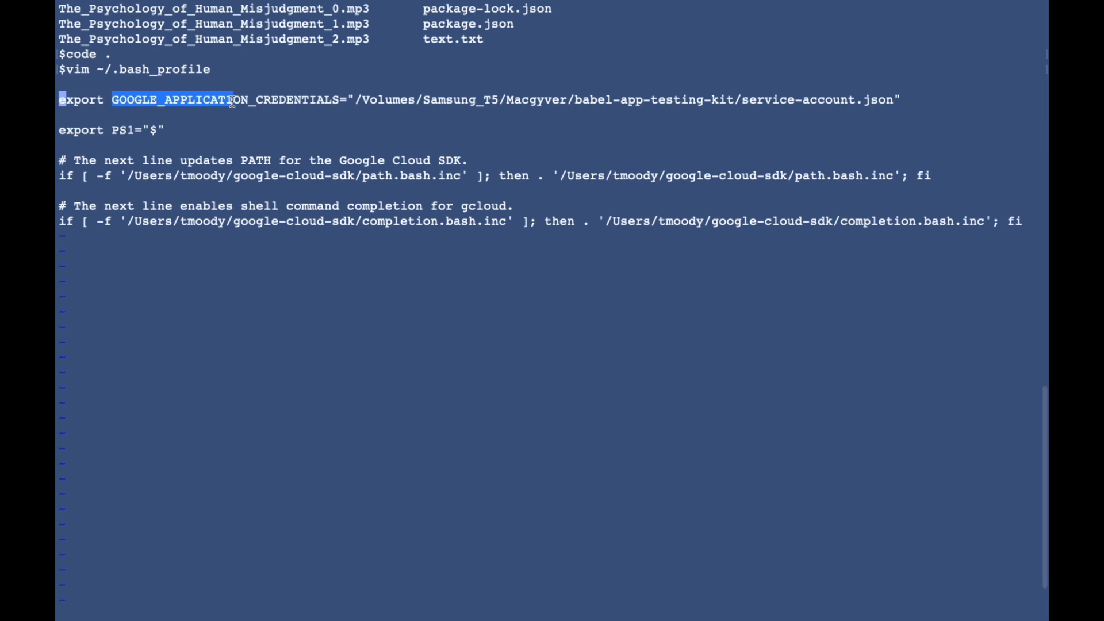
left_click_drag(229, 99, 341, 99)
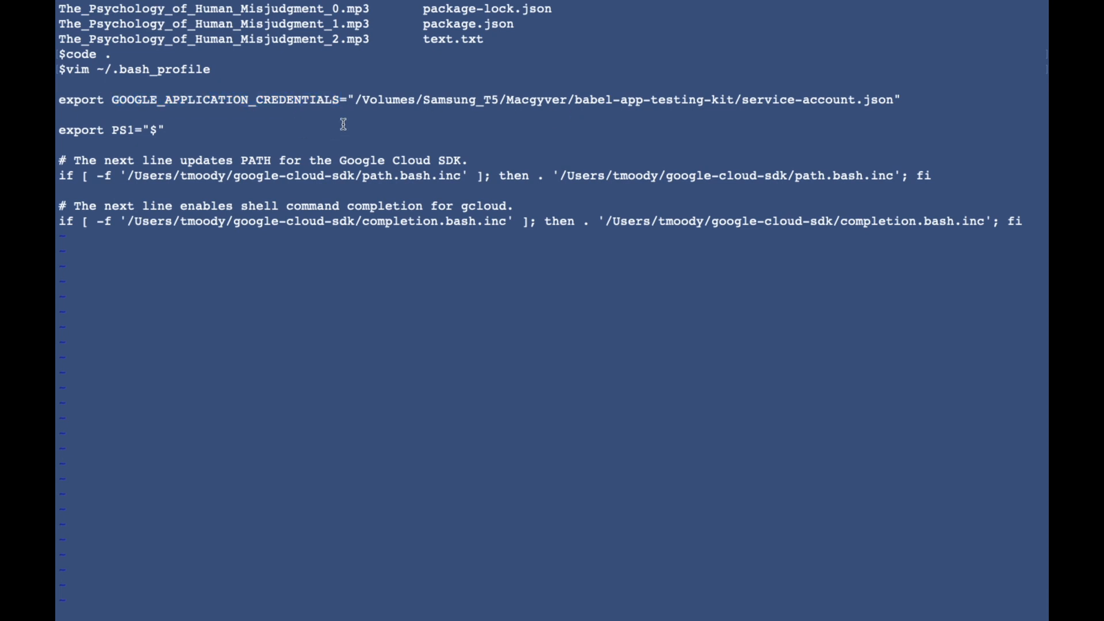
type(":q!")
type("ls")
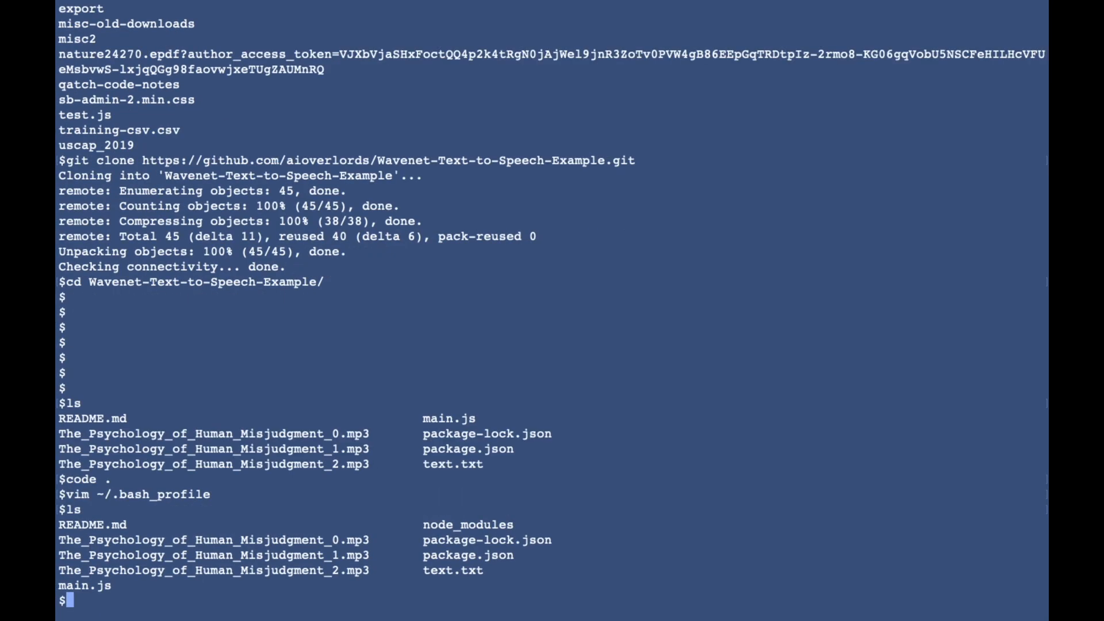
Navigate to /Users/tmoody/ to locate the credentials JSON, then reopen ~/.bash_profile in vim.
type("cd /")
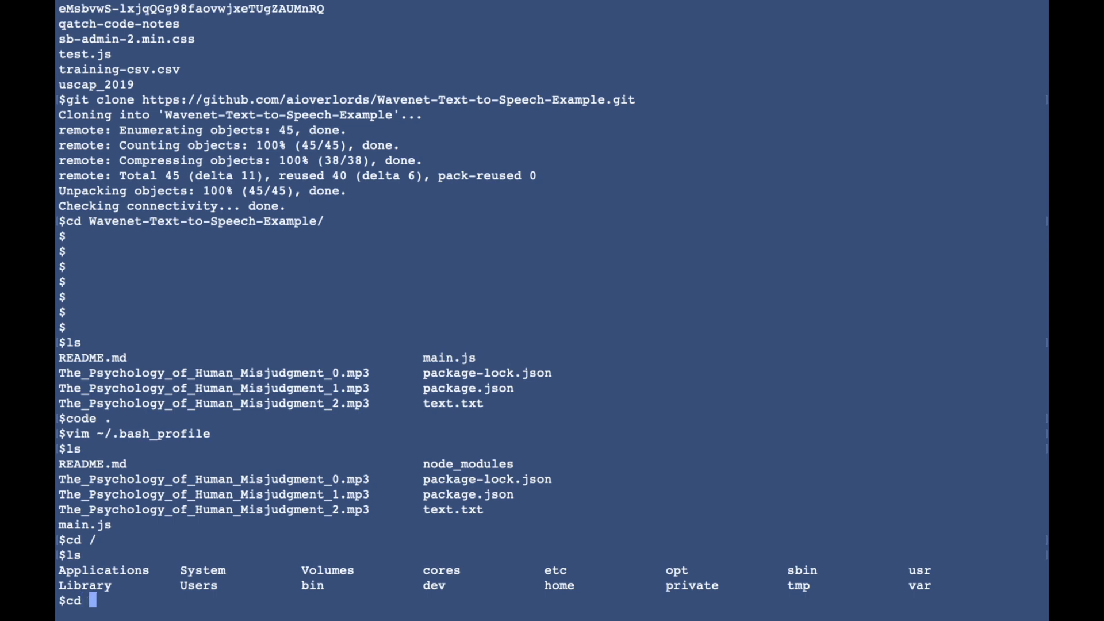
type("Users/D")
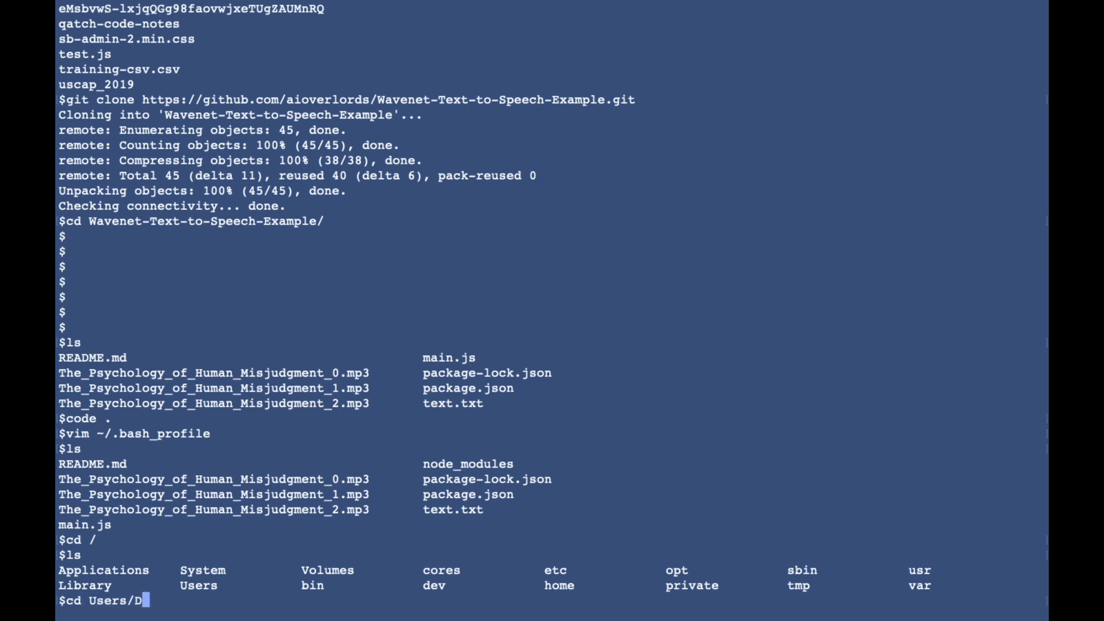
type("tmoody/Desktop/")
type("ls")
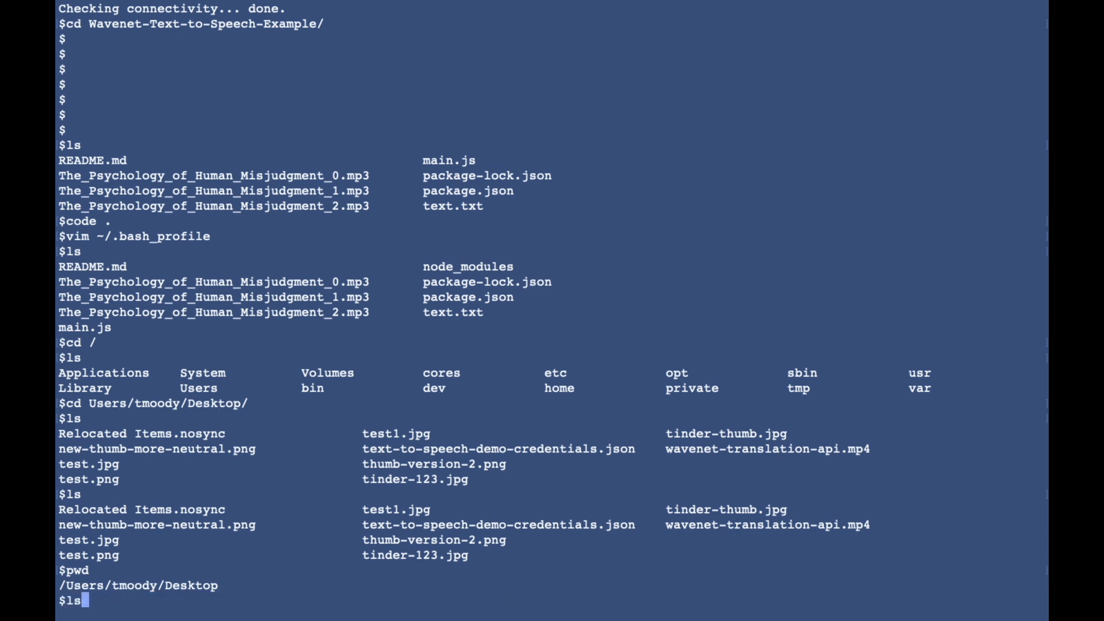
type("vim ~/.bash_profile")
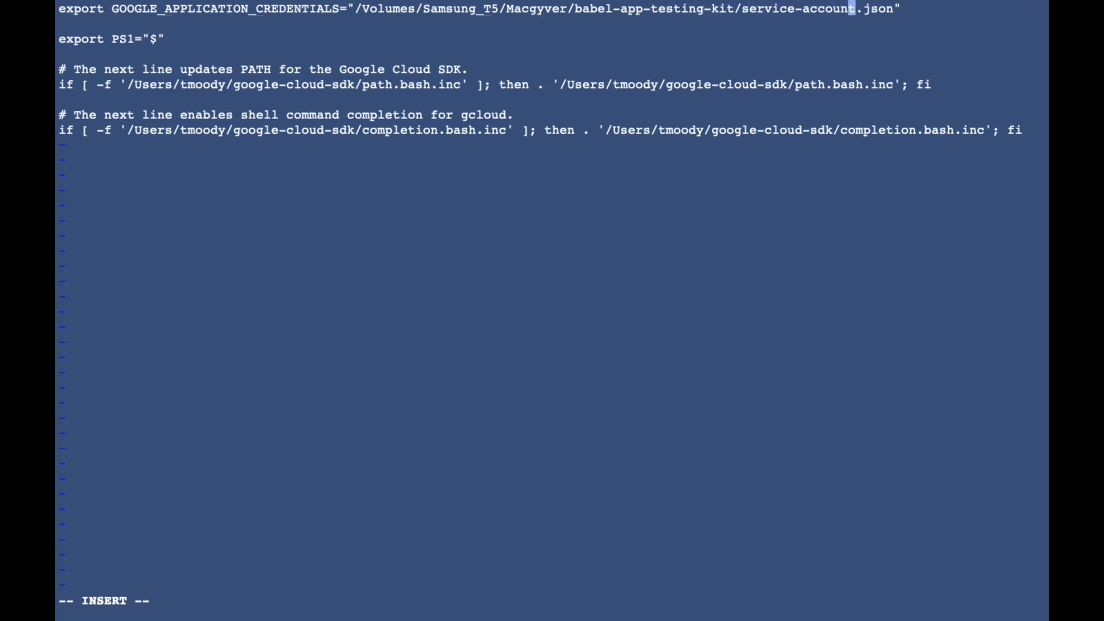
Point the export to /Users/tmoody/Desktop/text-to-speech-demo-credentials.json and save with ':x'.
type("/Users/tmoody/Desktop/text-to-speech-demo-credentials.json\"")
left_click(552, 600)
type(":")
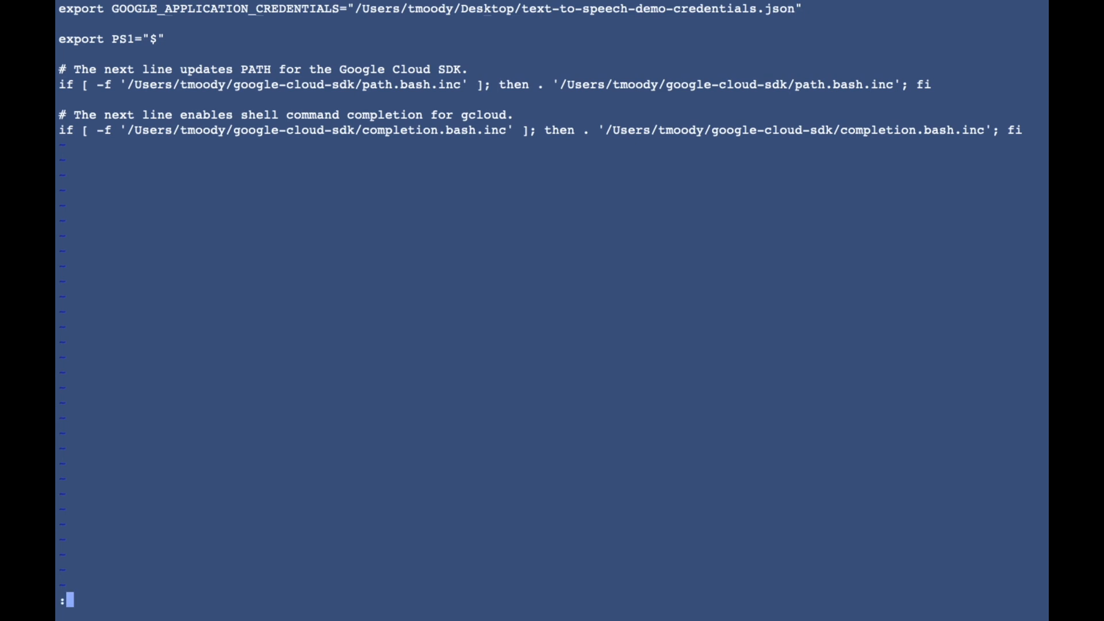
type("x")
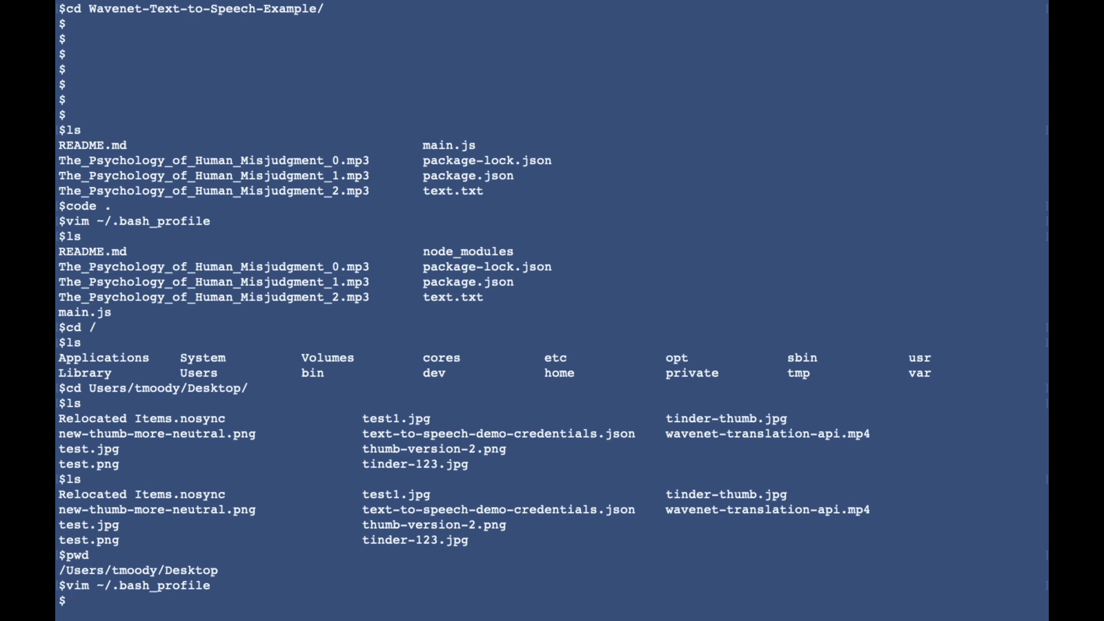
mouse_move(758, 5)
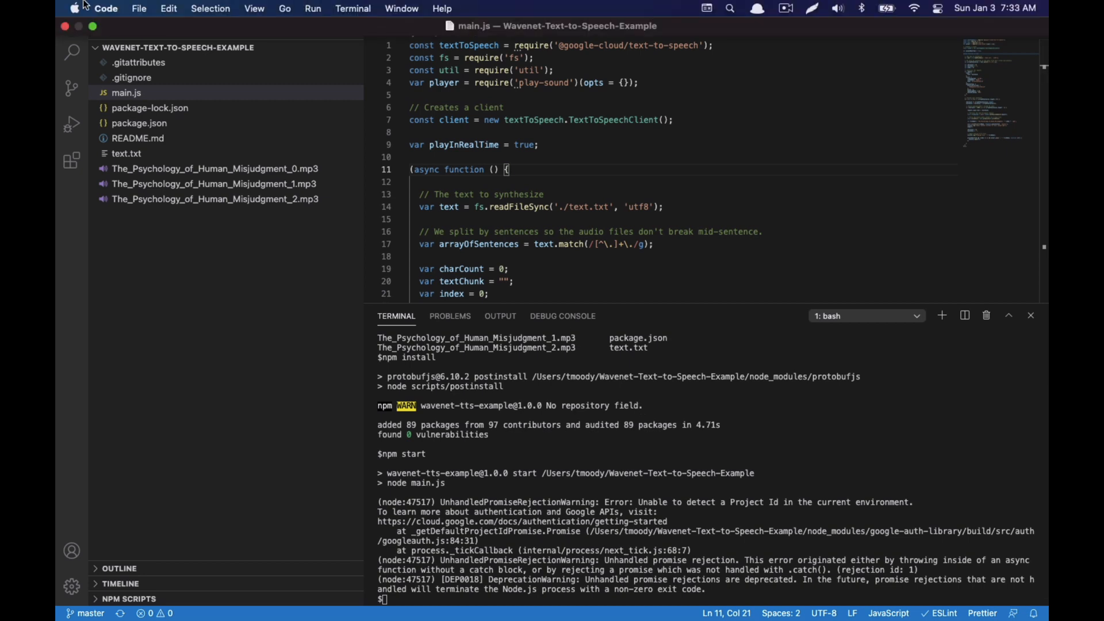
Quit VS Code and relaunch it on the repo folder with code . so the environment reloads.
left_click(105, 8)
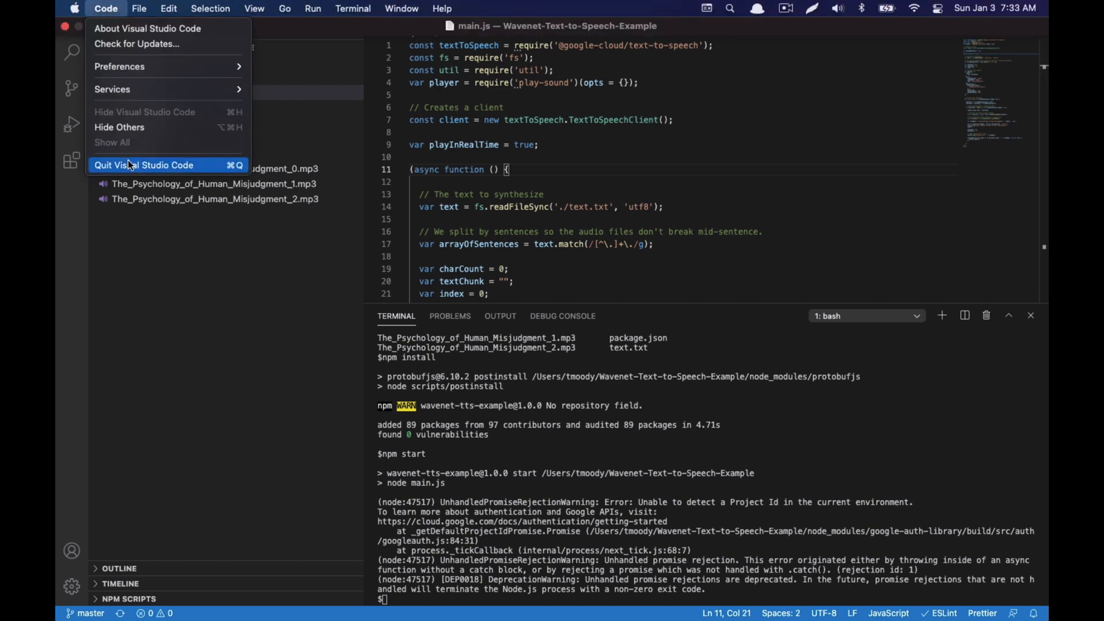
left_click(144, 165)
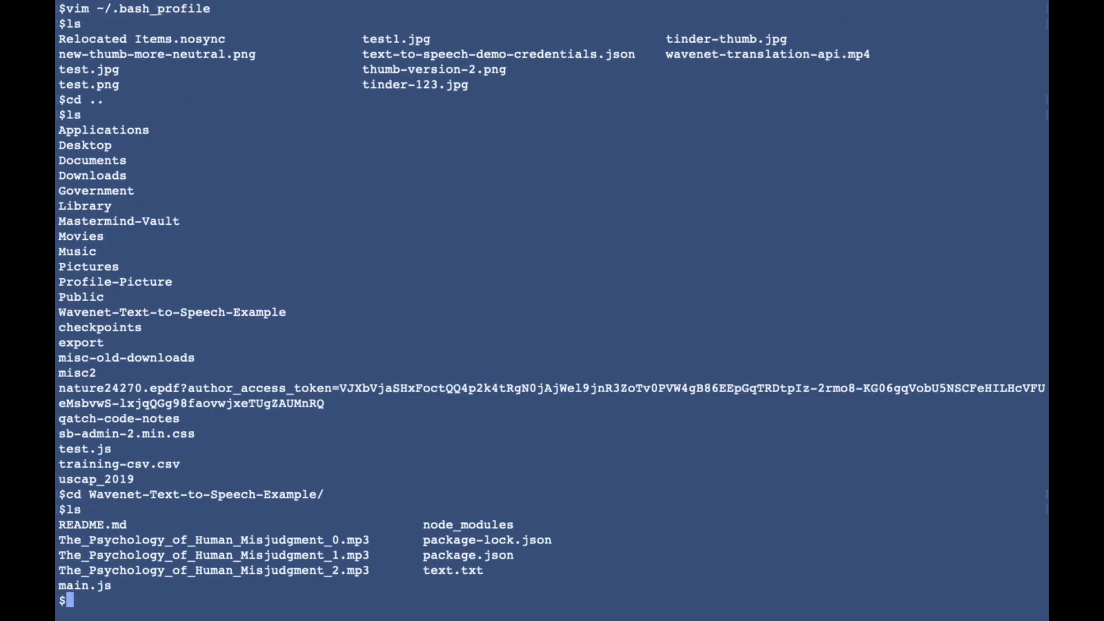
type("code .")
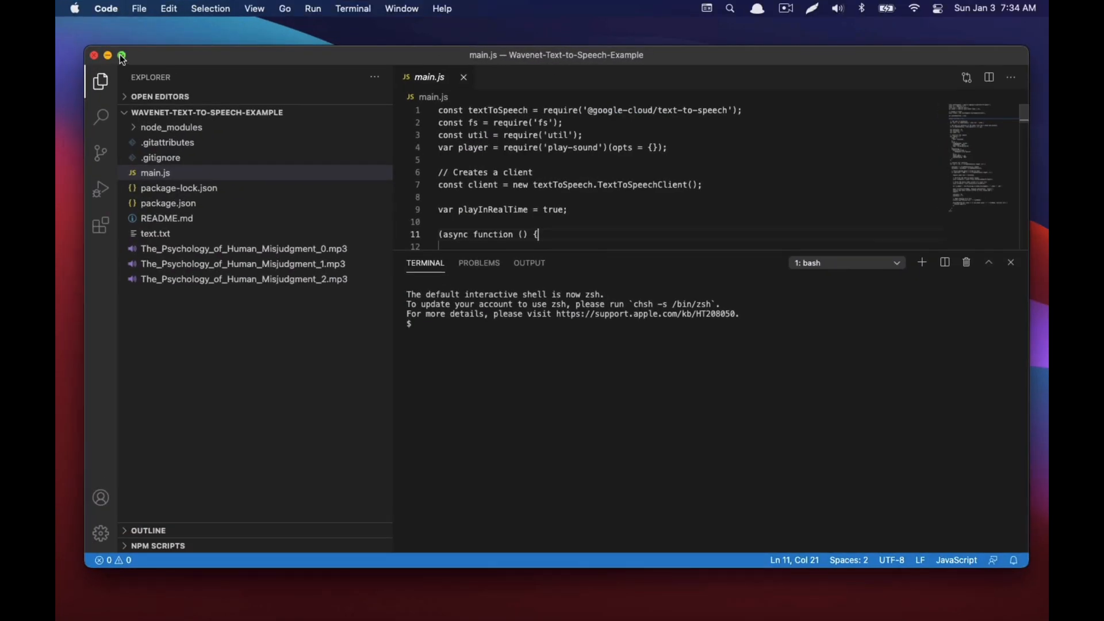
Maximise the editor window and start a fresh integrated terminal session.
left_click(121, 55)
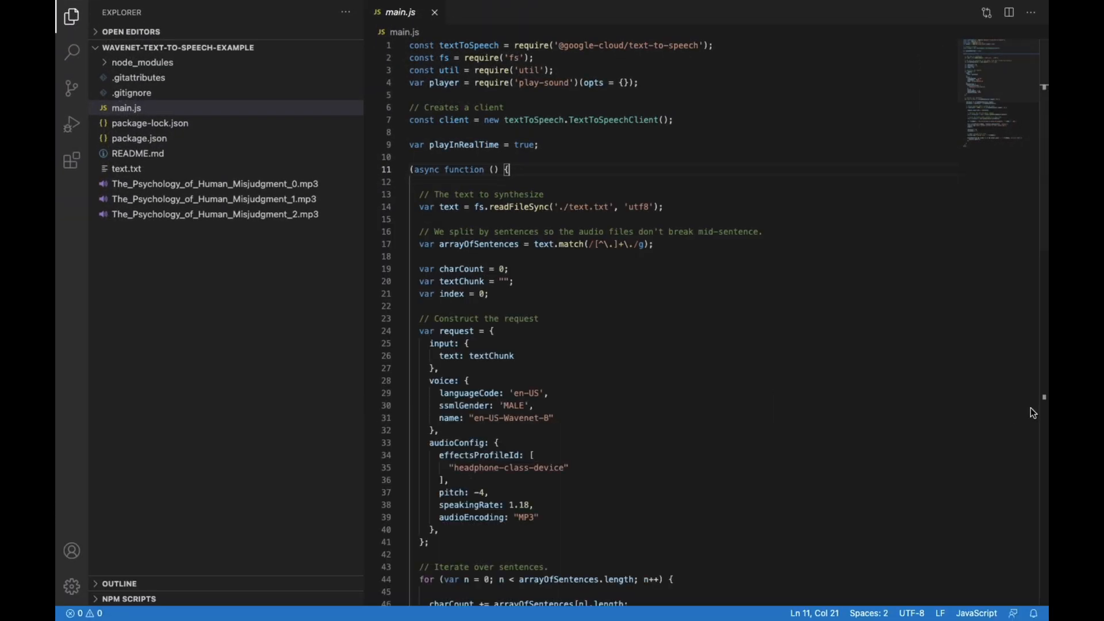
left_click(353, 8)
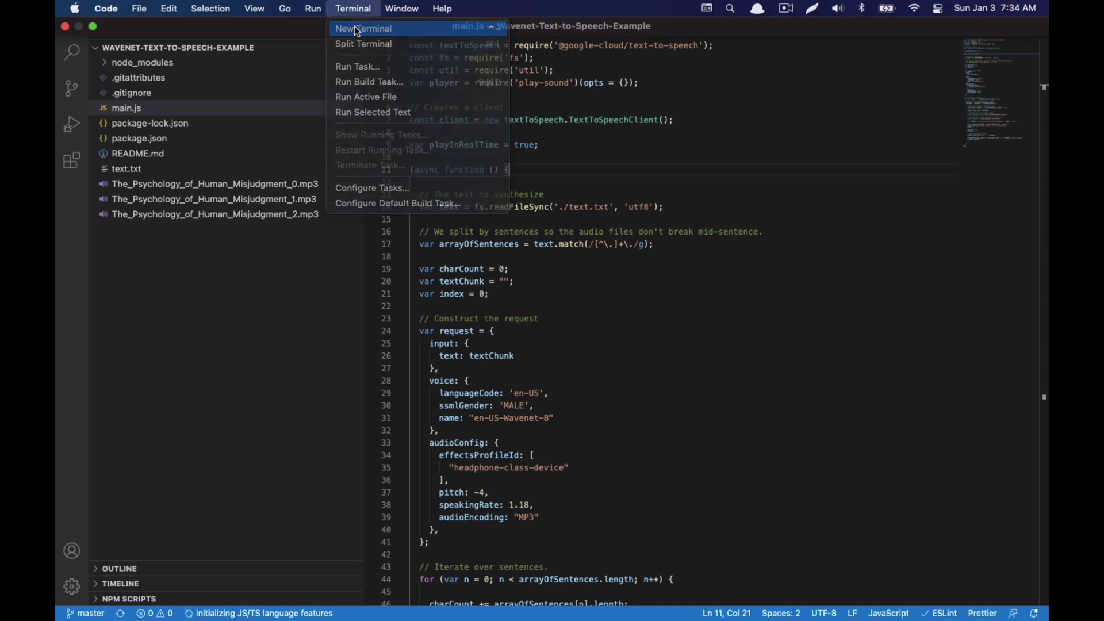
left_click(364, 28)
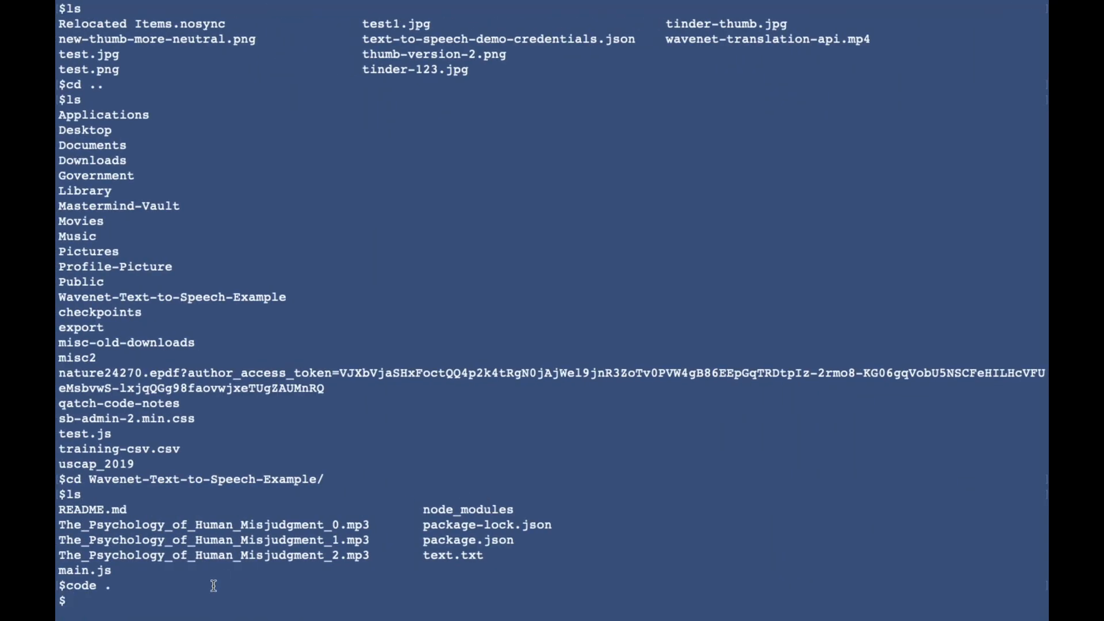
List the repo files and enter npm start at the terminal prompt.
type("ls")
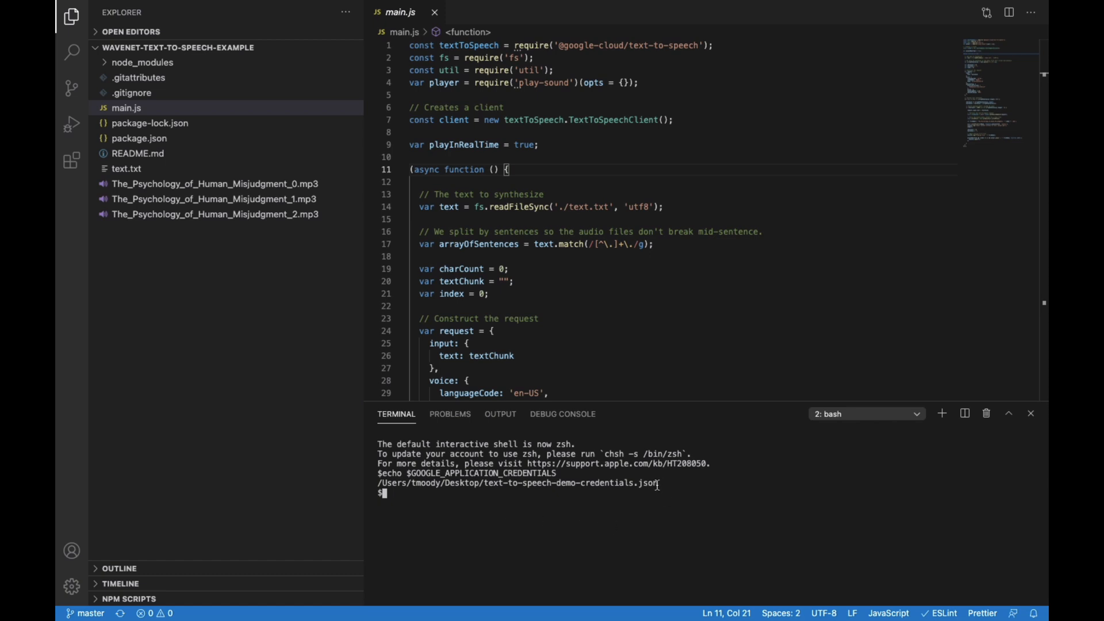
mouse_move(574, 538)
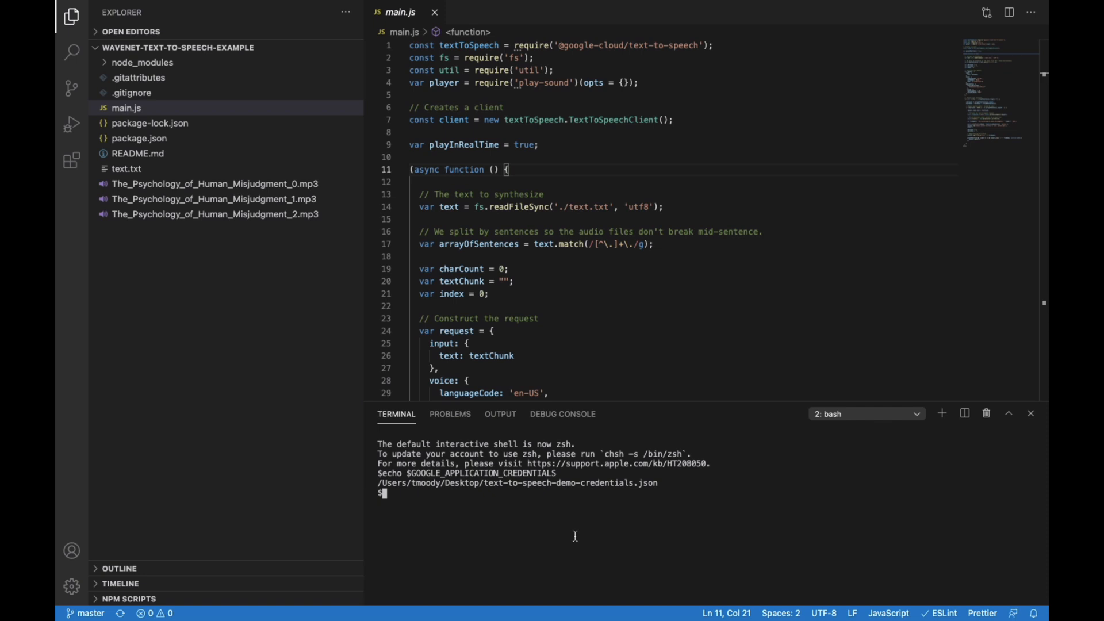
type("npm start")
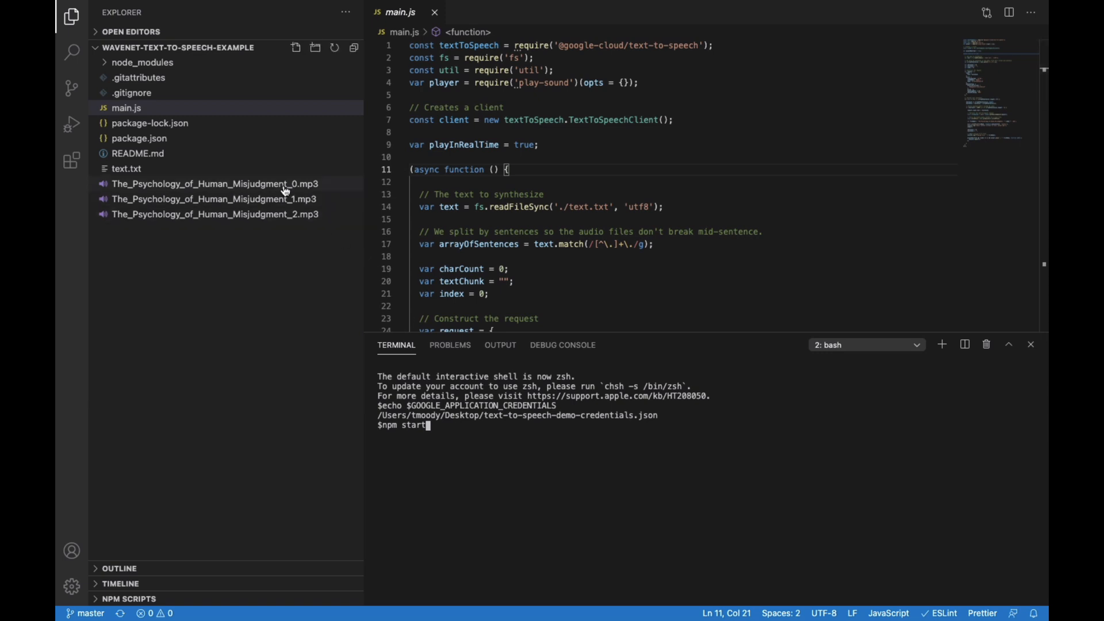
Watch the npm start output as the script writes and plays the three MP3 files.
scroll("down", 3)
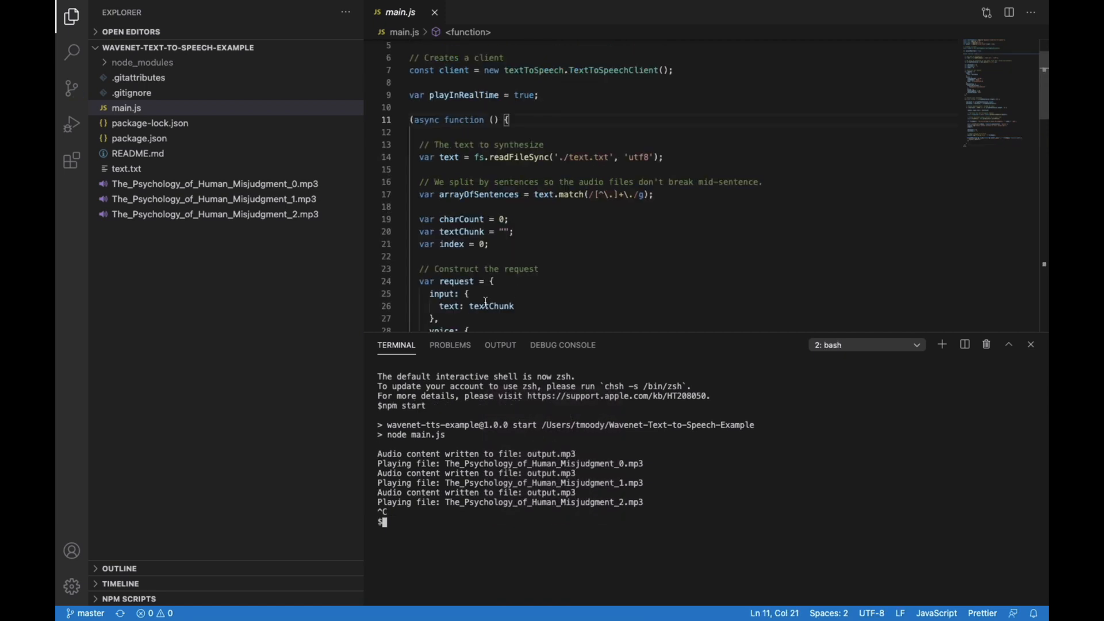
mouse_move(493, 306)
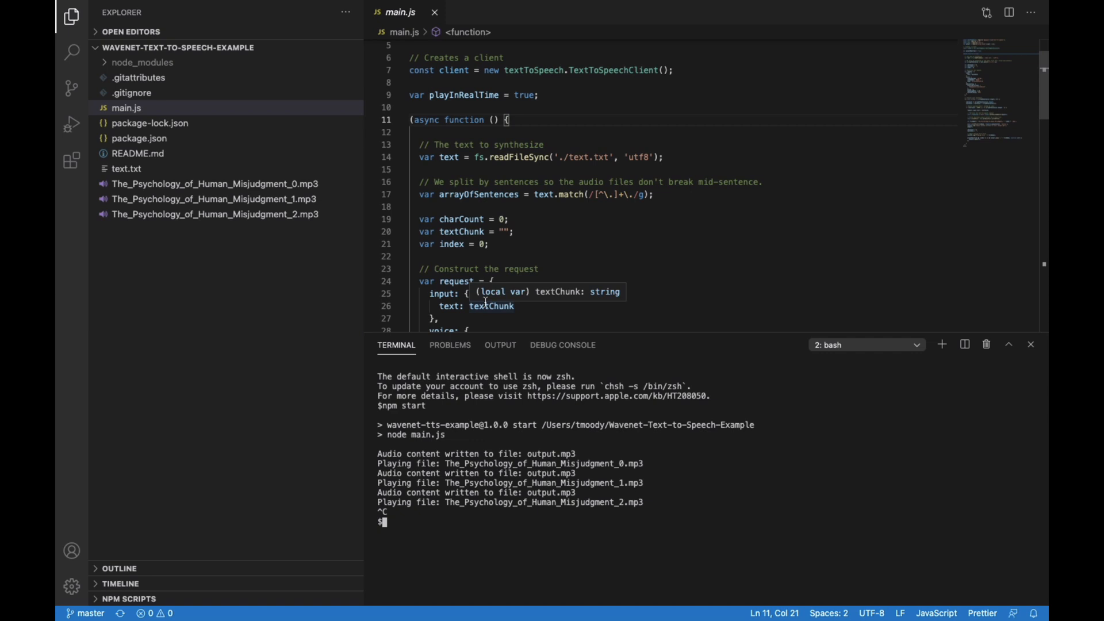
mouse_move(465, 300)
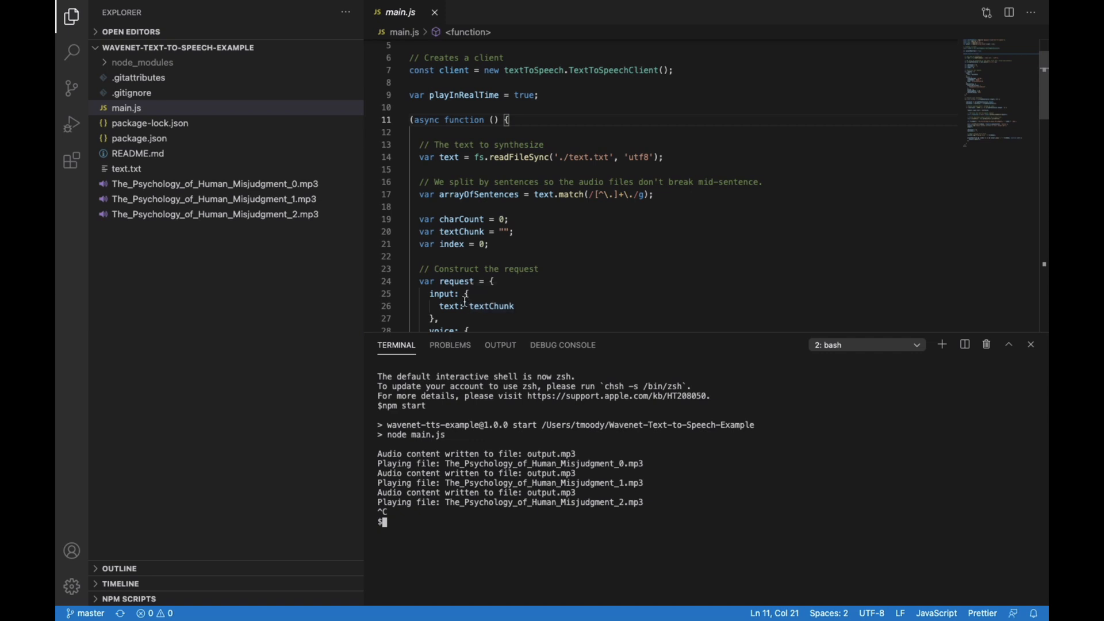